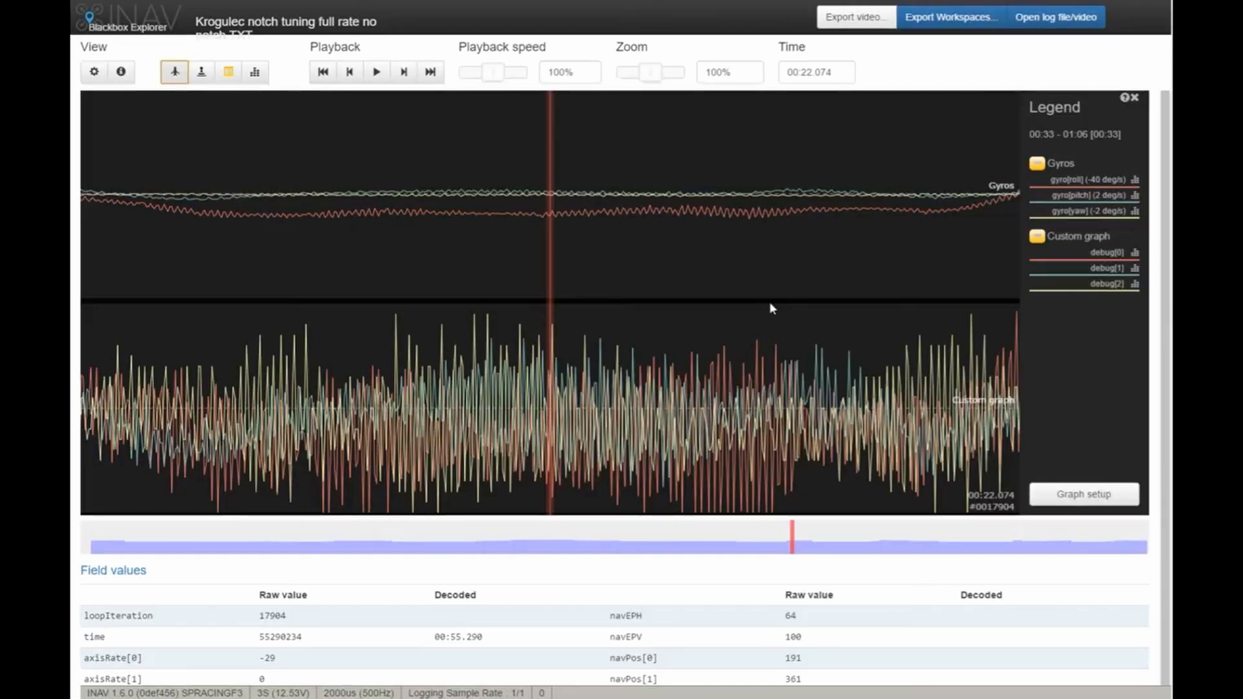
mouse_move(756, 314)
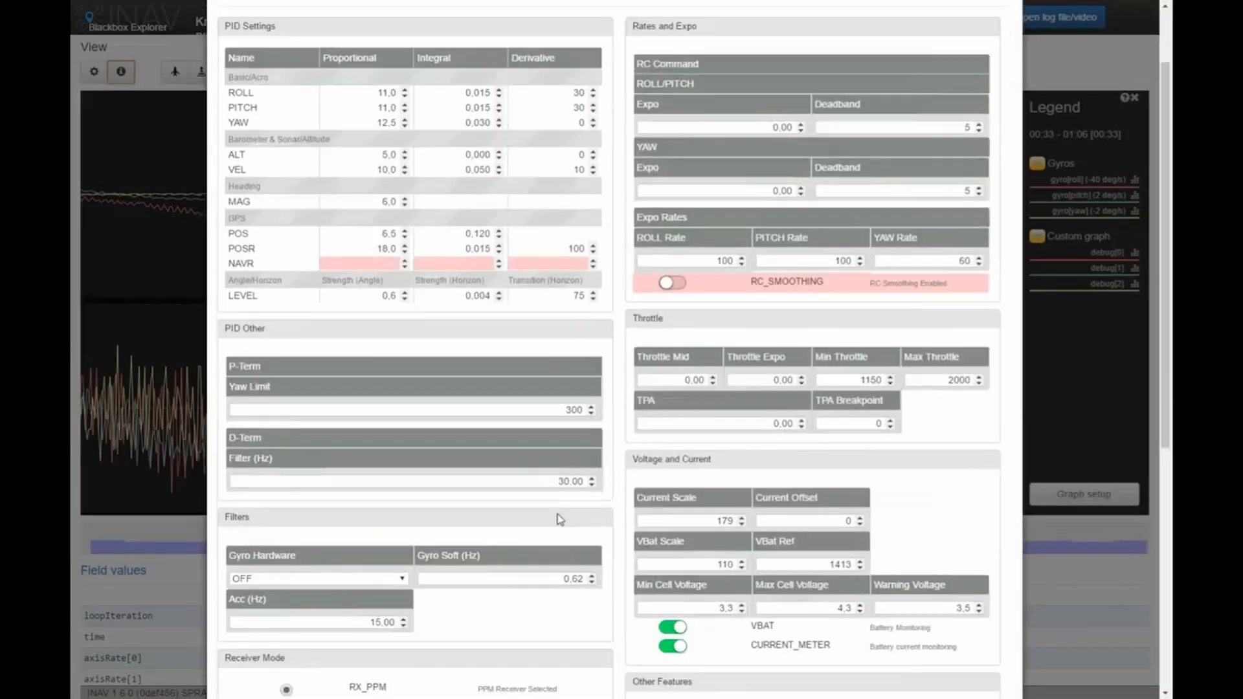
- Show the debug field's spectrum analyser enlarged over the graphs, zoomed out to 40%
scroll(down, 3)
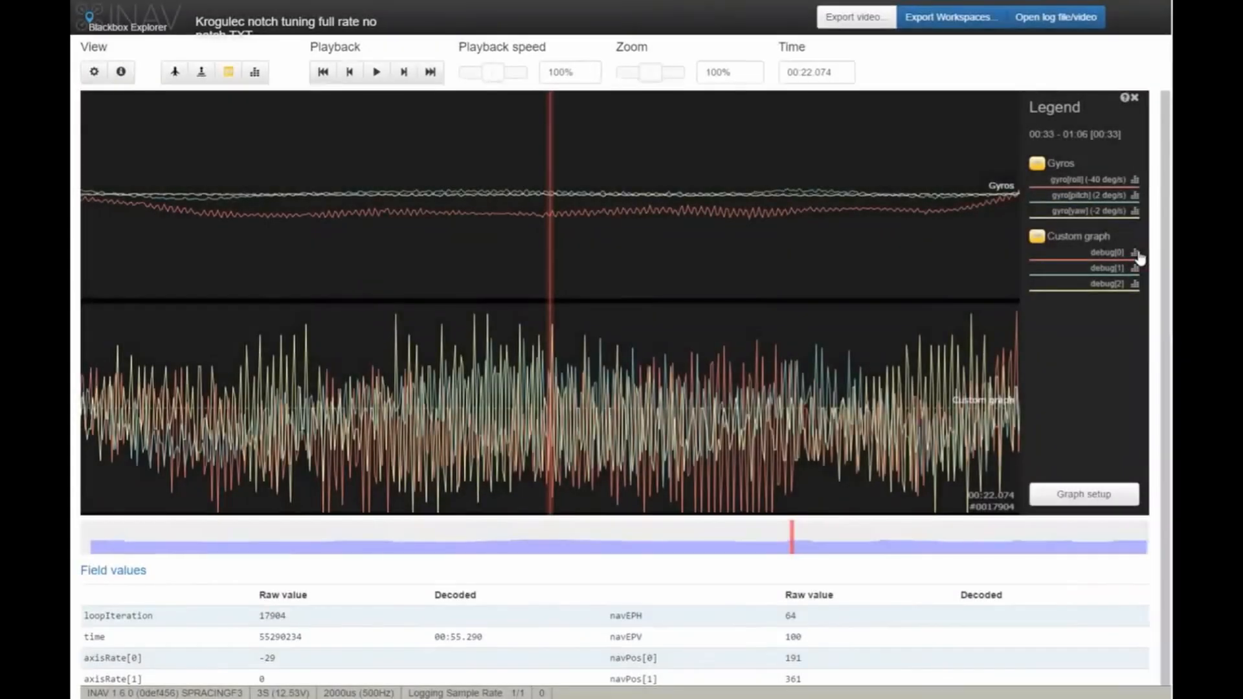
click(255, 71)
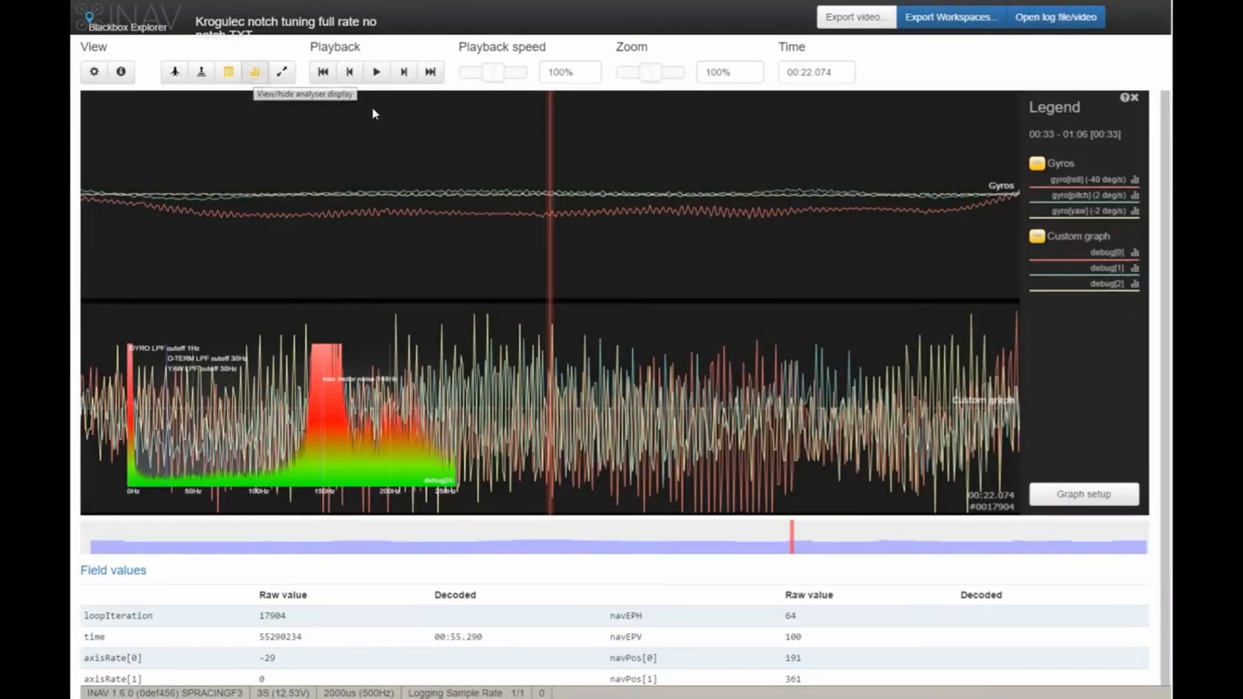
click(281, 71)
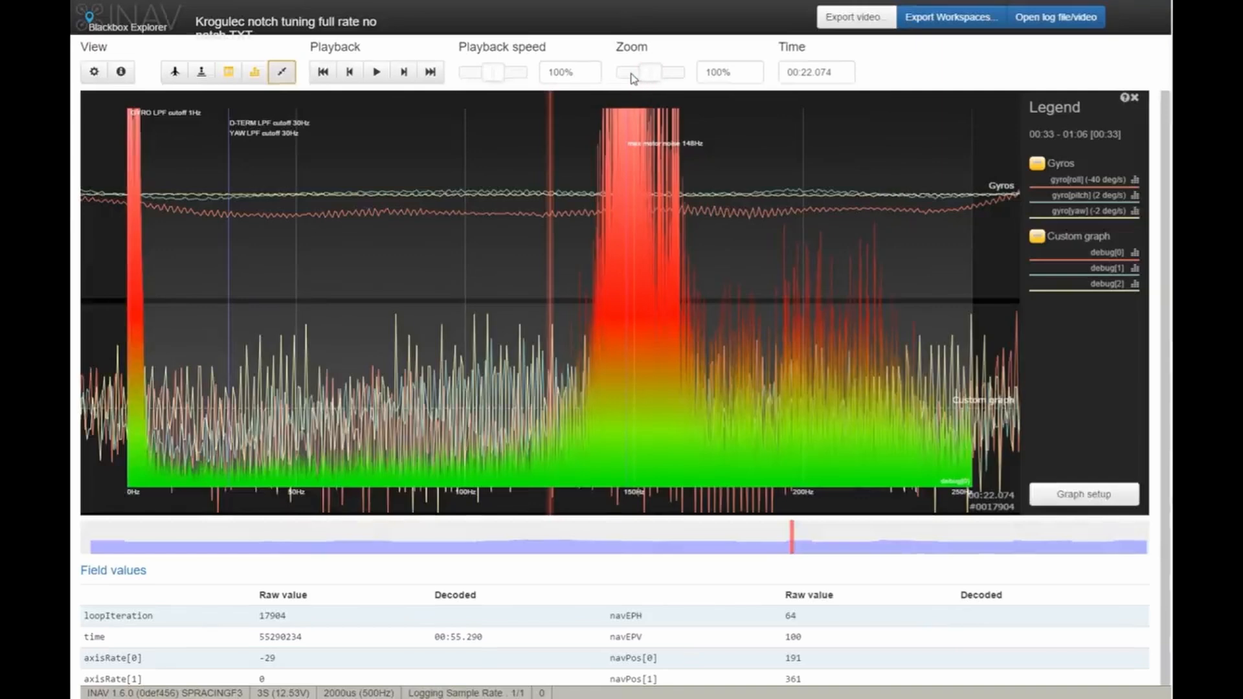
drag(664, 71, 630, 72)
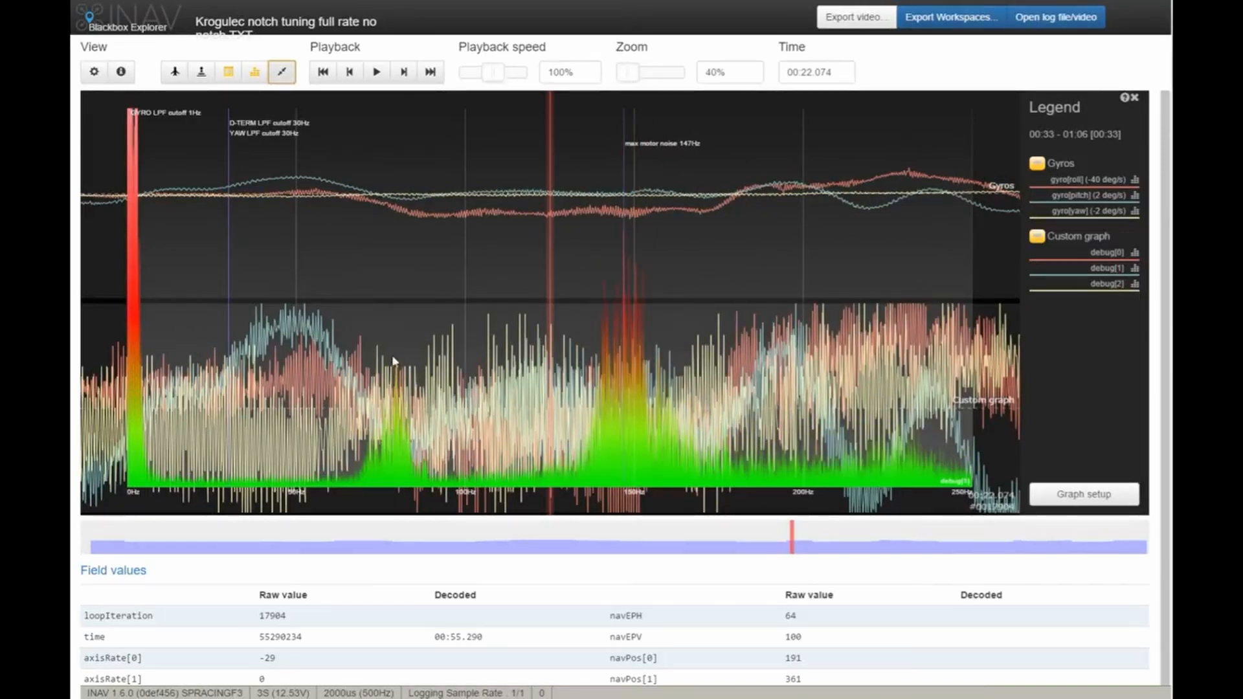
mouse_move(383, 350)
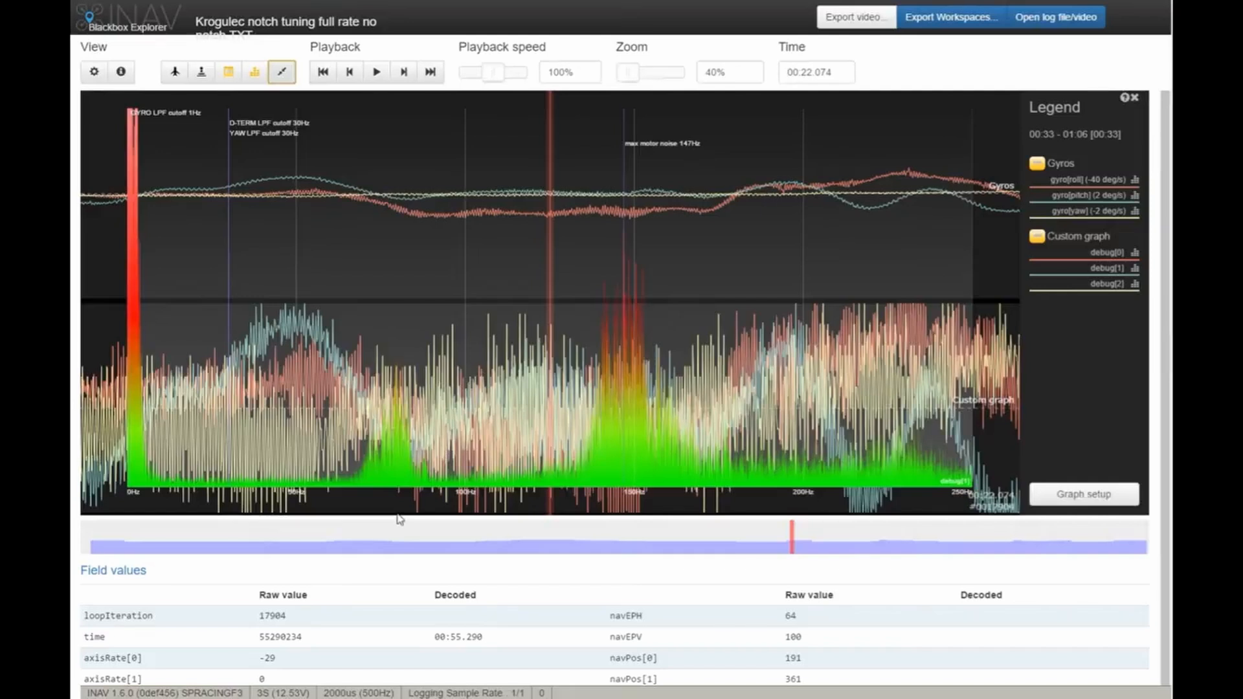
mouse_move(406, 508)
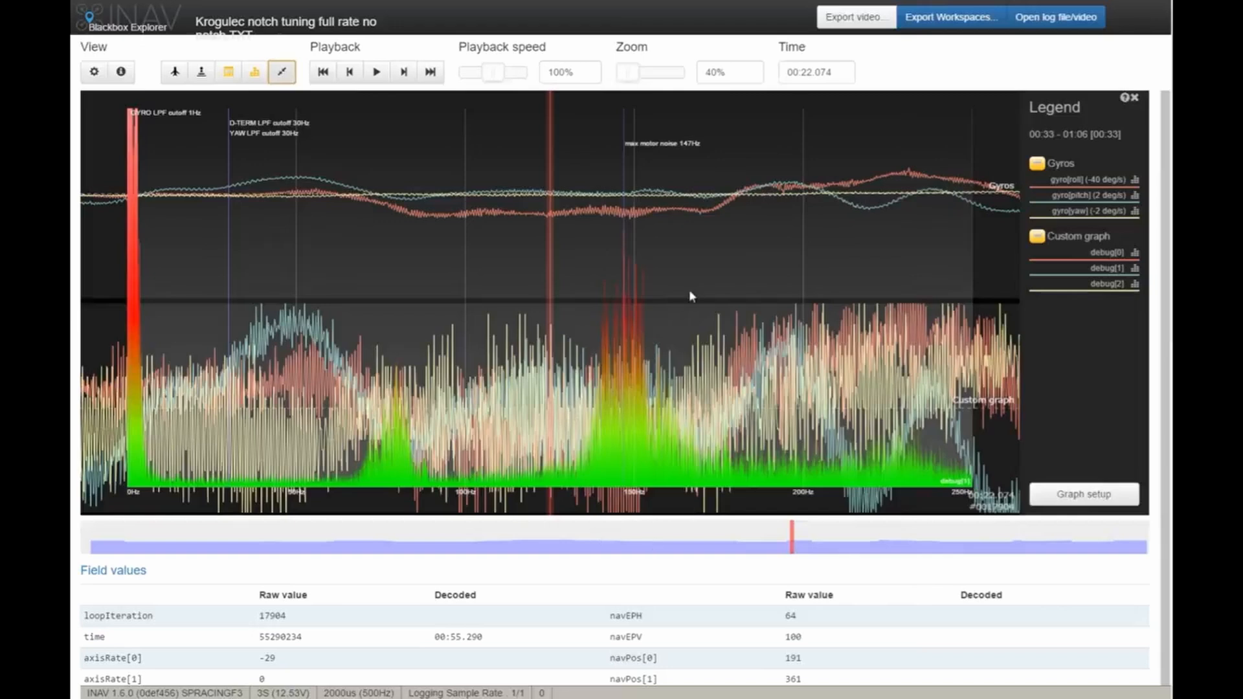
mouse_move(682, 501)
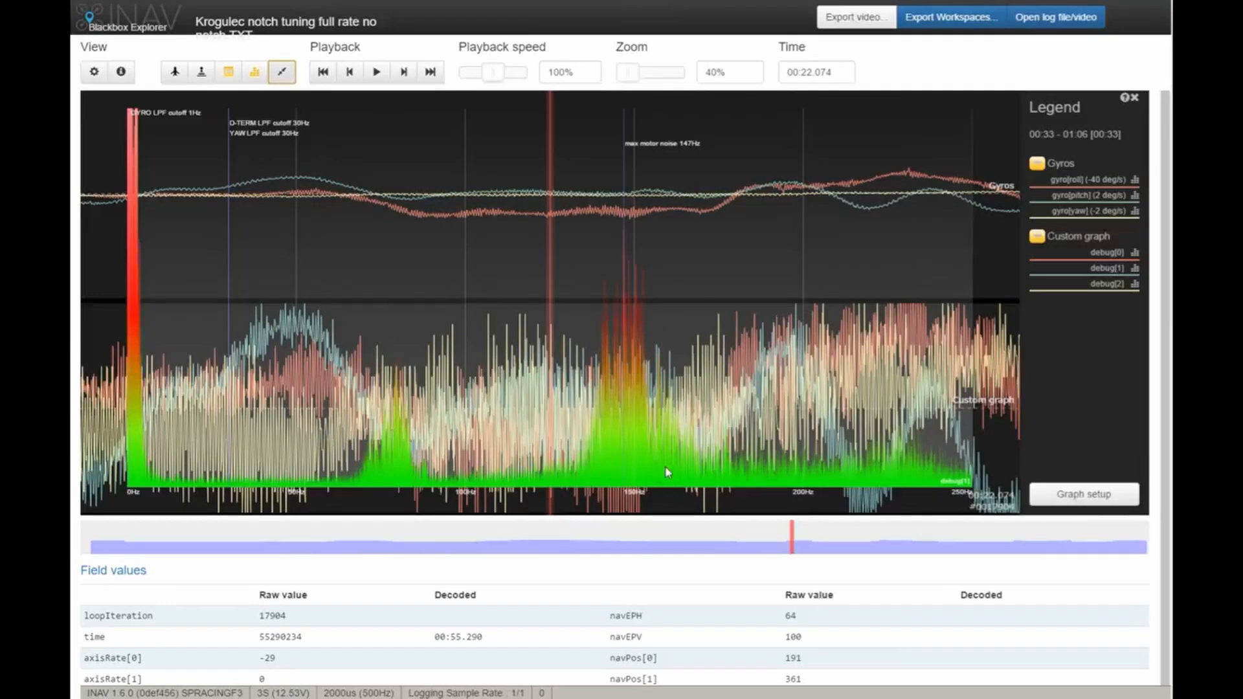
mouse_move(1020, 446)
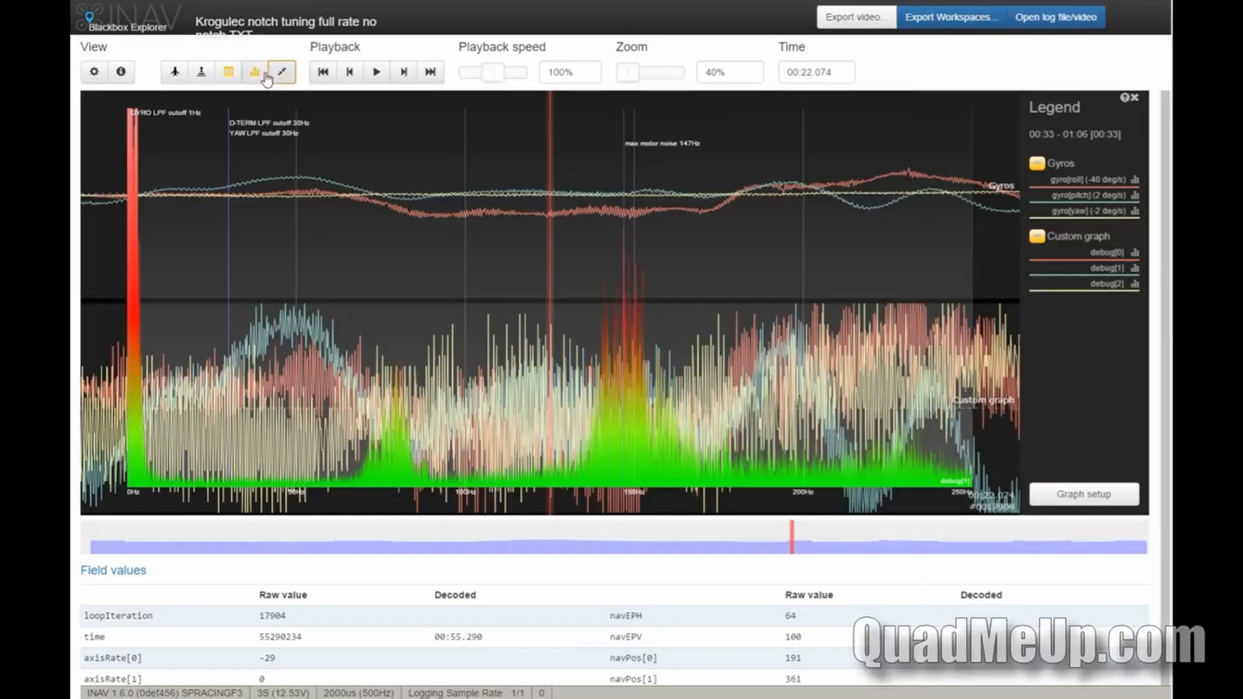
- Switch the spectrum analyser to gyro[roll] and zoom in on a shorter stretch
click(255, 71)
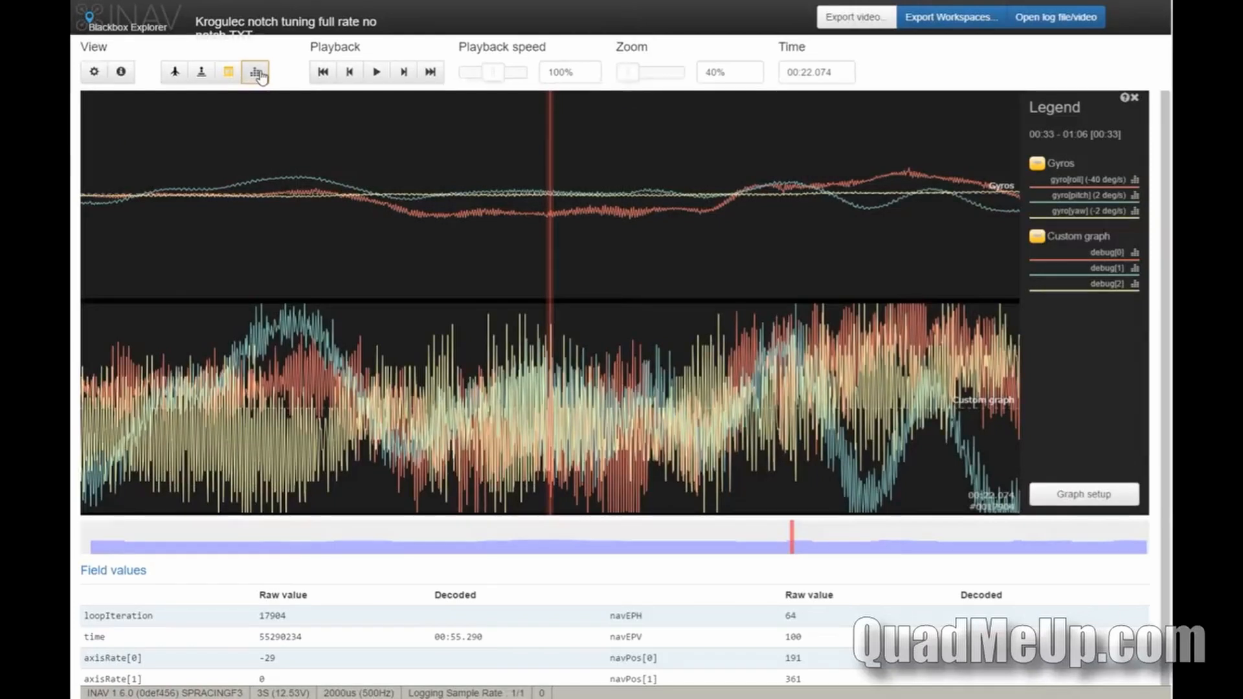
mouse_move(255, 71)
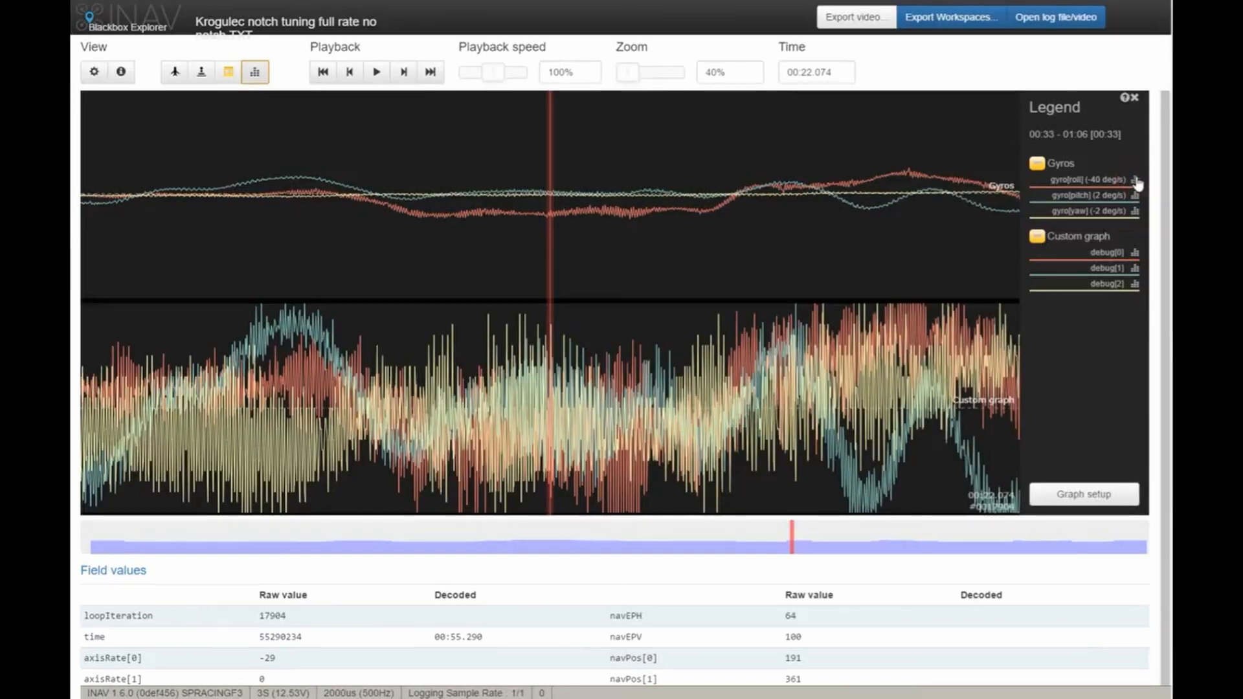
click(254, 71)
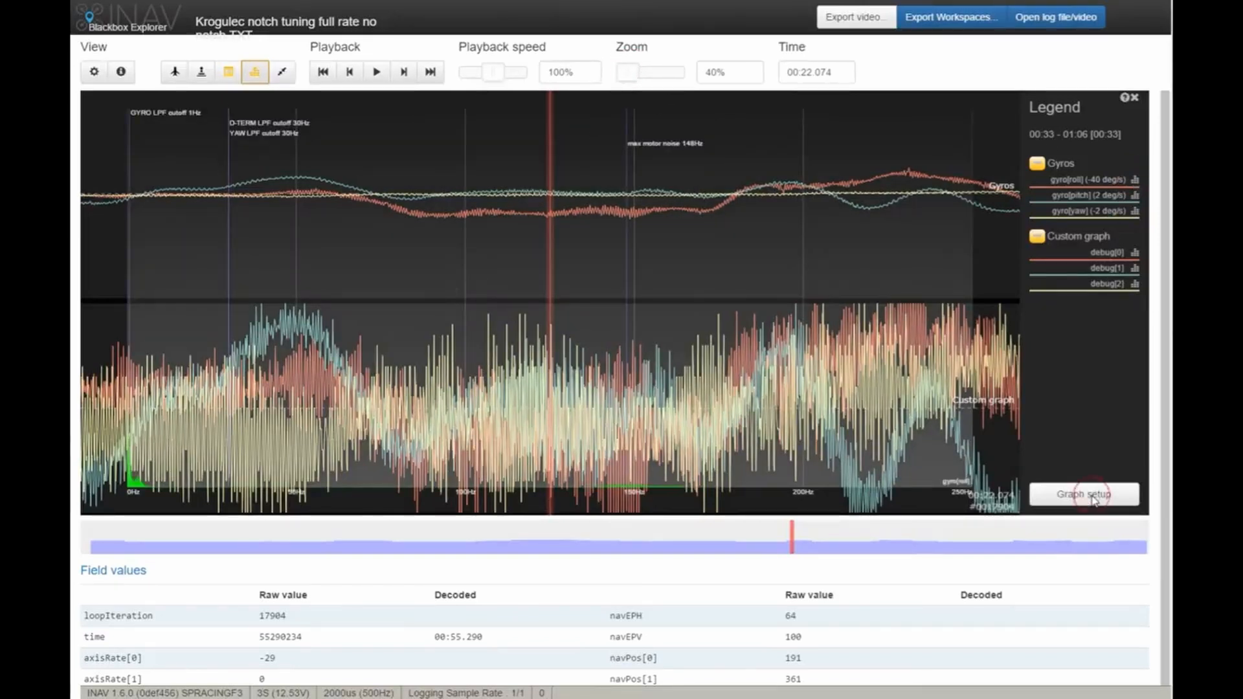
drag(630, 72, 674, 72)
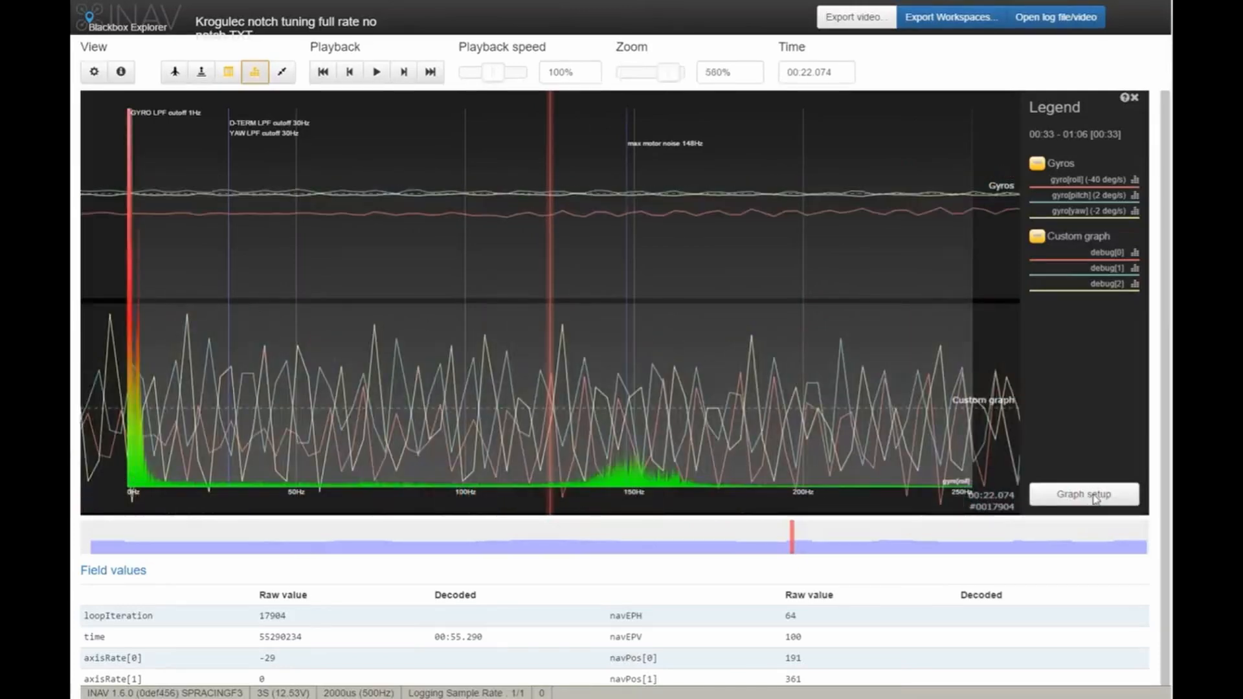
- Delete Graph 2, the Custom debug graph, in Graph setup and save changes
click(1083, 494)
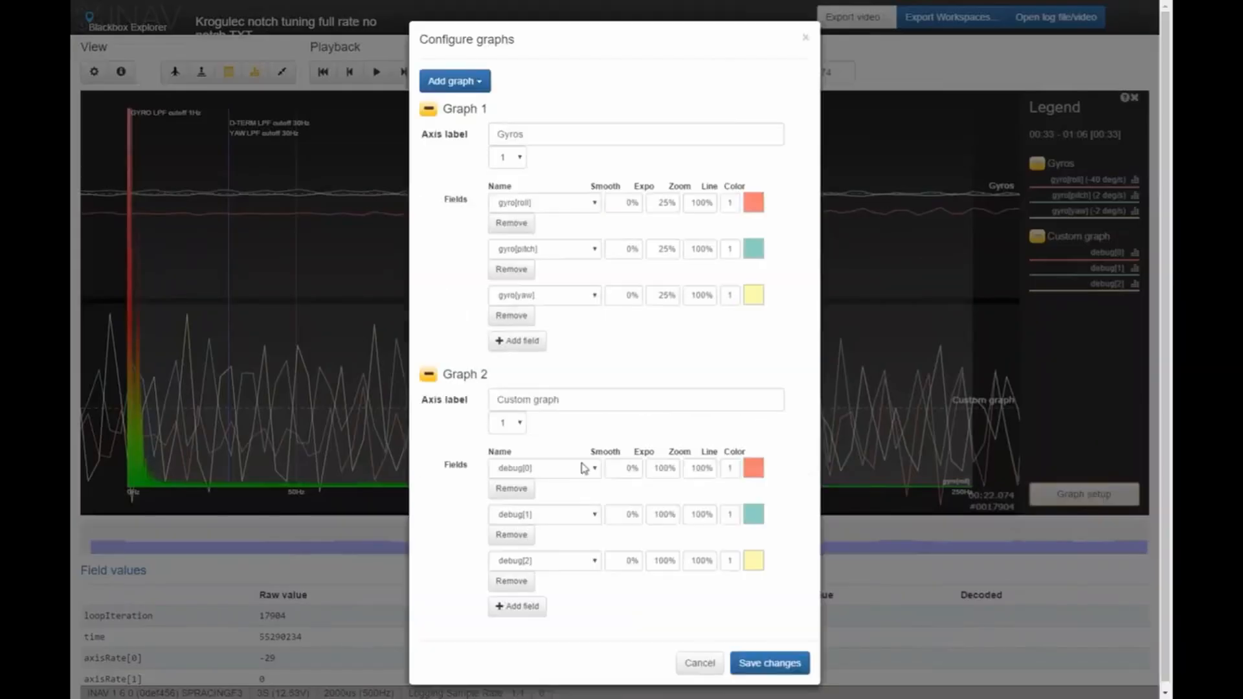
click(512, 488)
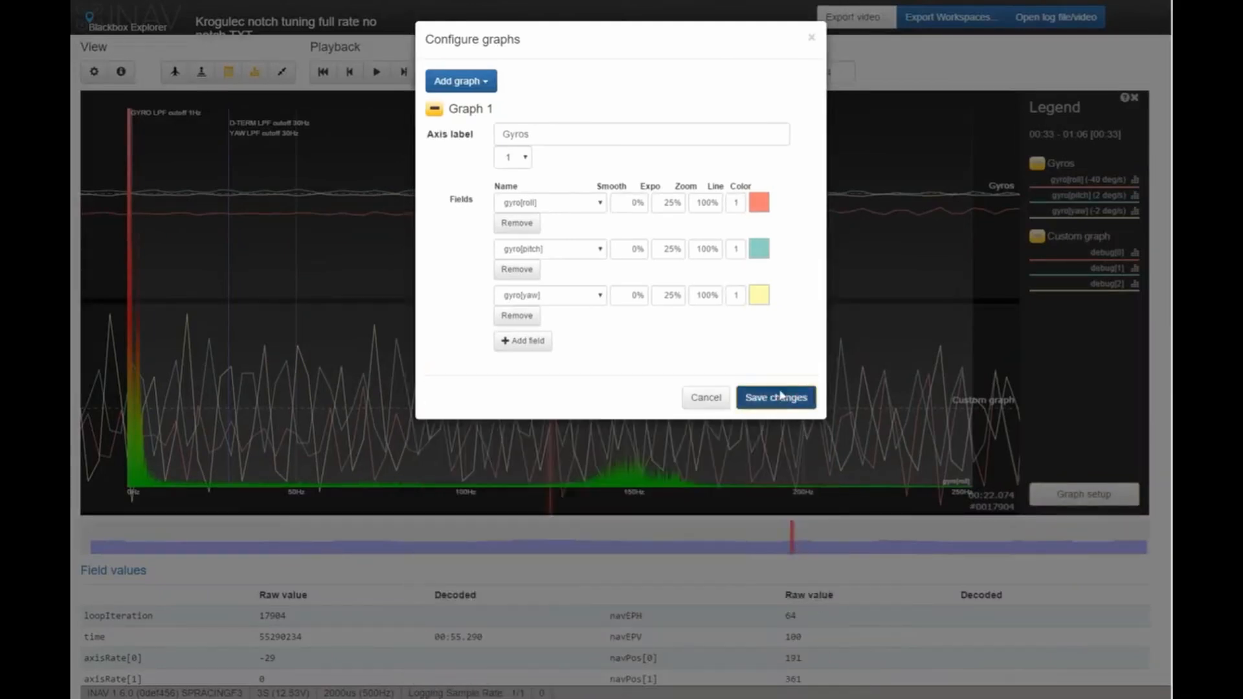
click(774, 396)
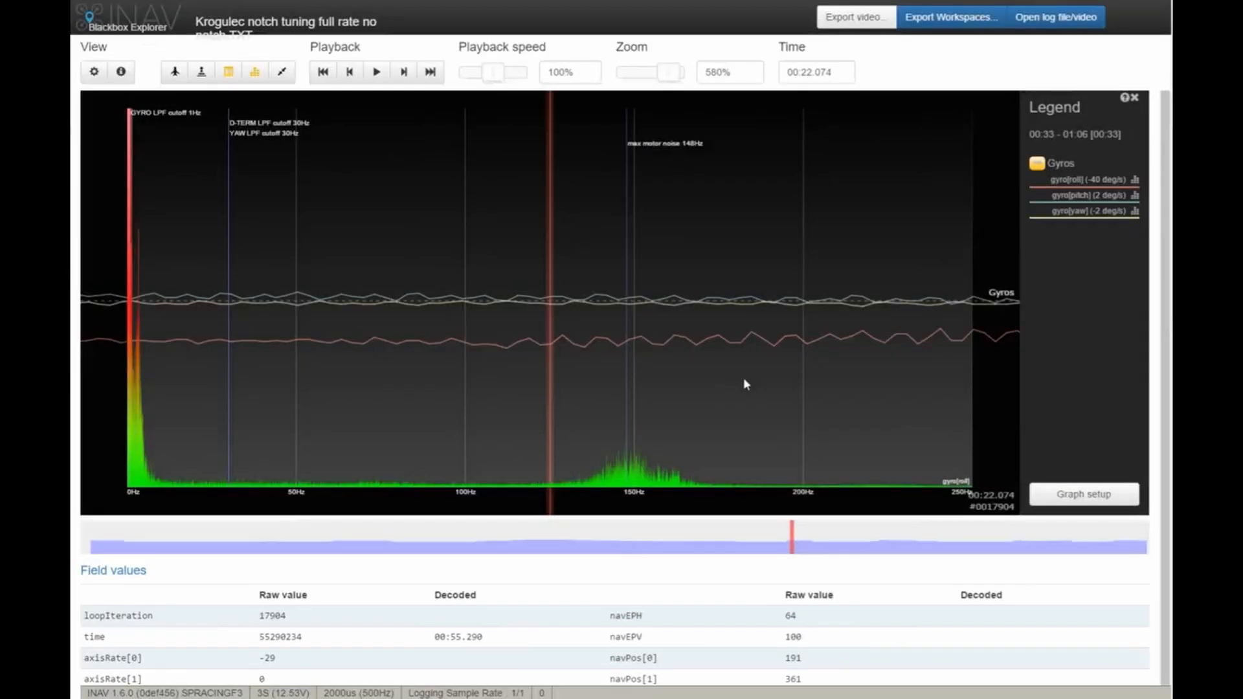
mouse_move(683, 73)
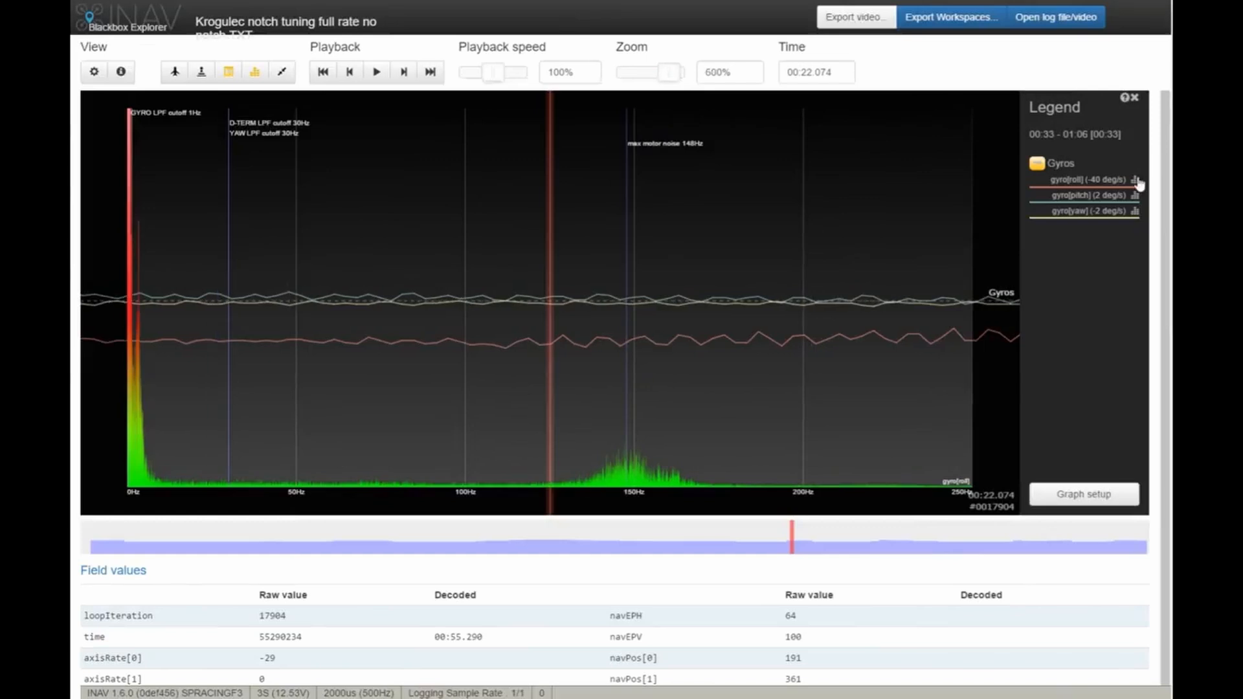
- Zoom further in on the roll gyro spectrum, sharpening the 148 Hz noise hump
drag(646, 72, 678, 72)
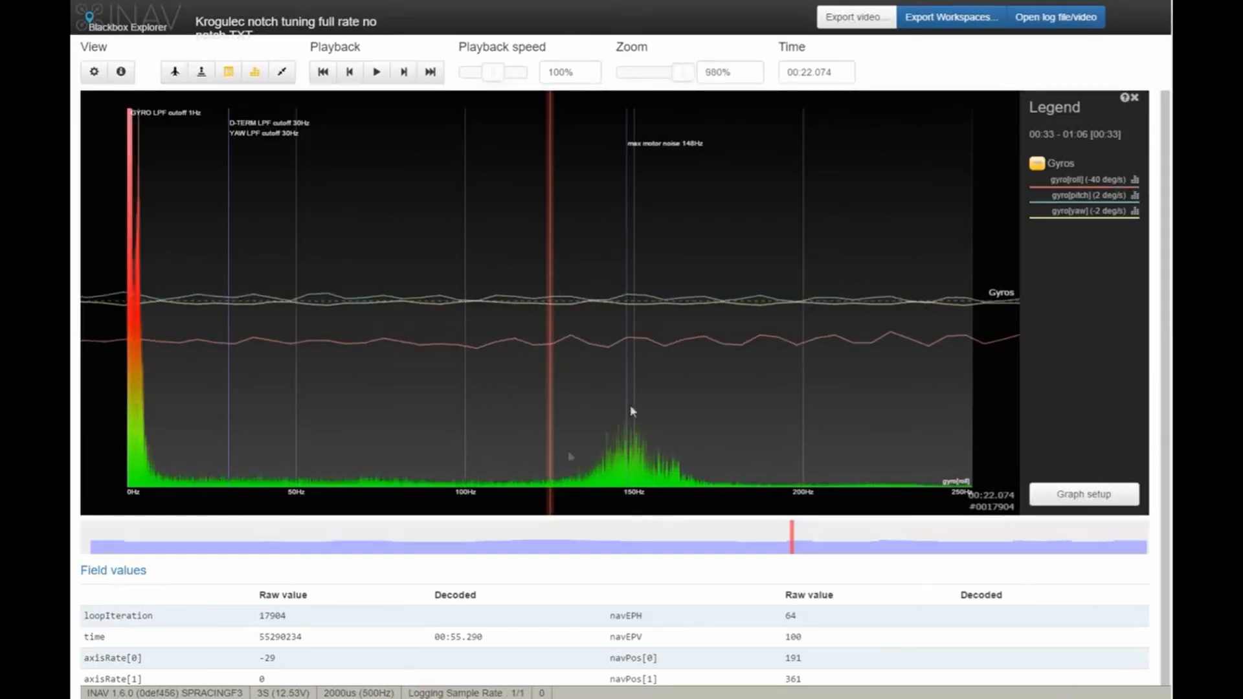
mouse_move(713, 448)
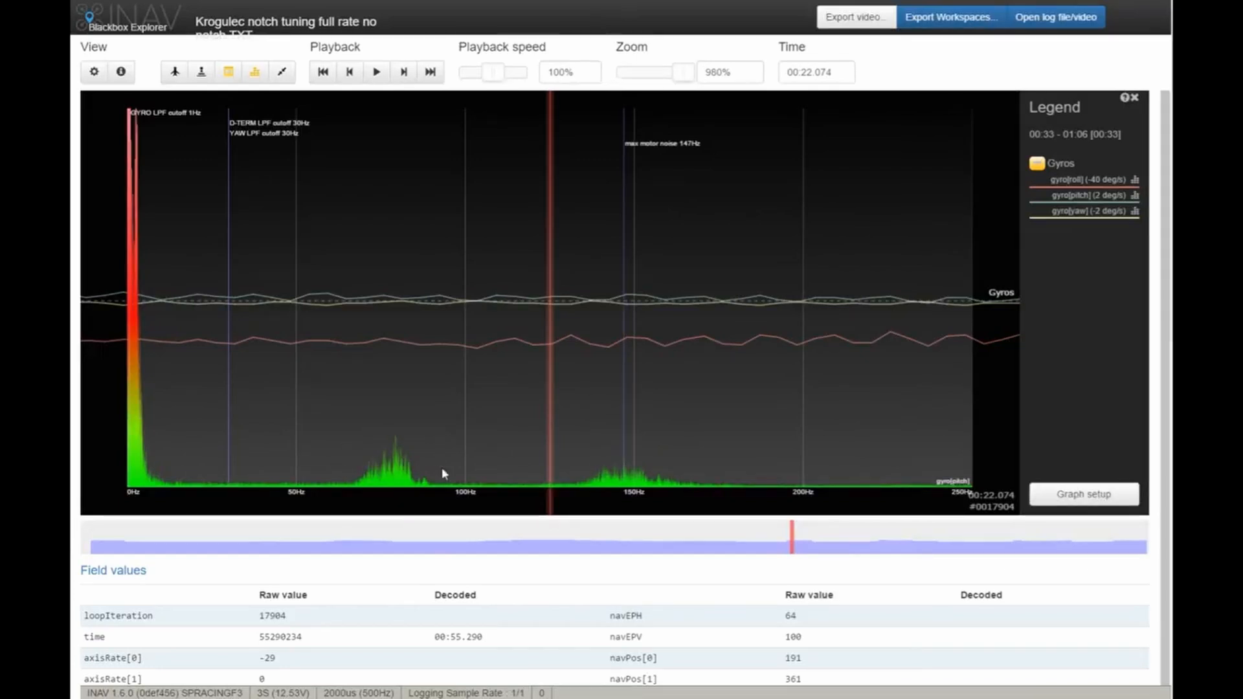
mouse_move(360, 489)
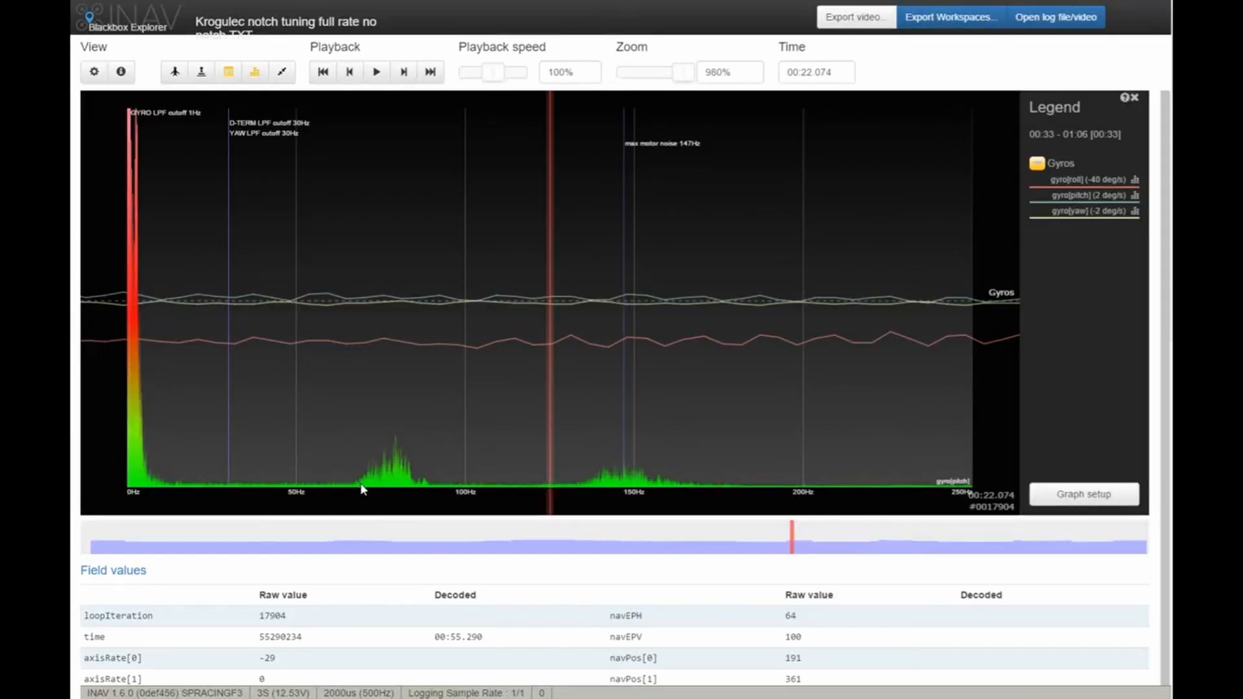
mouse_move(706, 407)
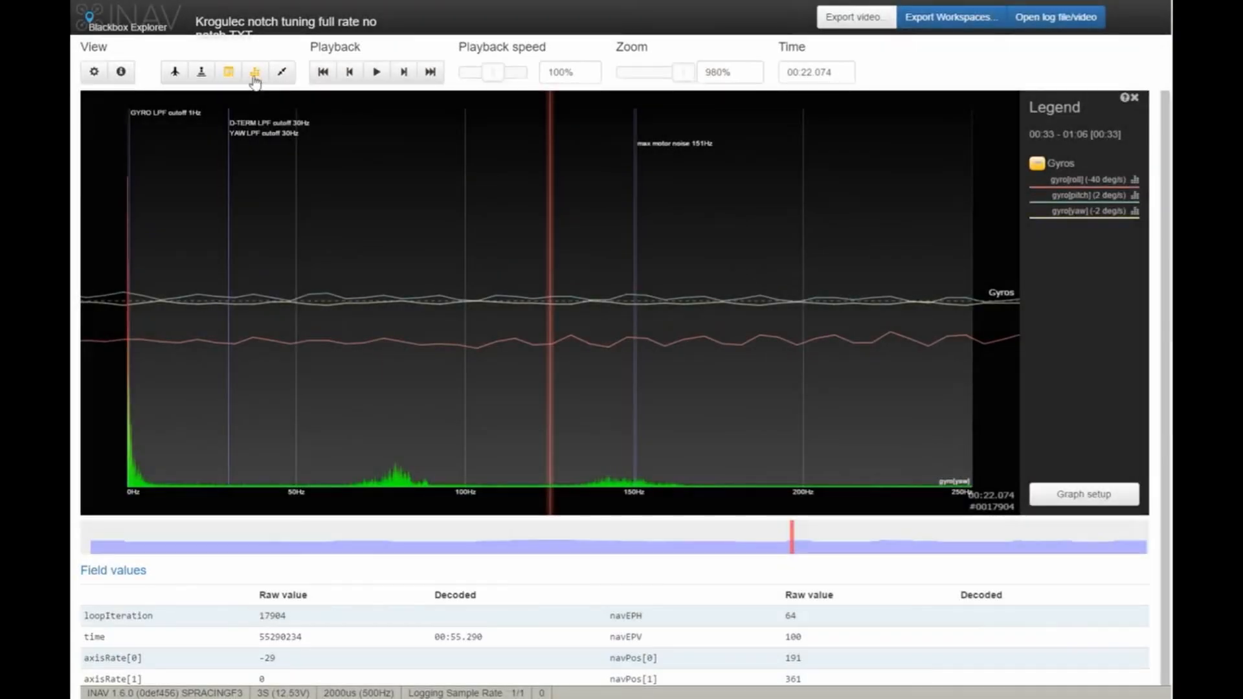
- Close the spectrum analyser and zoom out over the roll, pitch and yaw gyro traces
click(254, 71)
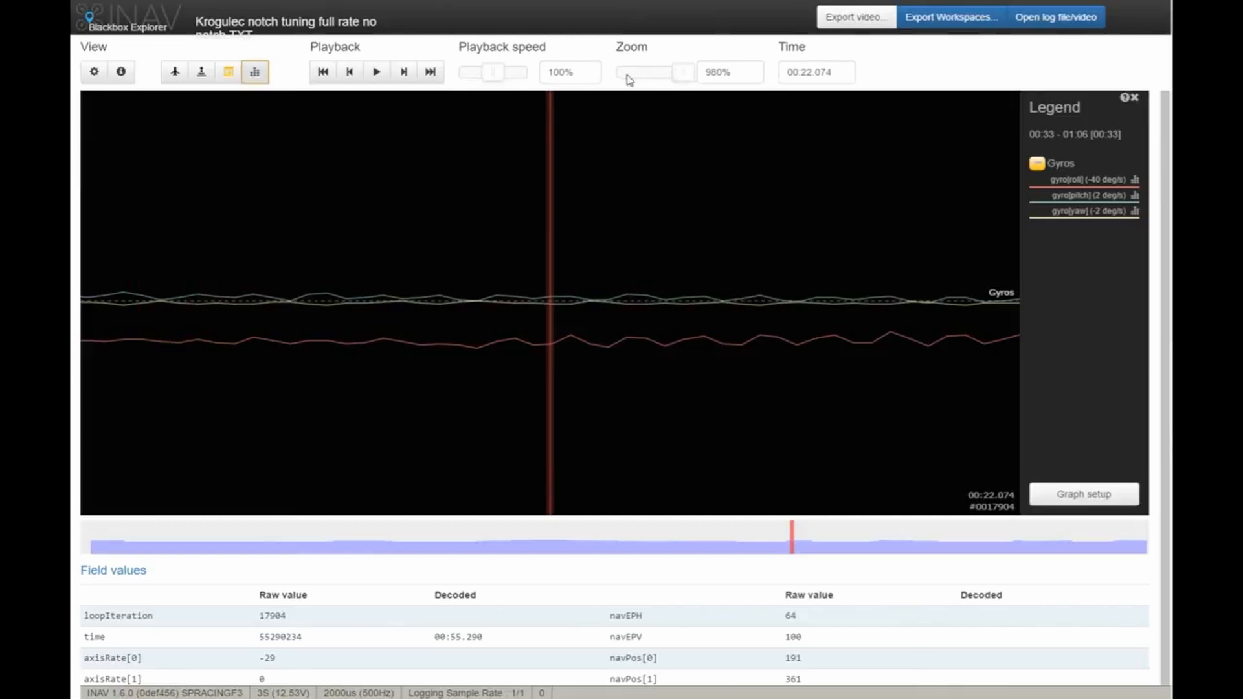
drag(682, 72, 621, 72)
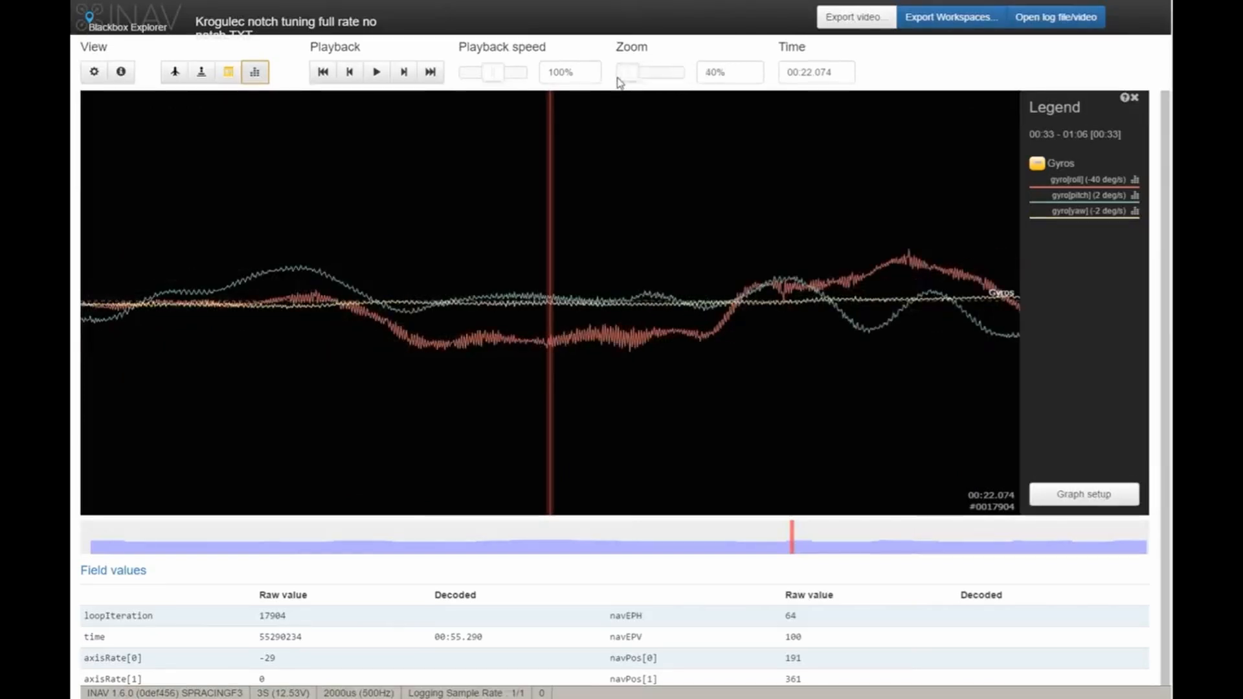
click(621, 72)
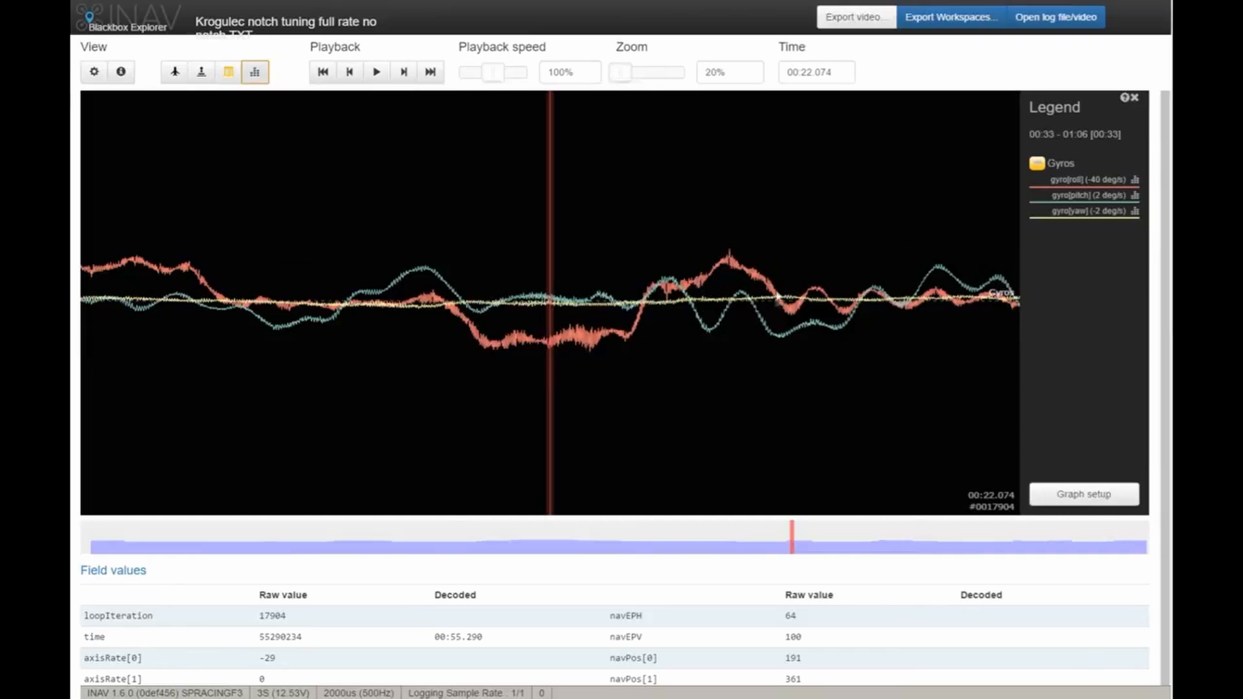
mouse_move(817, 406)
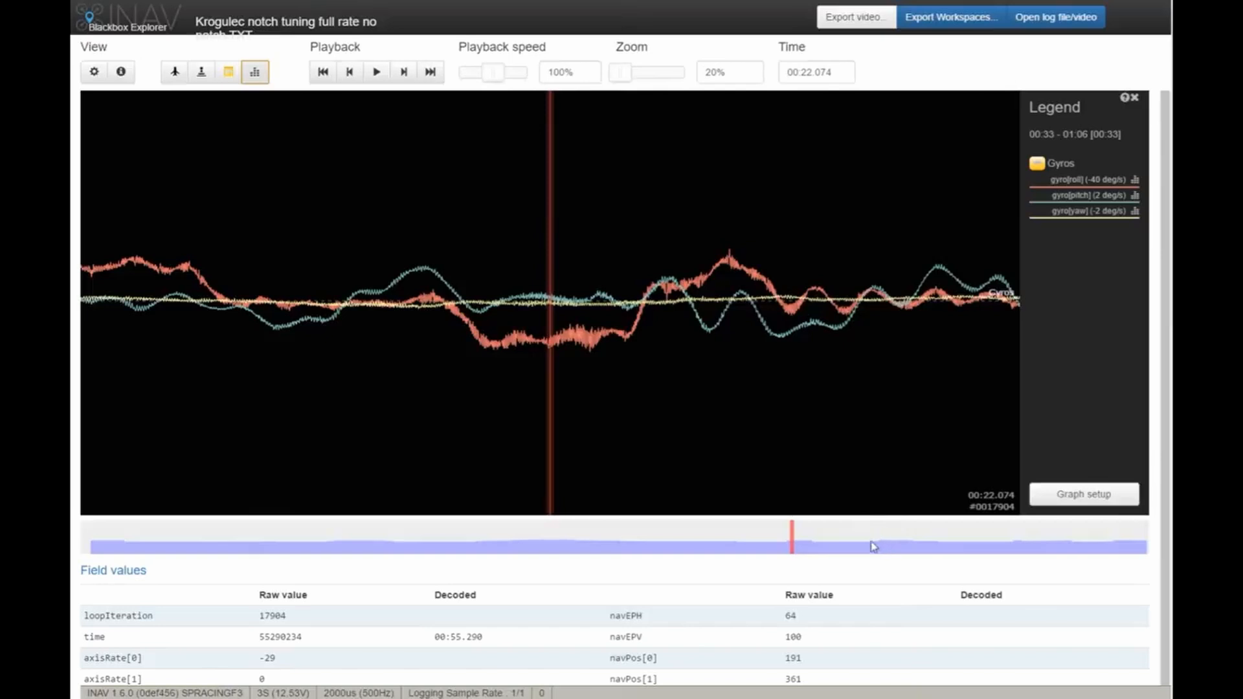
mouse_move(866, 552)
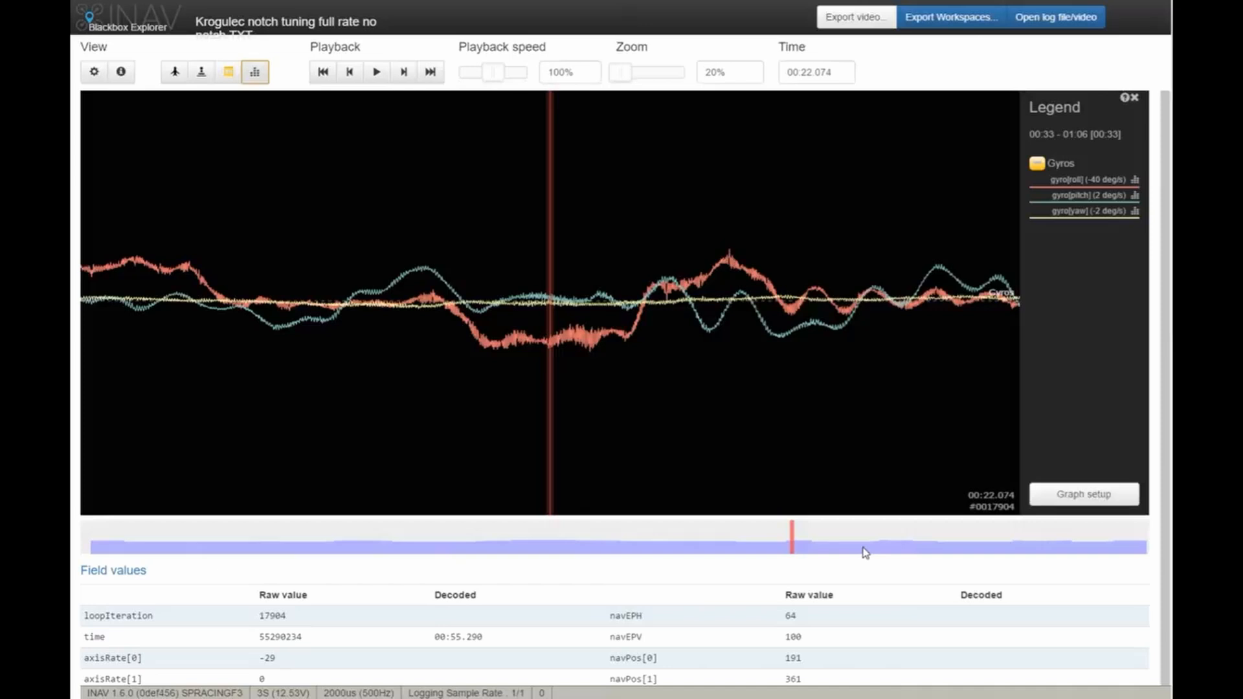
mouse_move(928, 502)
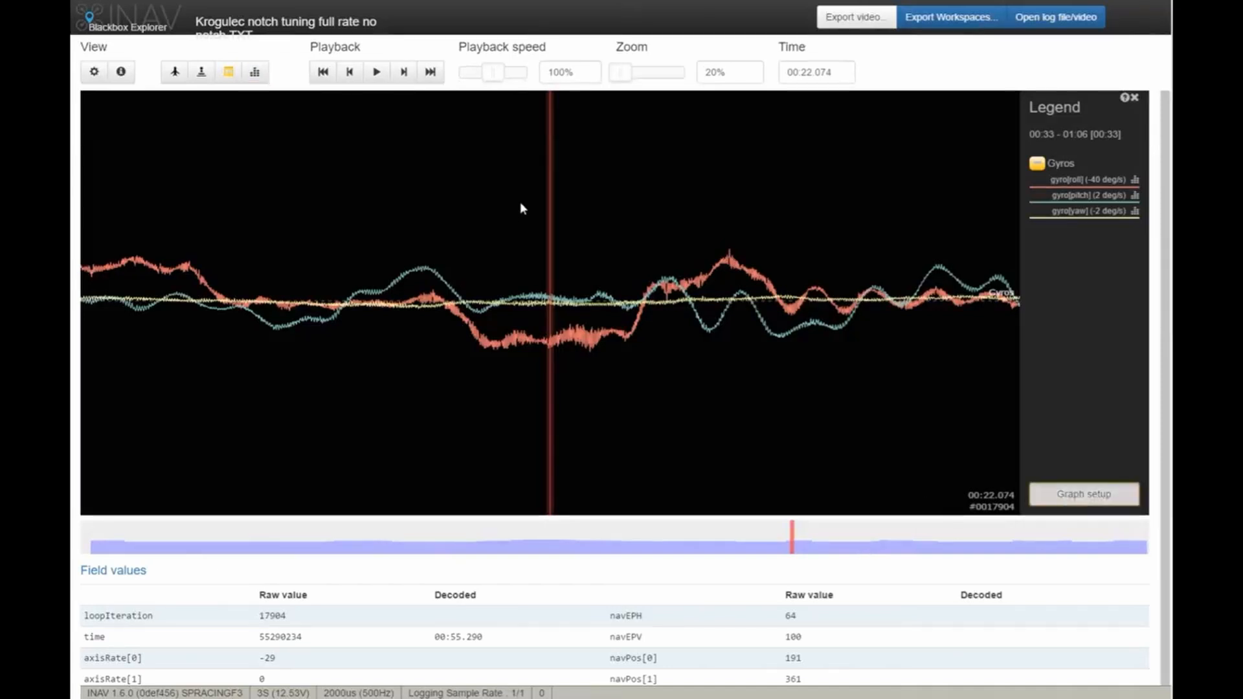
- Add the Motors preset graph below Gyros in Graph setup and save
click(1082, 493)
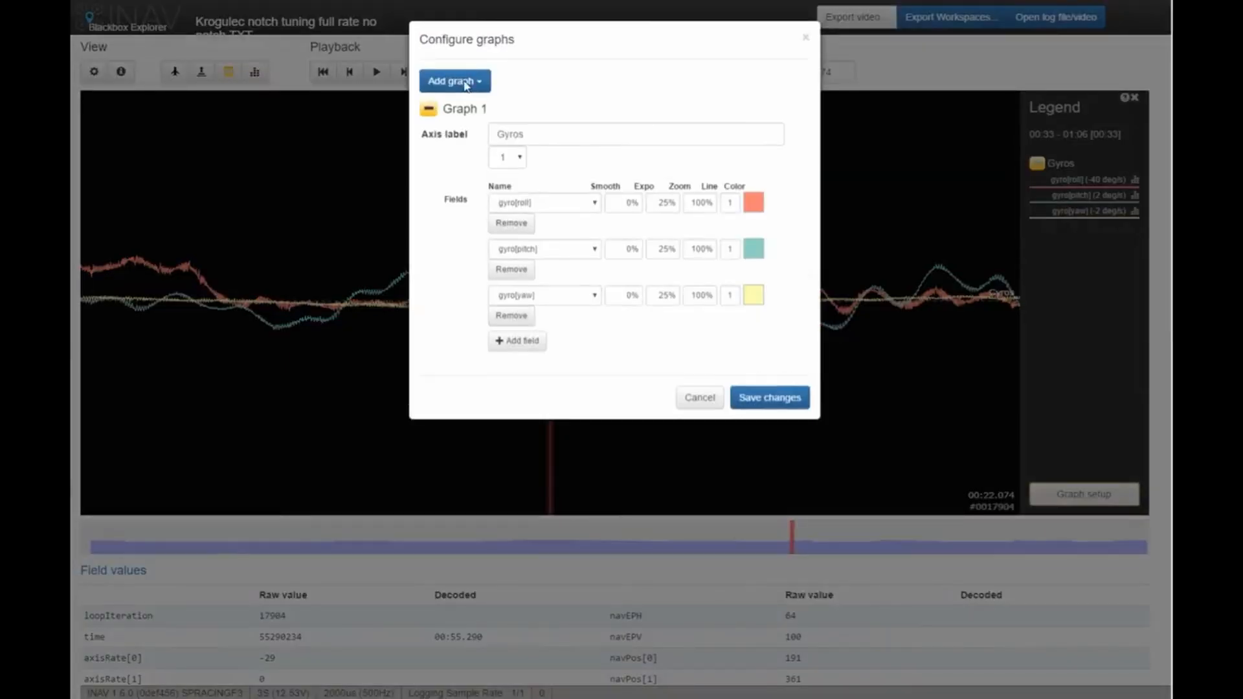
click(454, 81)
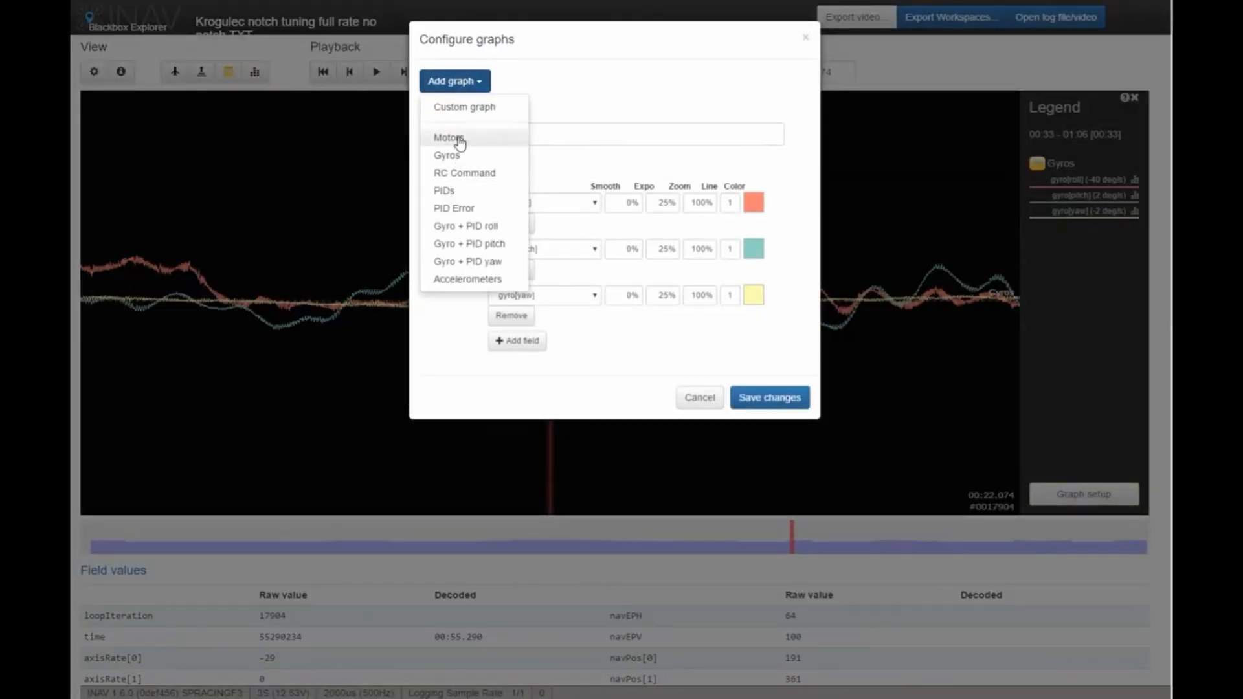
click(449, 137)
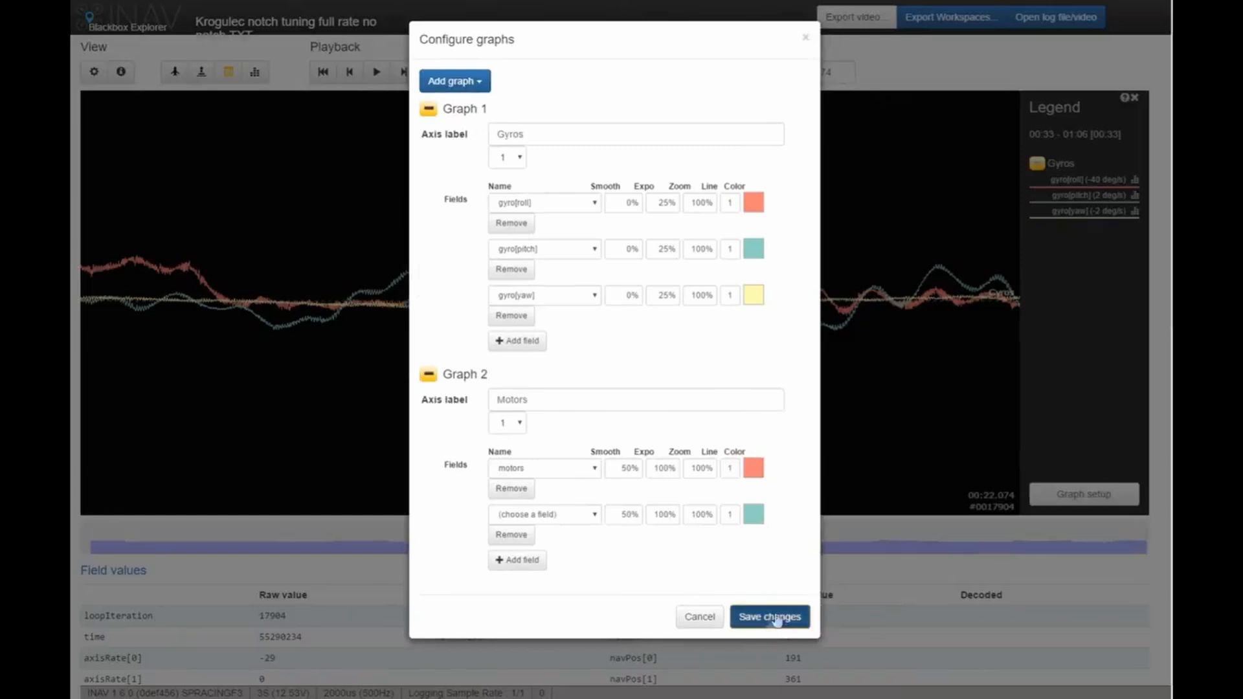
click(767, 617)
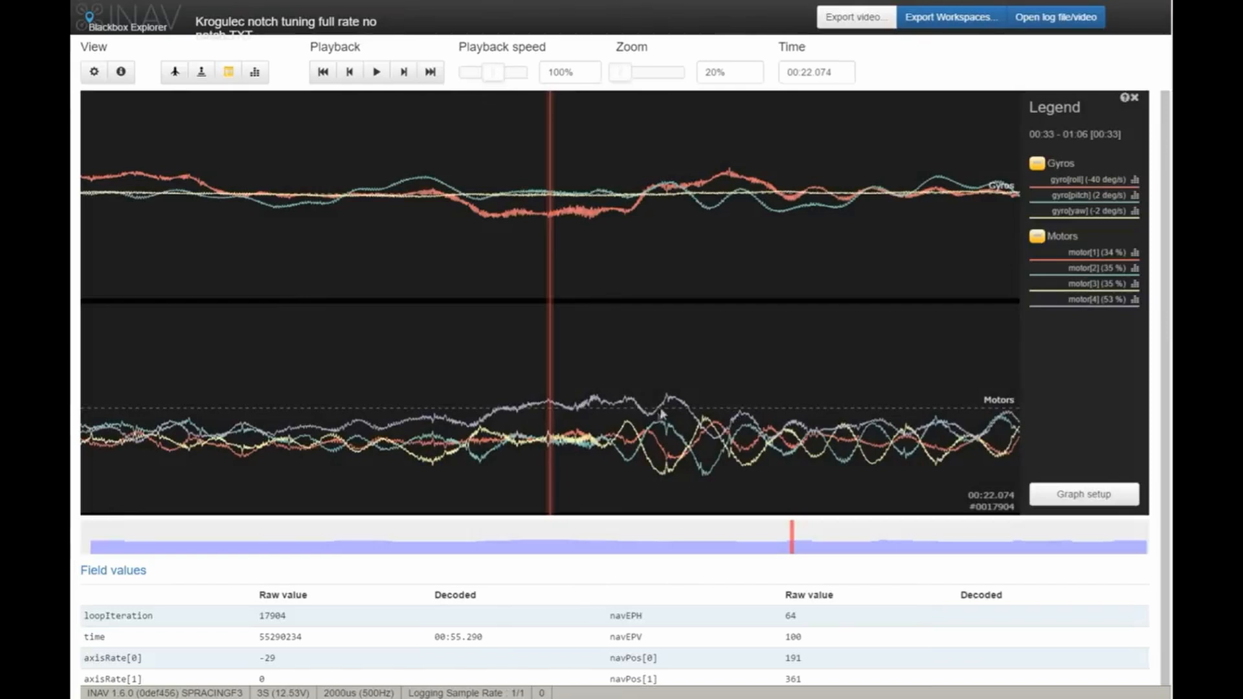
mouse_move(812, 456)
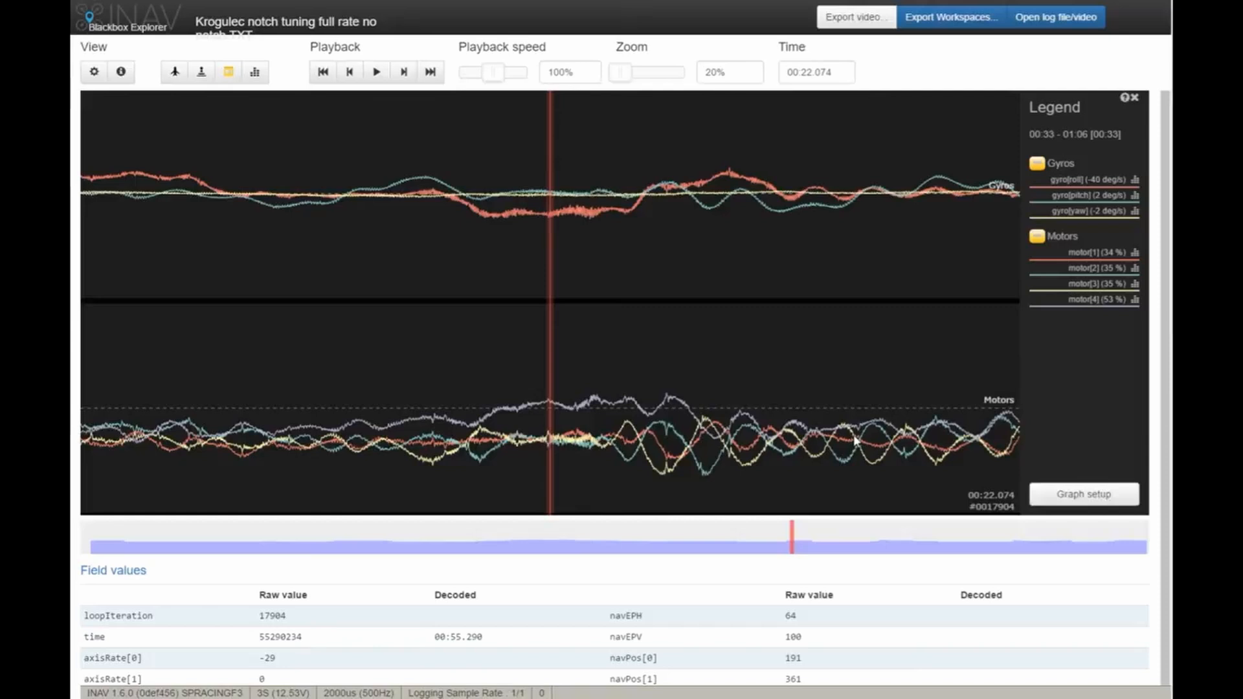
mouse_move(602, 416)
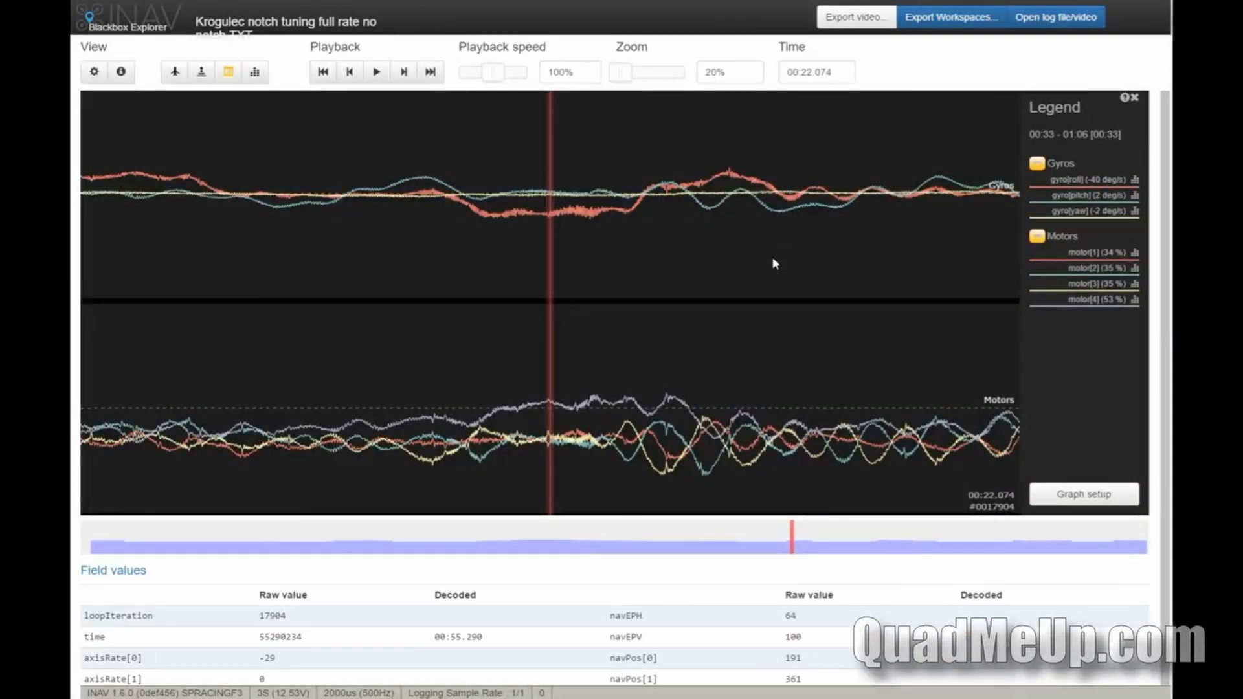
mouse_move(1084, 494)
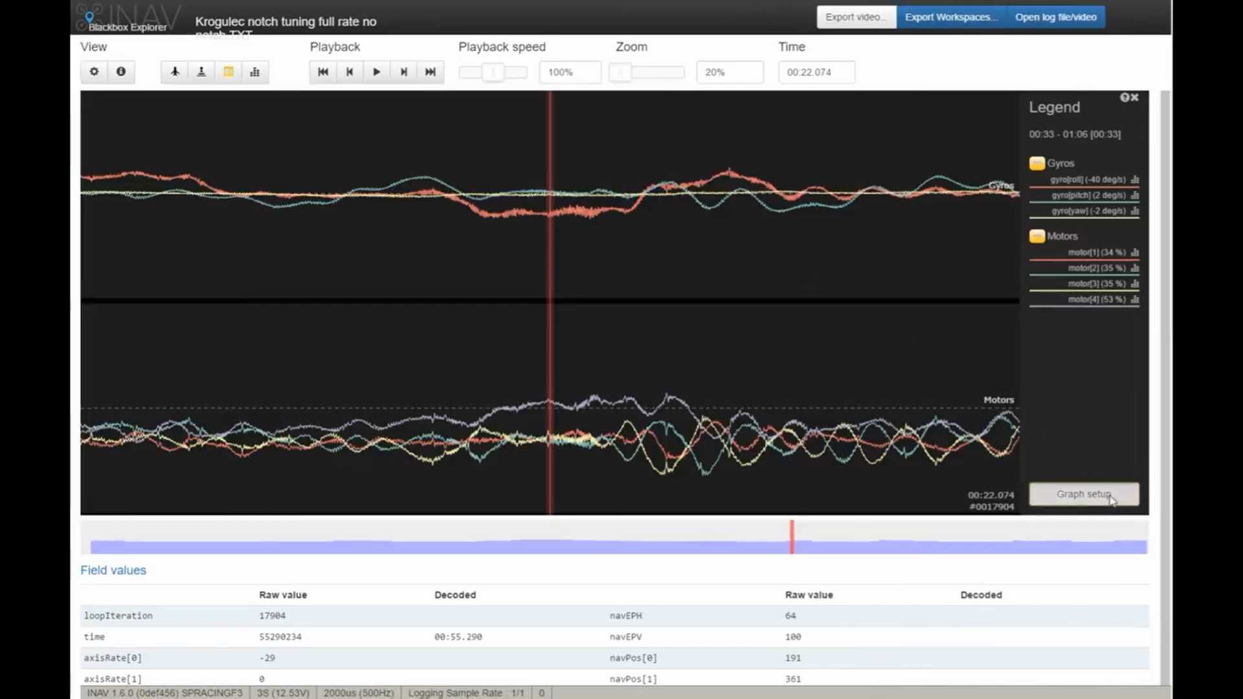
- Replace the Motors graph with a Custom graph plotting debug[all] and save
click(1083, 494)
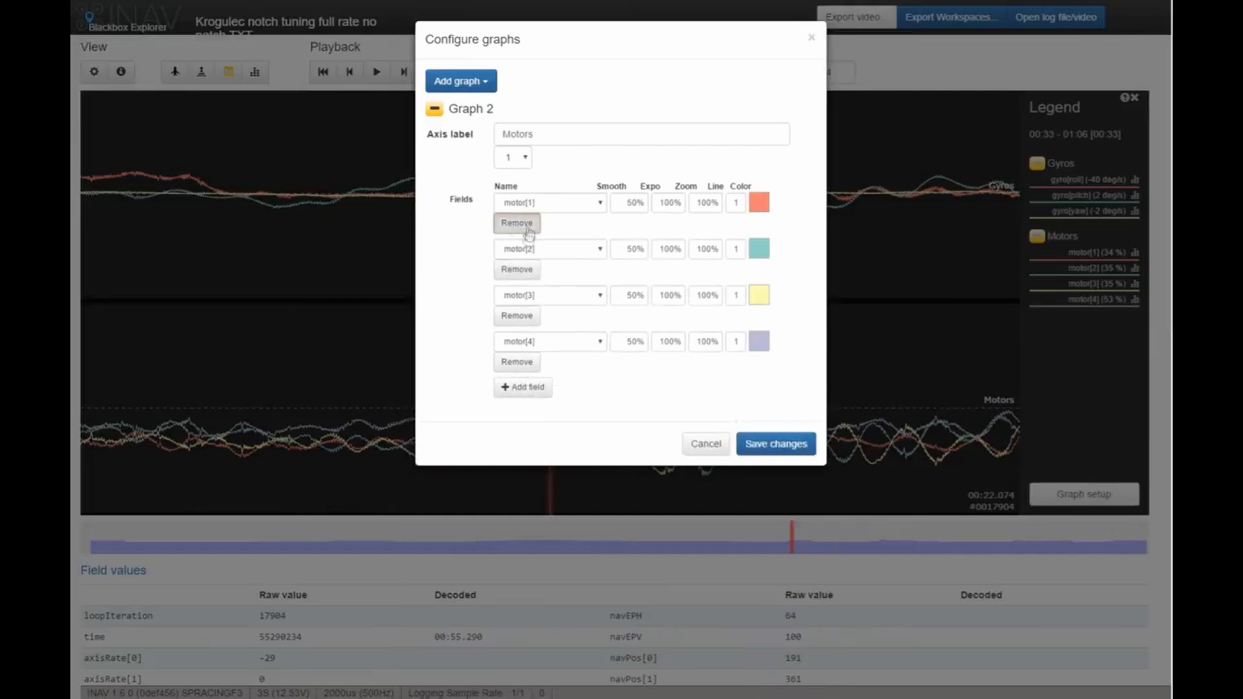
click(434, 109)
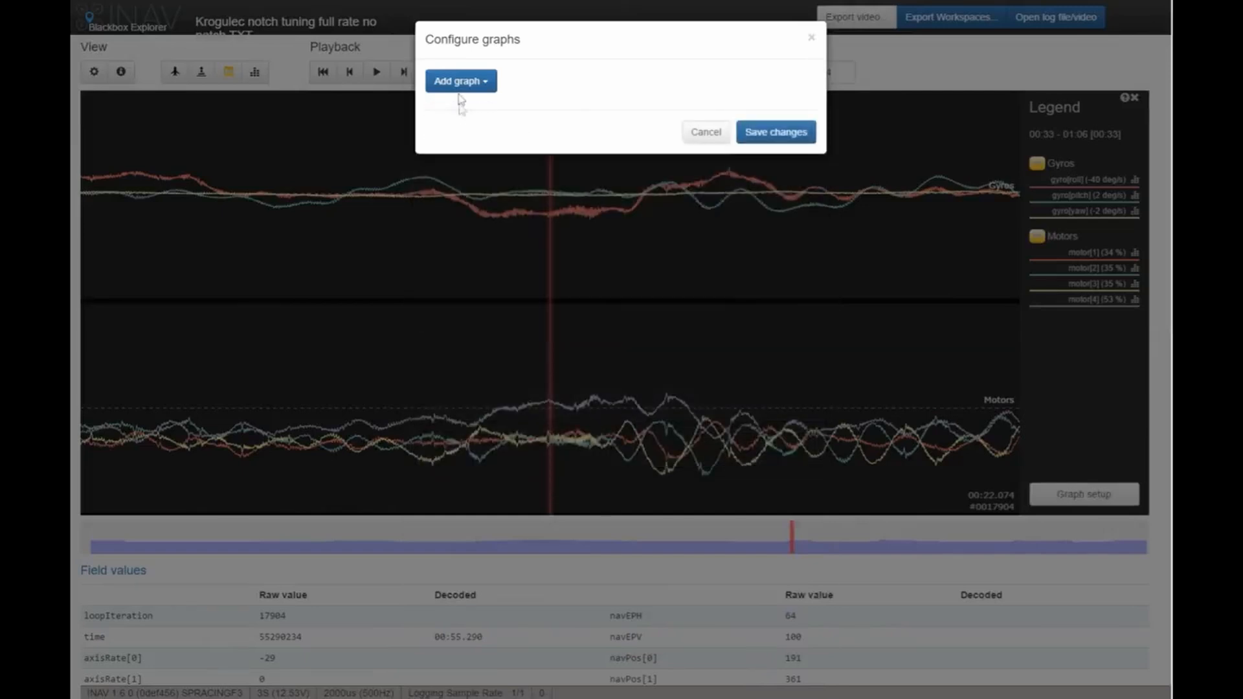
click(461, 80)
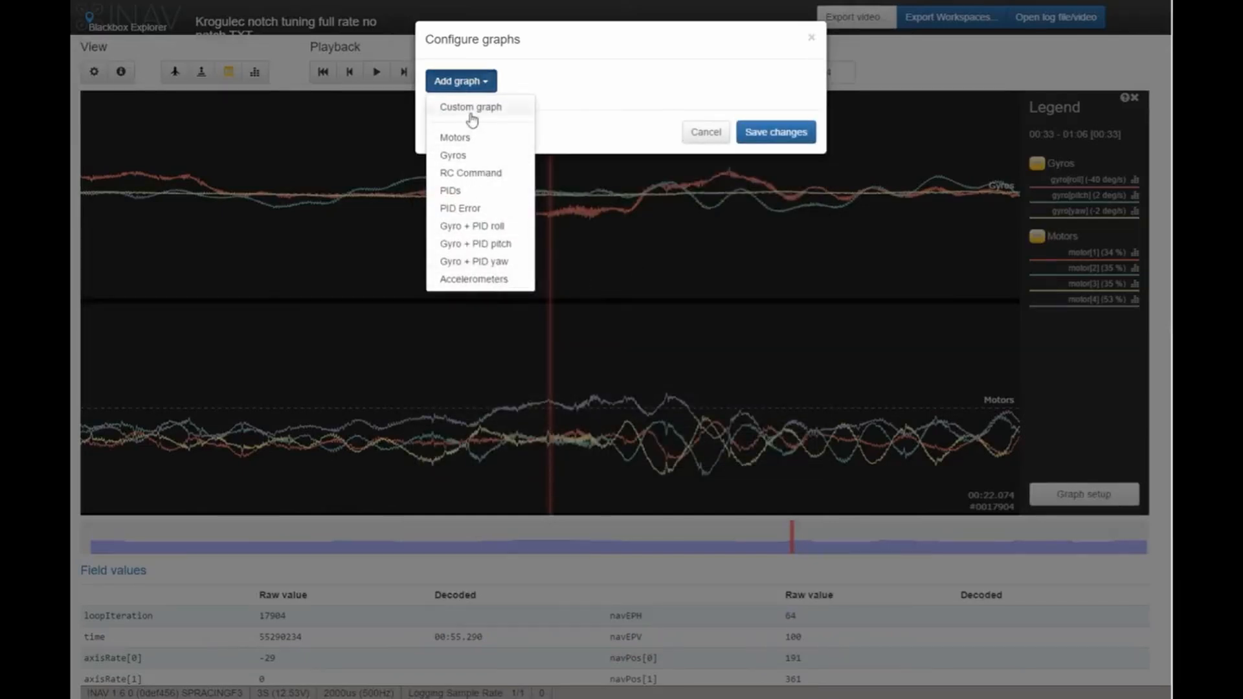
click(470, 107)
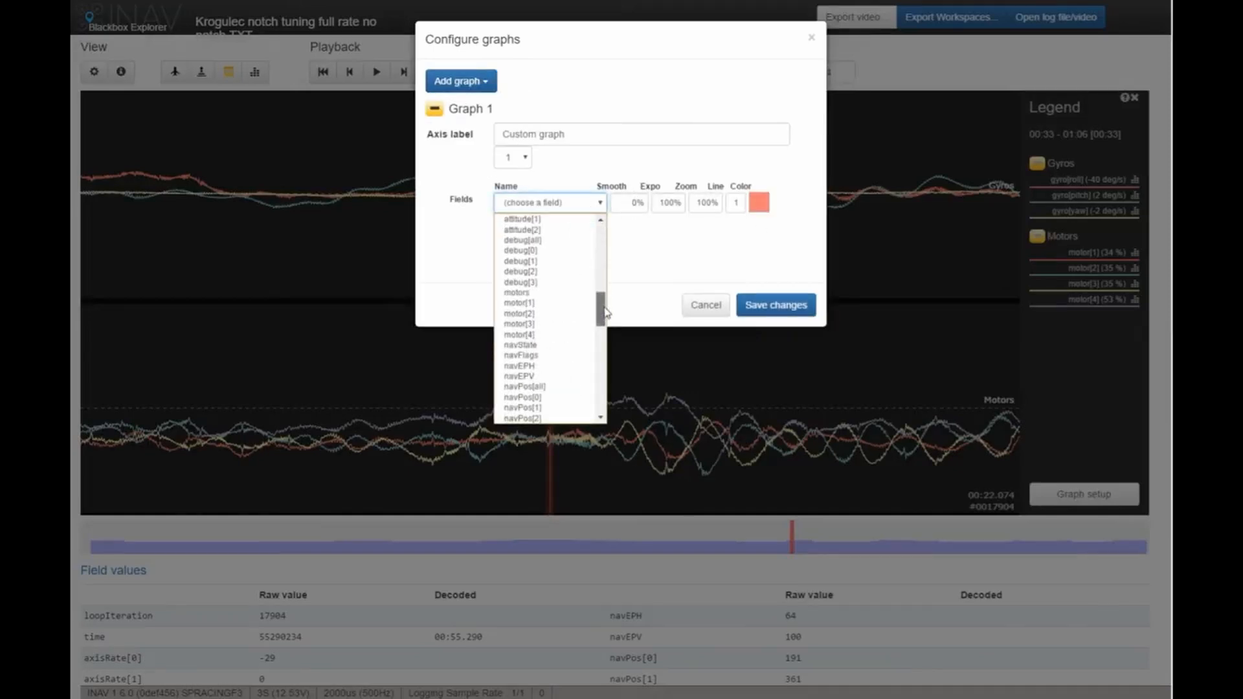
click(521, 239)
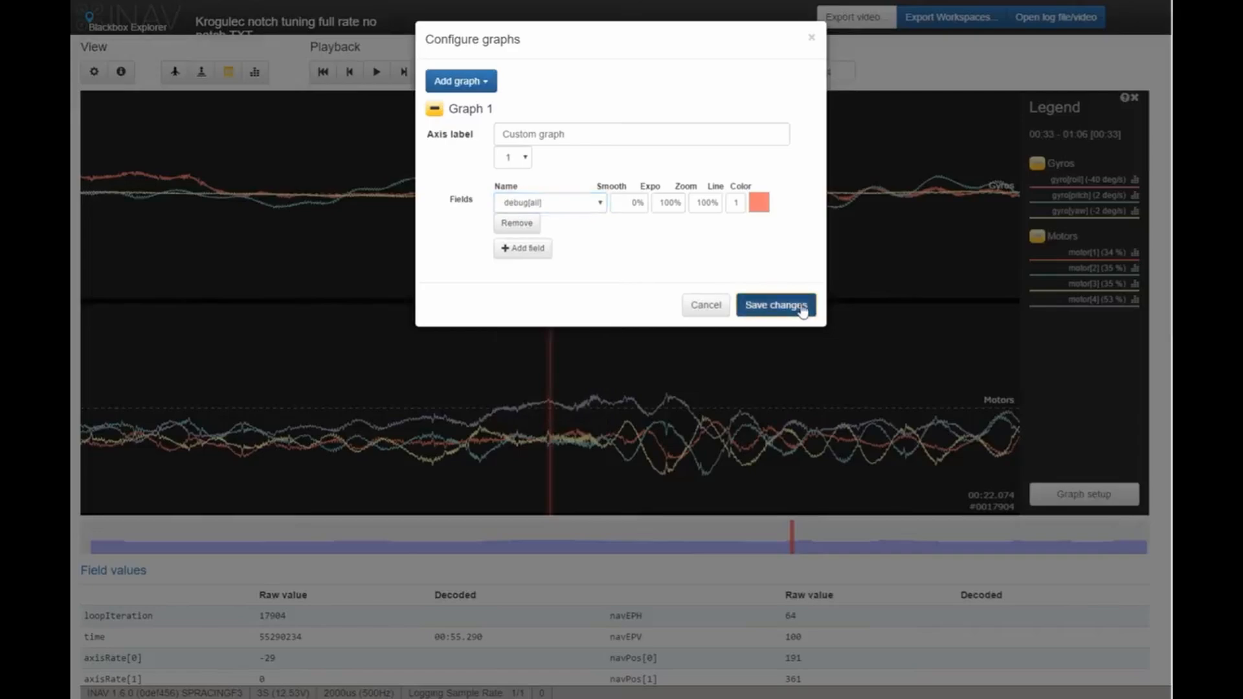
click(774, 305)
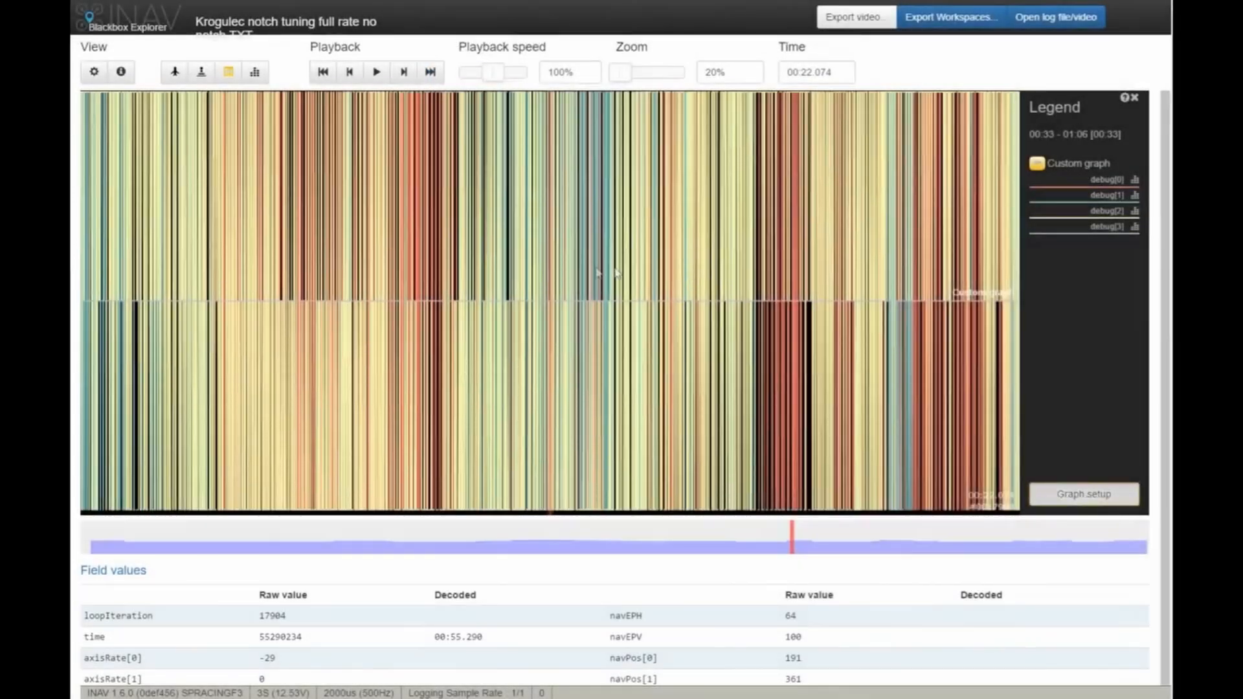
- Remove debug[3] from the custom graph and readjust the zoom on the debug traces
click(1083, 493)
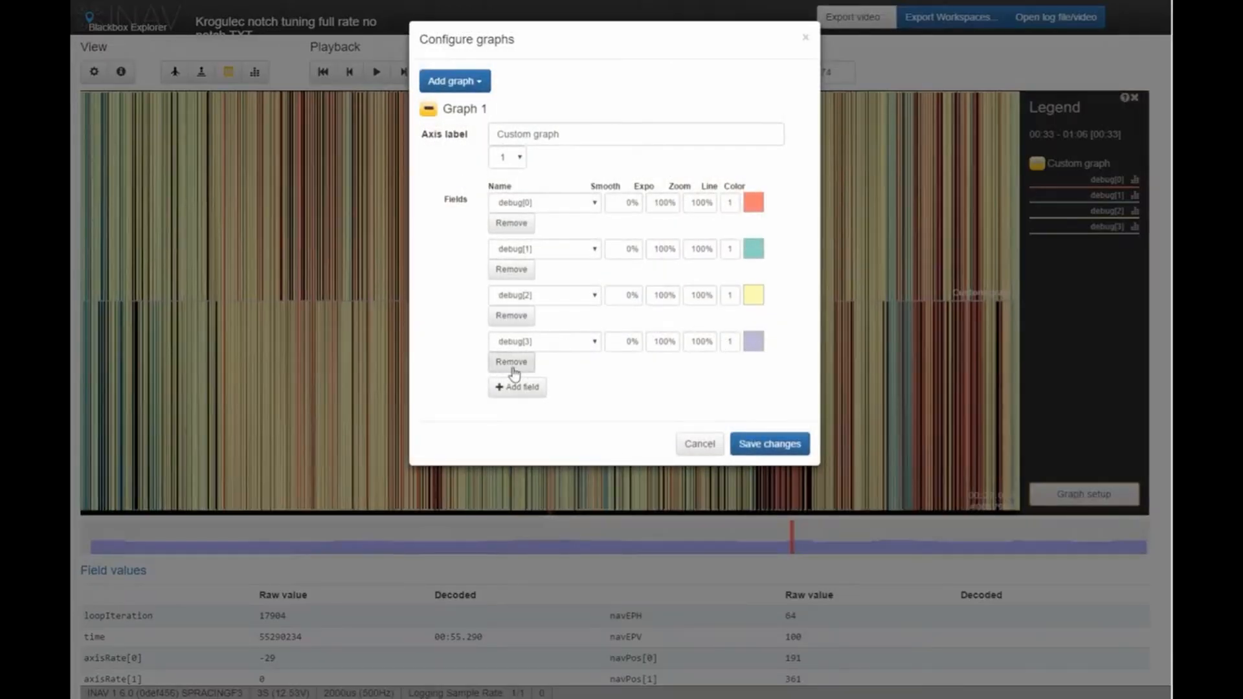
click(767, 443)
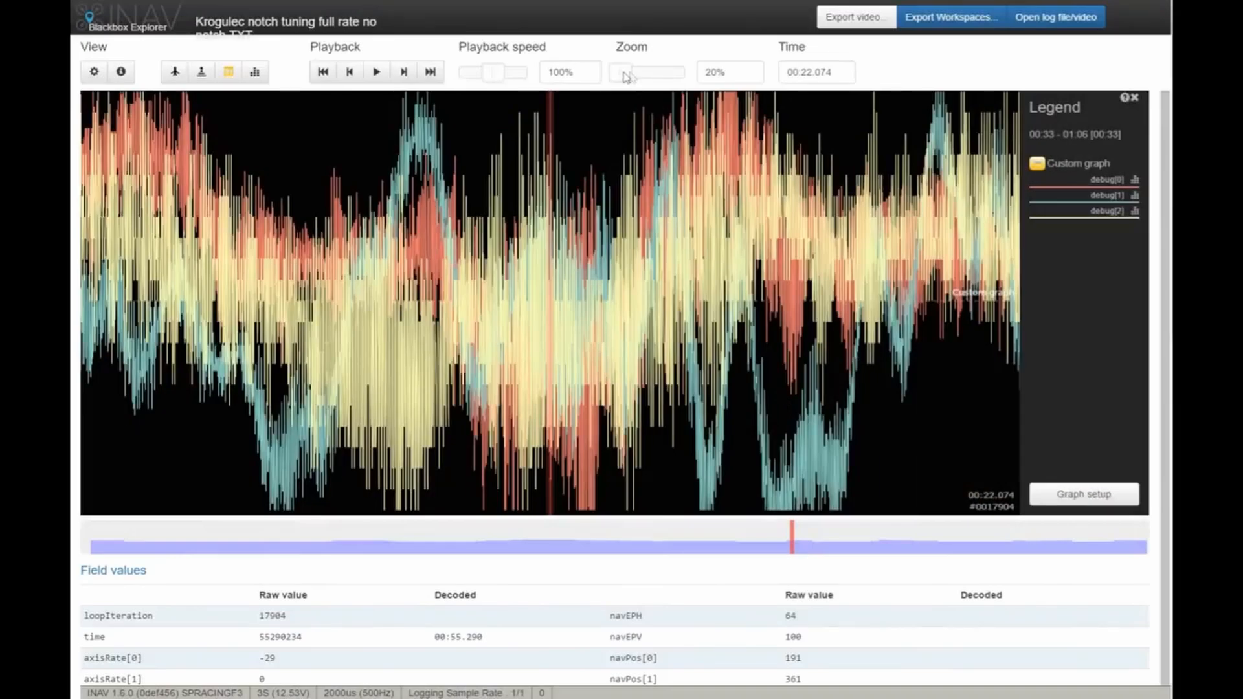
drag(622, 72, 670, 72)
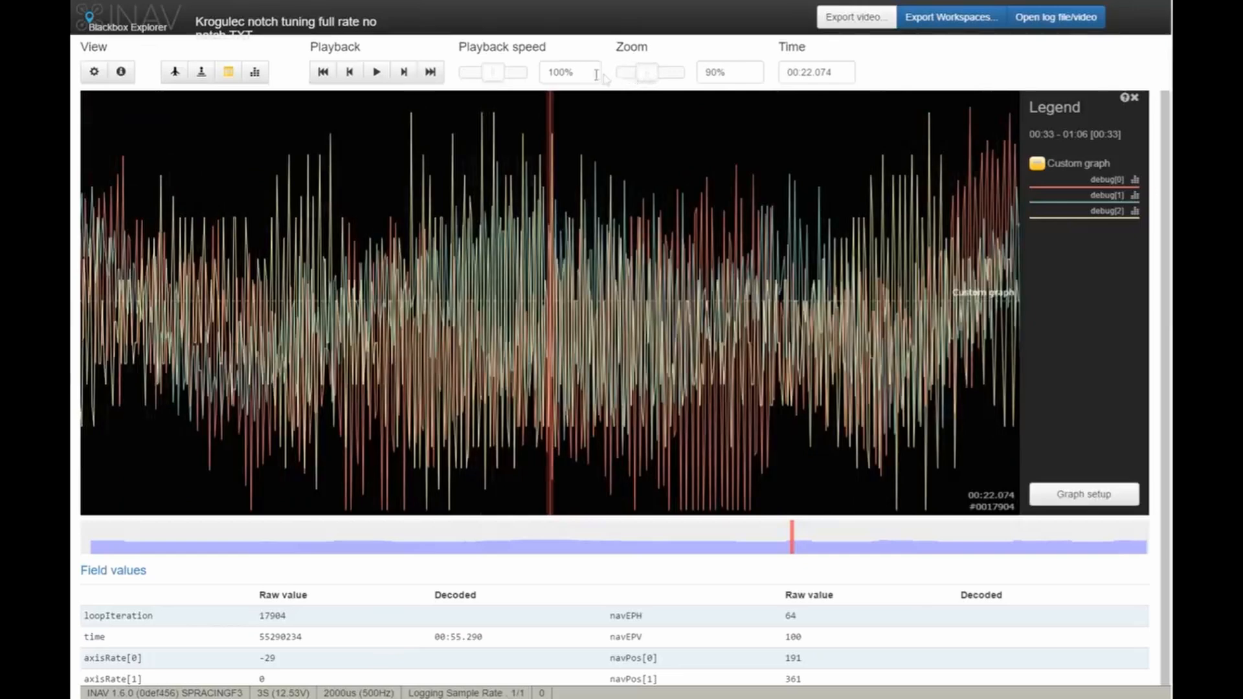
drag(675, 72, 620, 72)
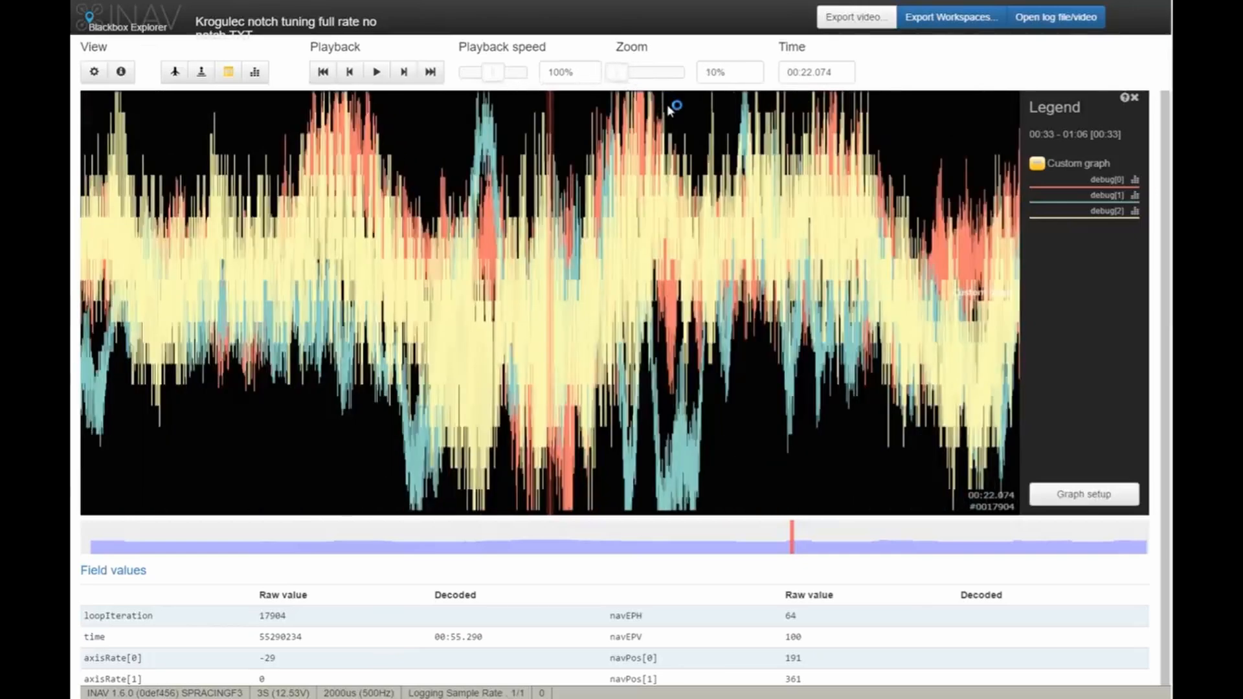
mouse_move(685, 265)
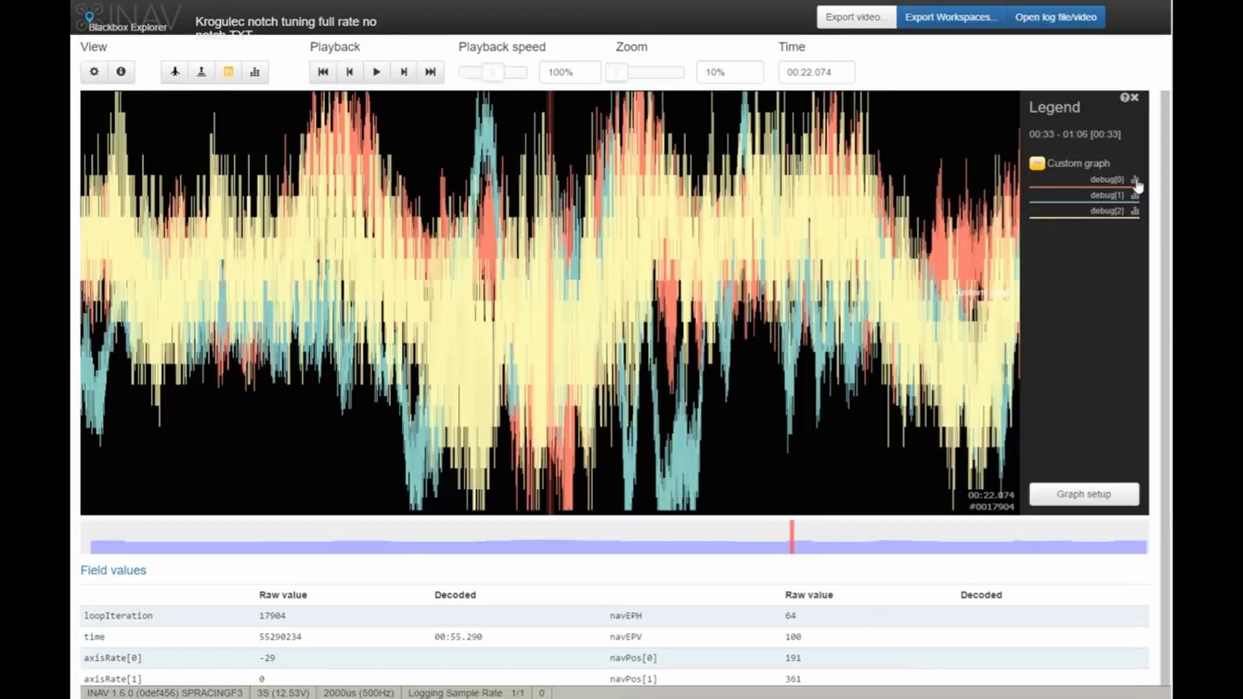
- Show debug[0]'s frequency spectrum, peaking near 148 Hz, and fine-tune the zoom
click(255, 71)
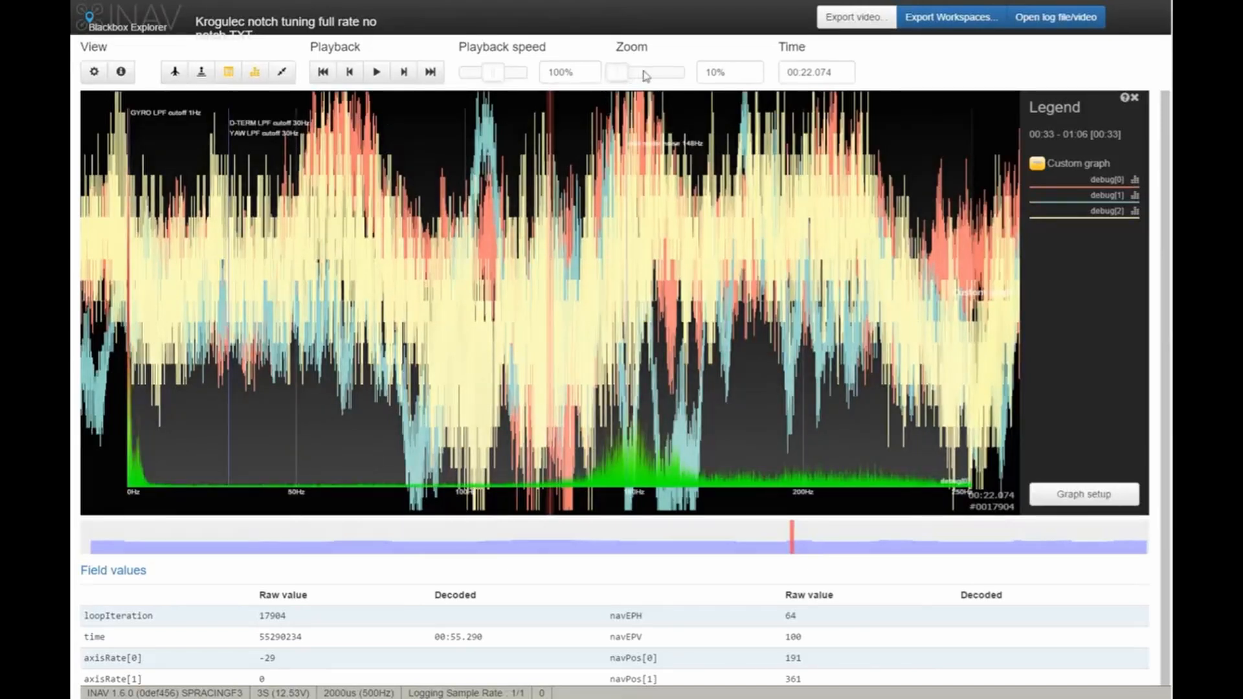
drag(618, 72, 642, 72)
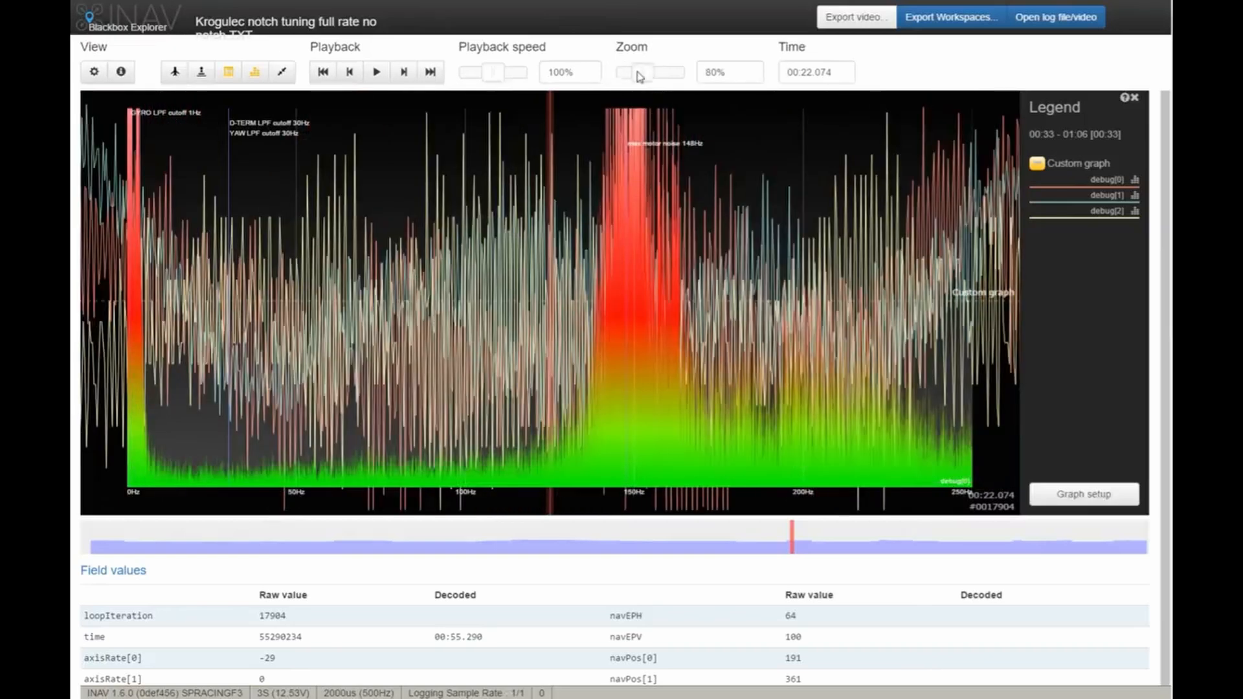
drag(643, 71, 635, 72)
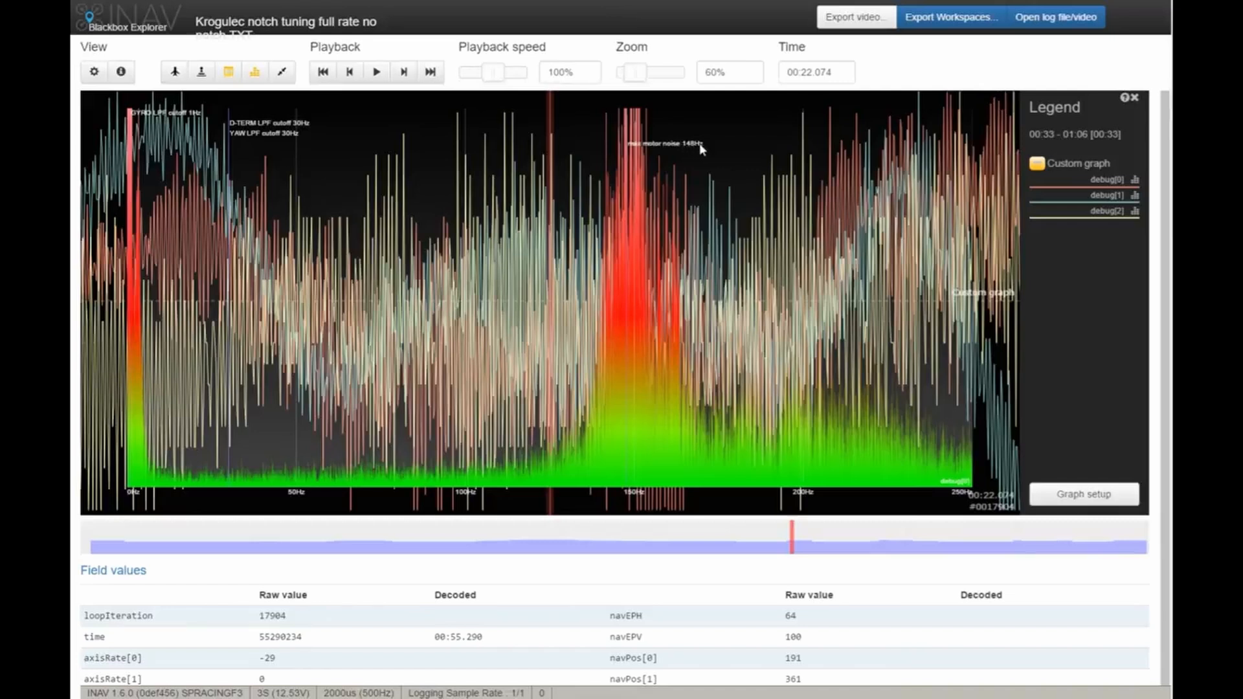
mouse_move(547, 479)
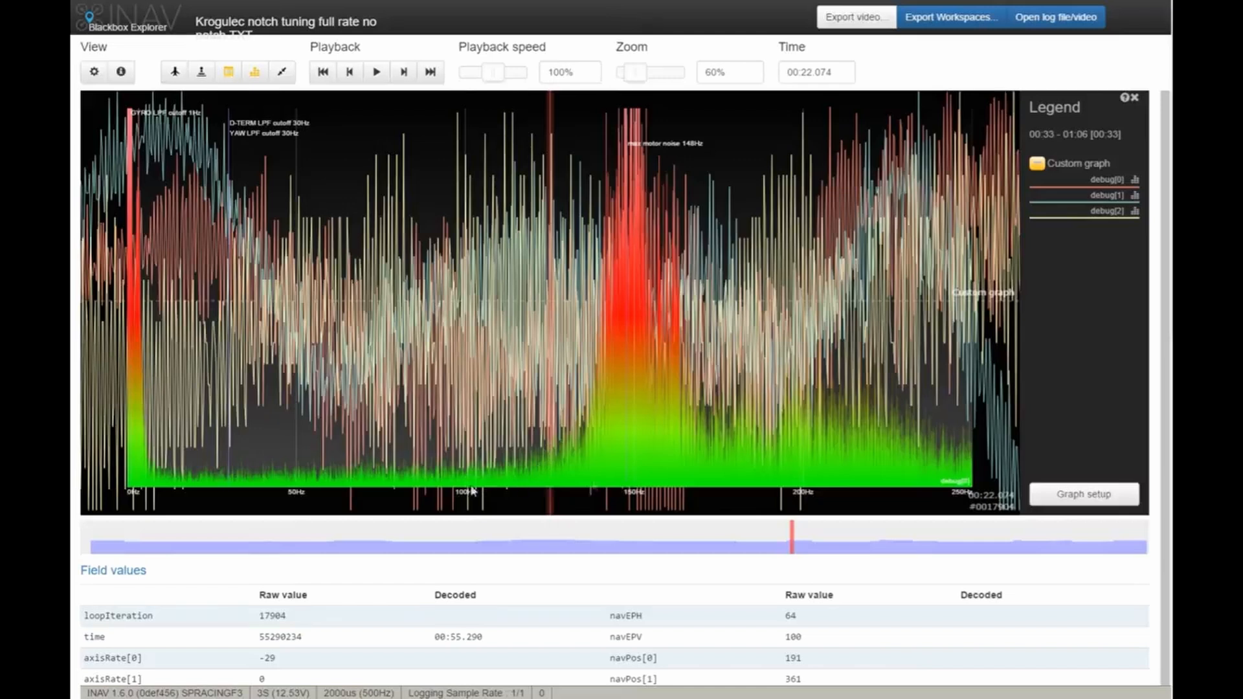
mouse_move(543, 487)
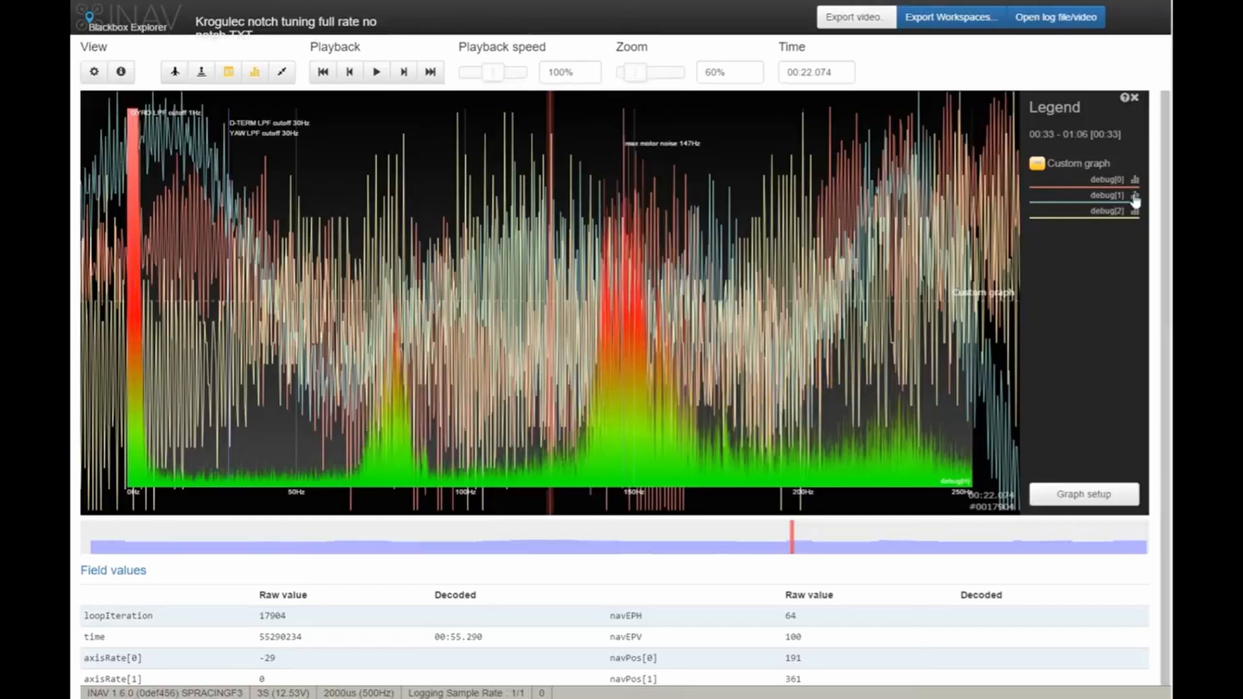
mouse_move(626, 174)
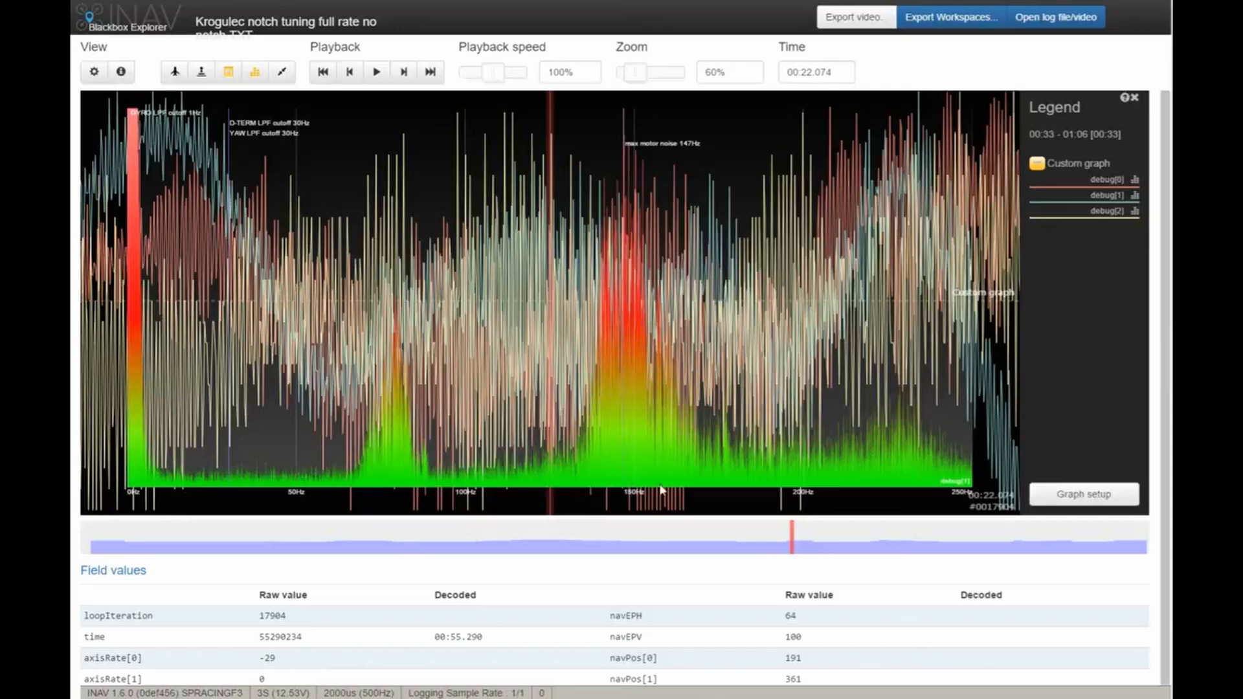
mouse_move(683, 148)
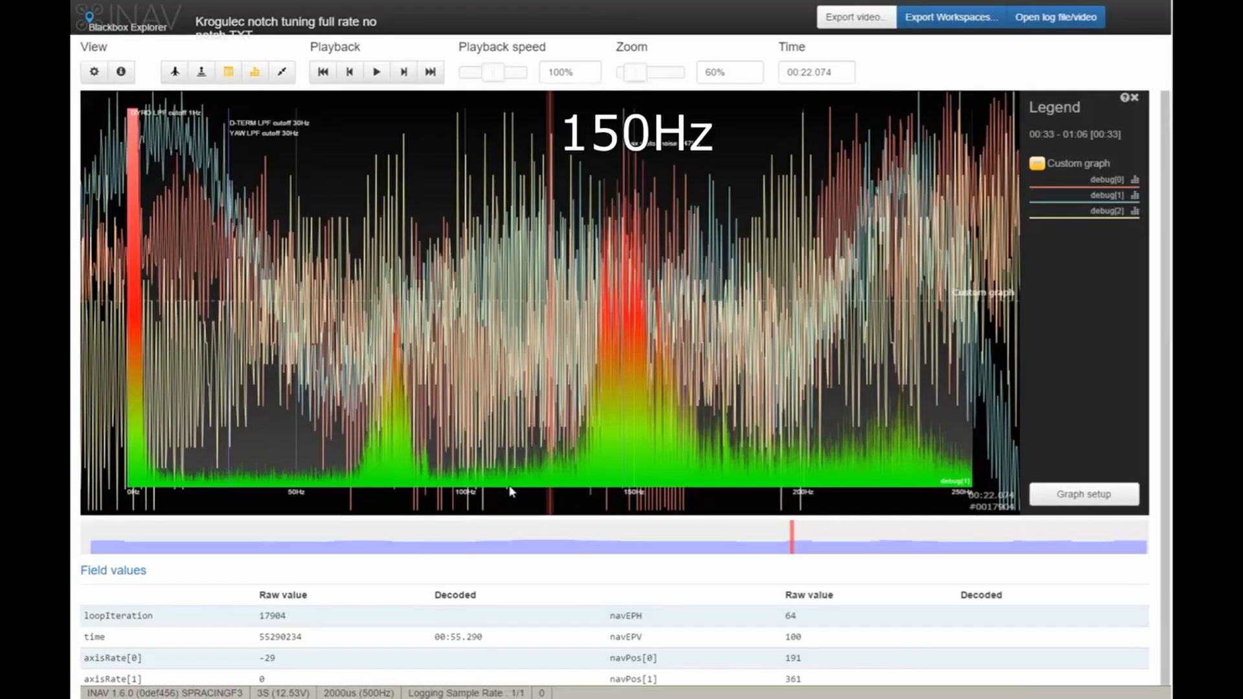
mouse_move(532, 491)
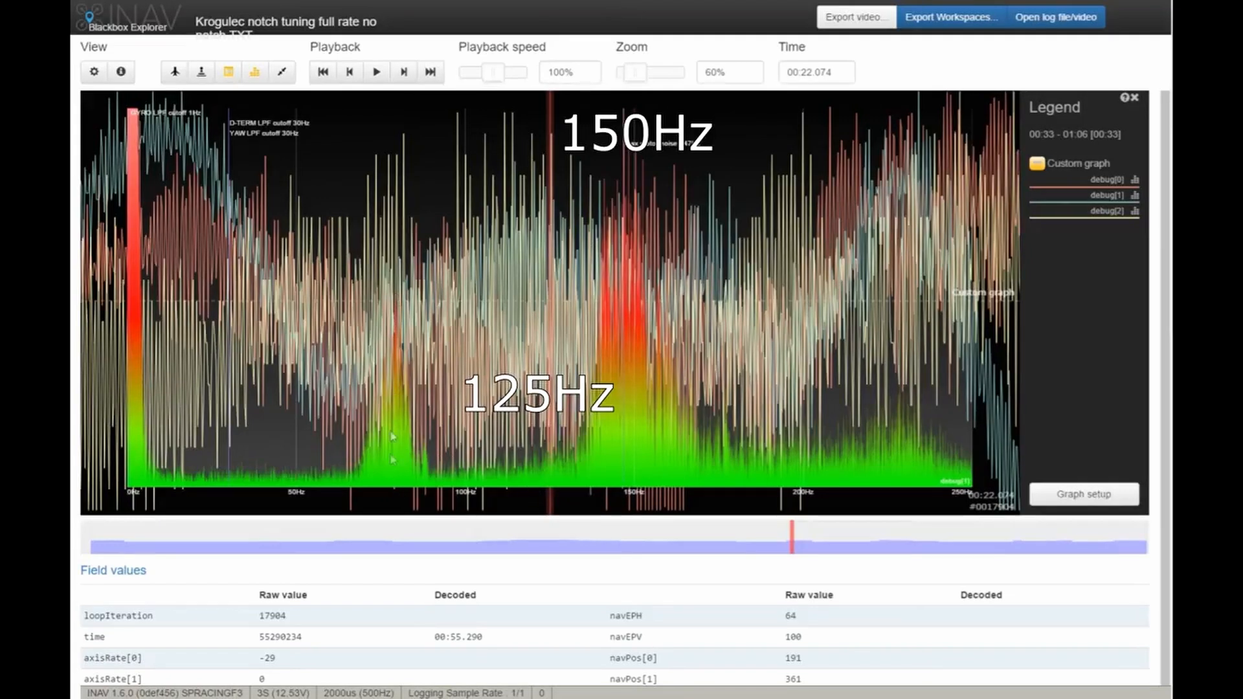
mouse_move(397, 487)
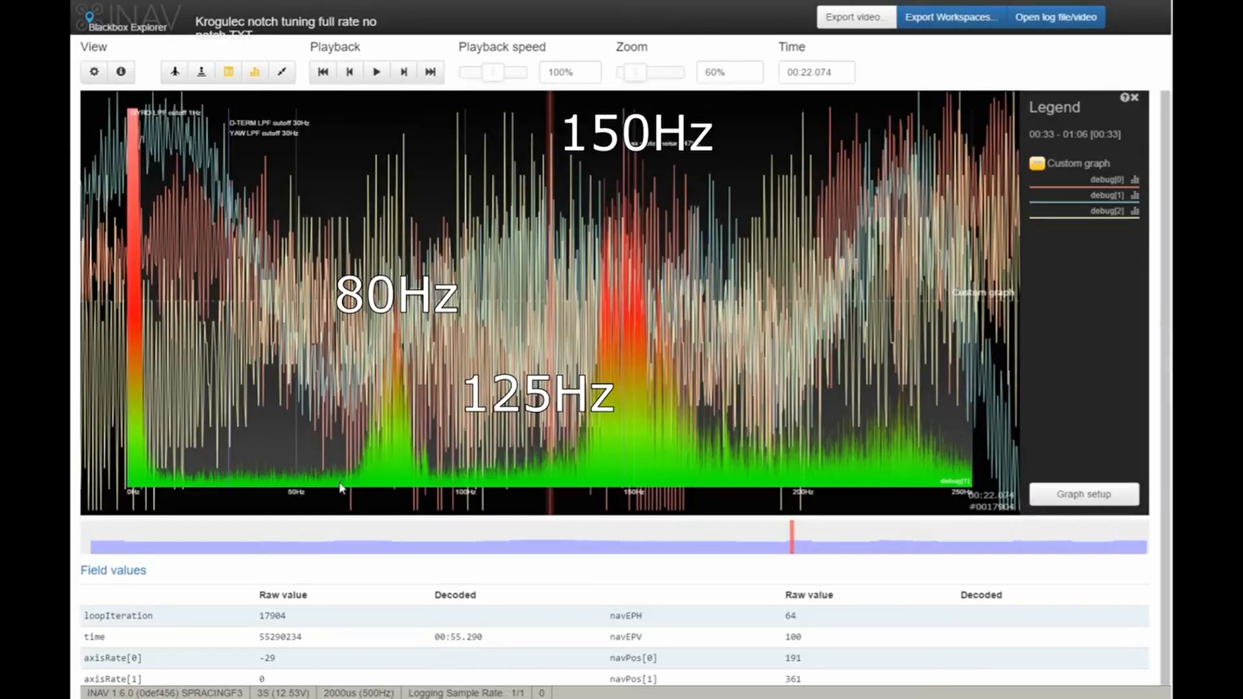
mouse_move(326, 491)
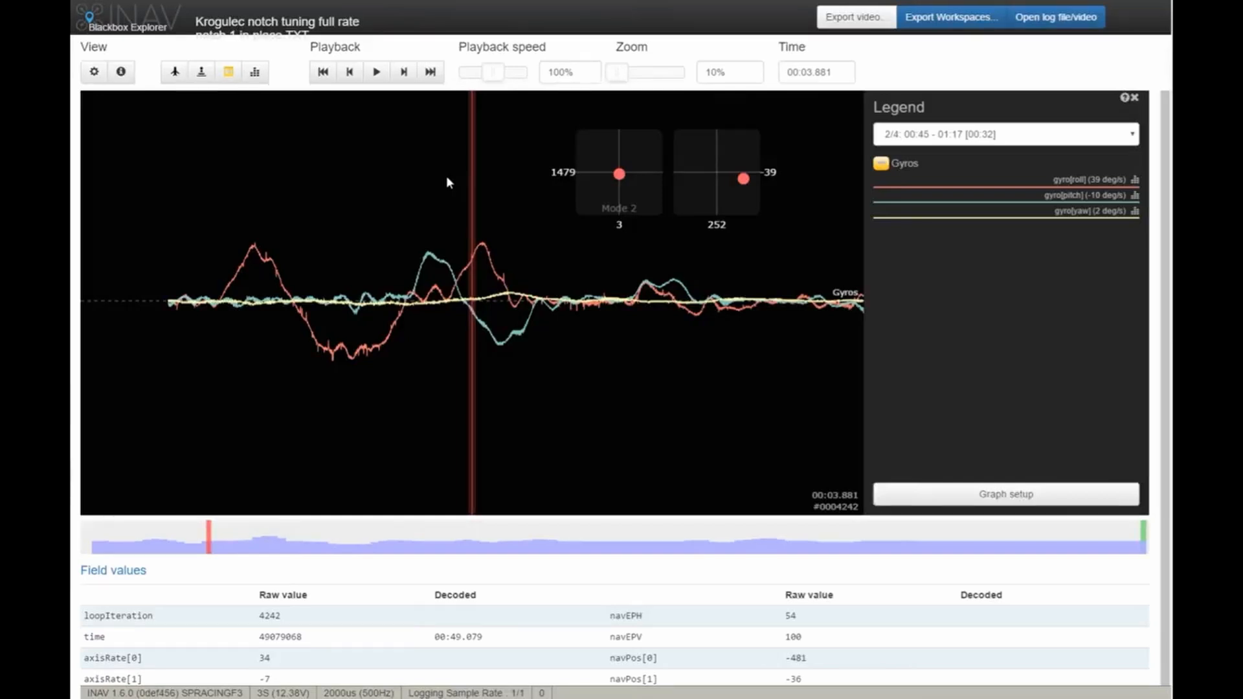
mouse_move(457, 191)
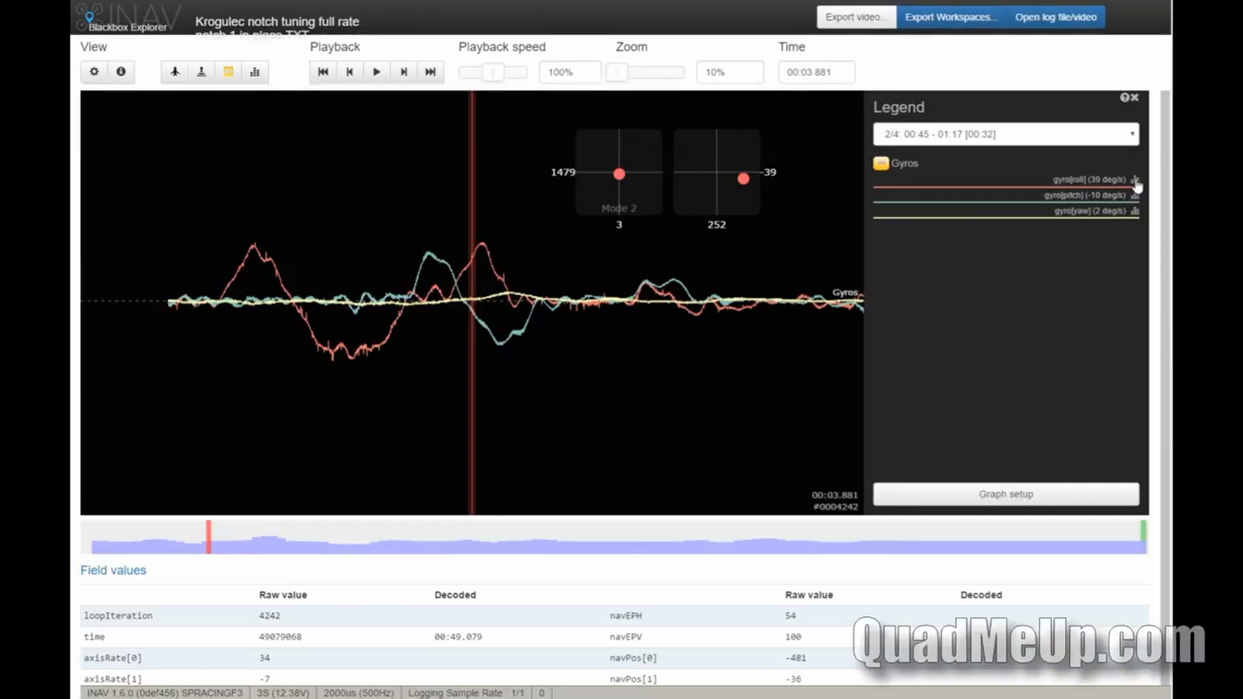
- Show the gyro[roll] spectrum inset for the notch-1 log, max noise near 182 Hz
click(254, 72)
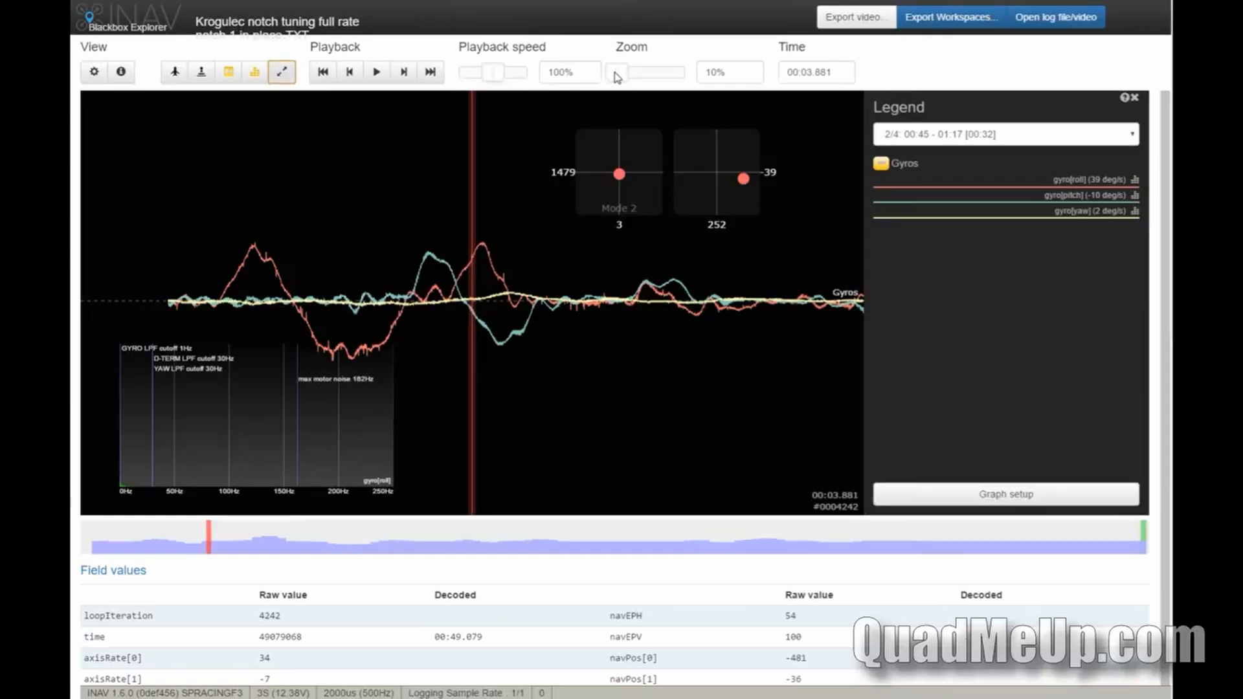
mouse_move(683, 82)
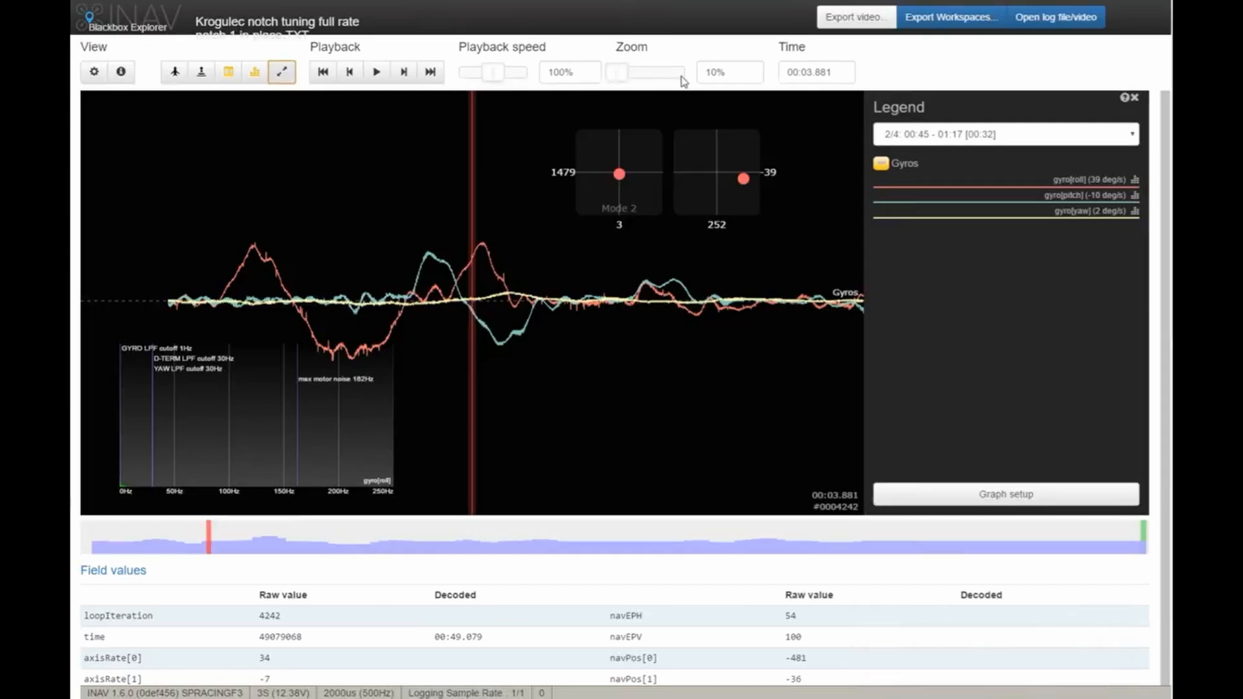
- Zoom the notch-1 log view to 1000%, then back out to 10%
drag(618, 72, 678, 72)
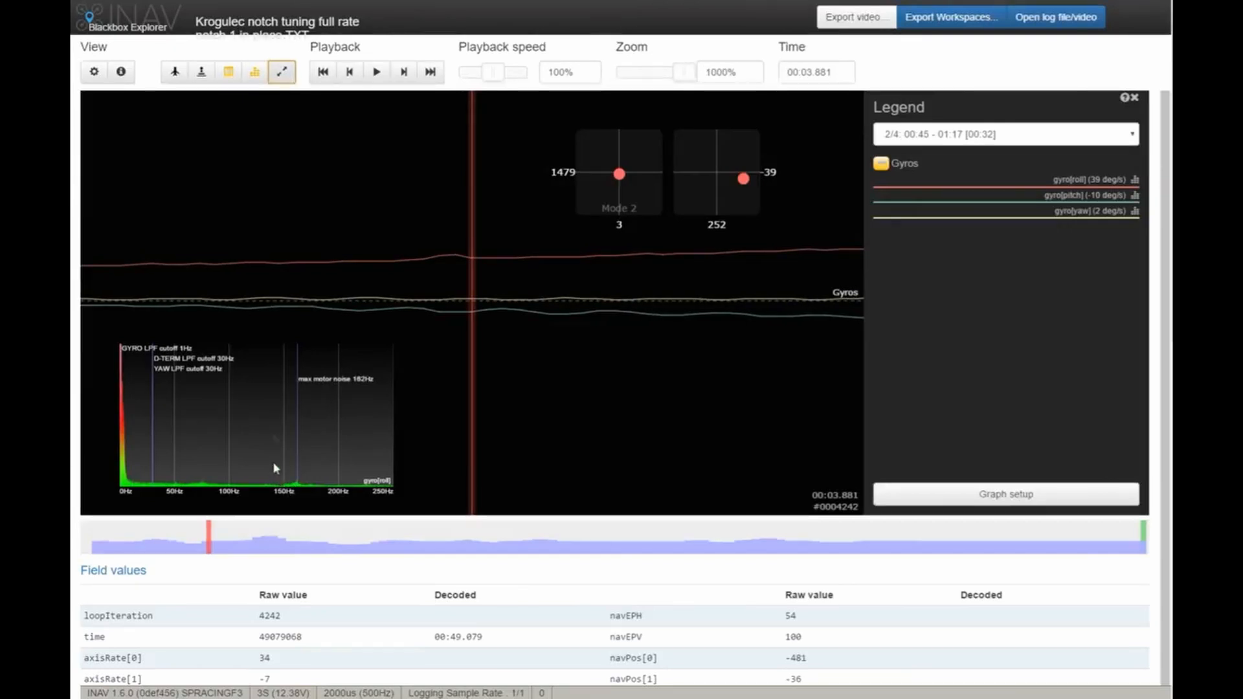
mouse_move(272, 487)
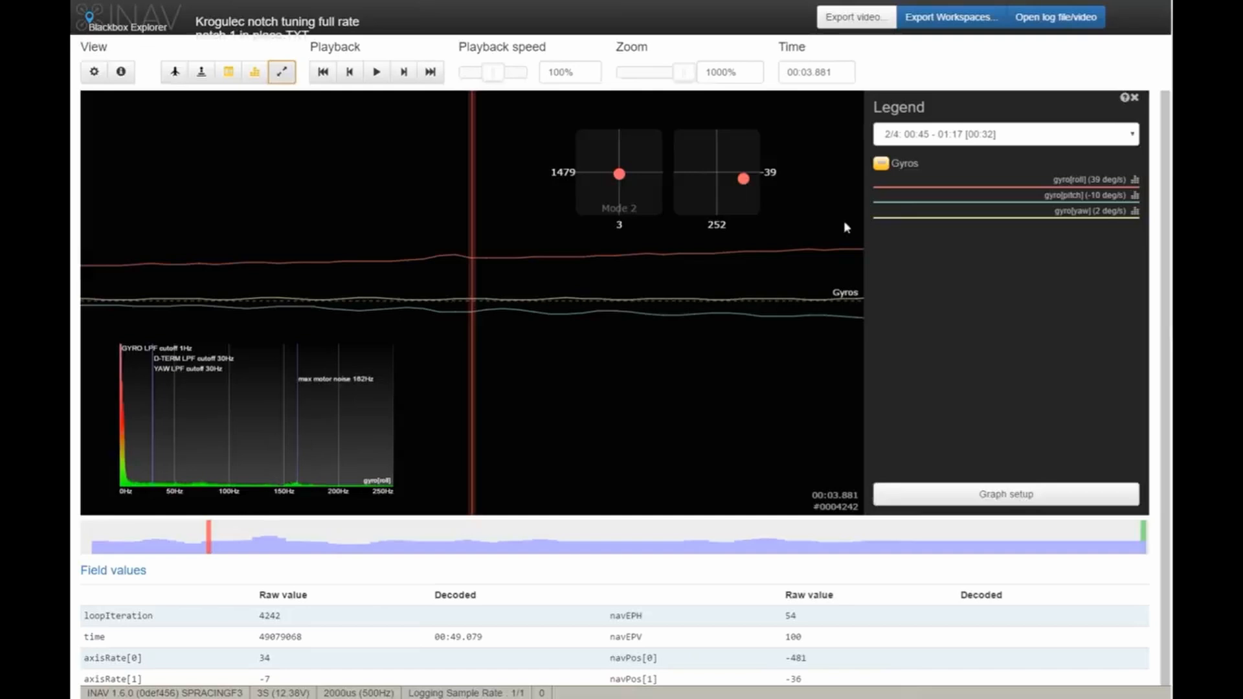
mouse_move(1135, 202)
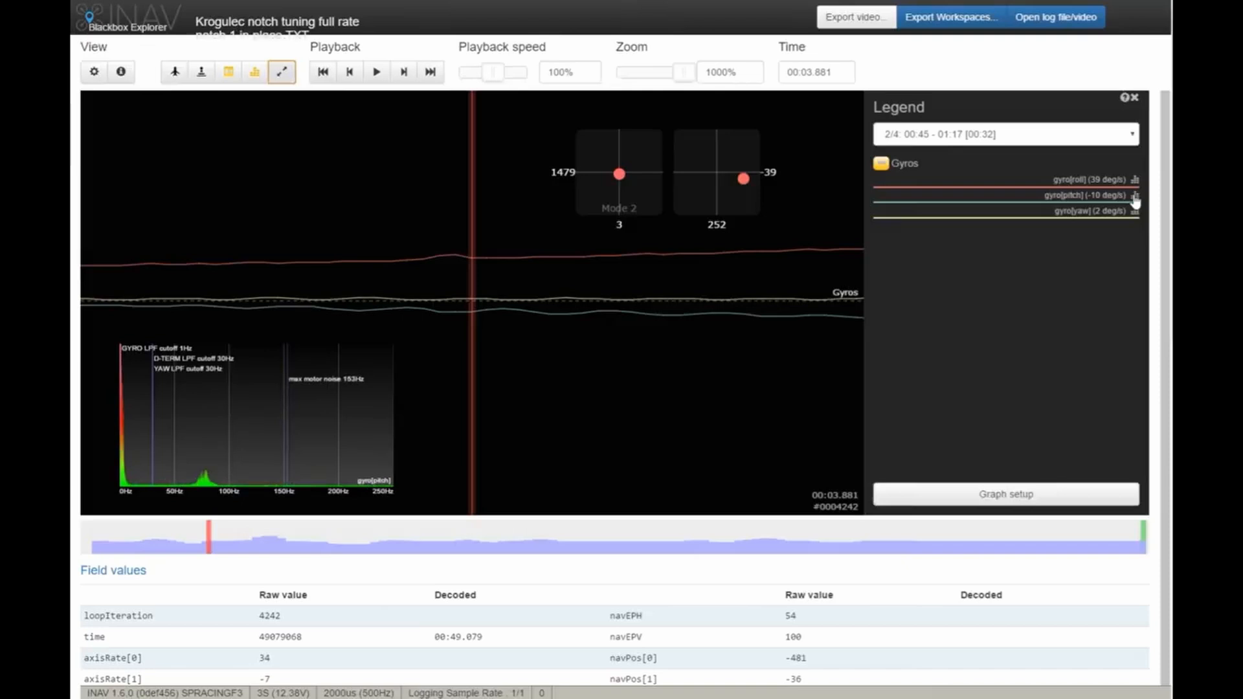
mouse_move(1136, 215)
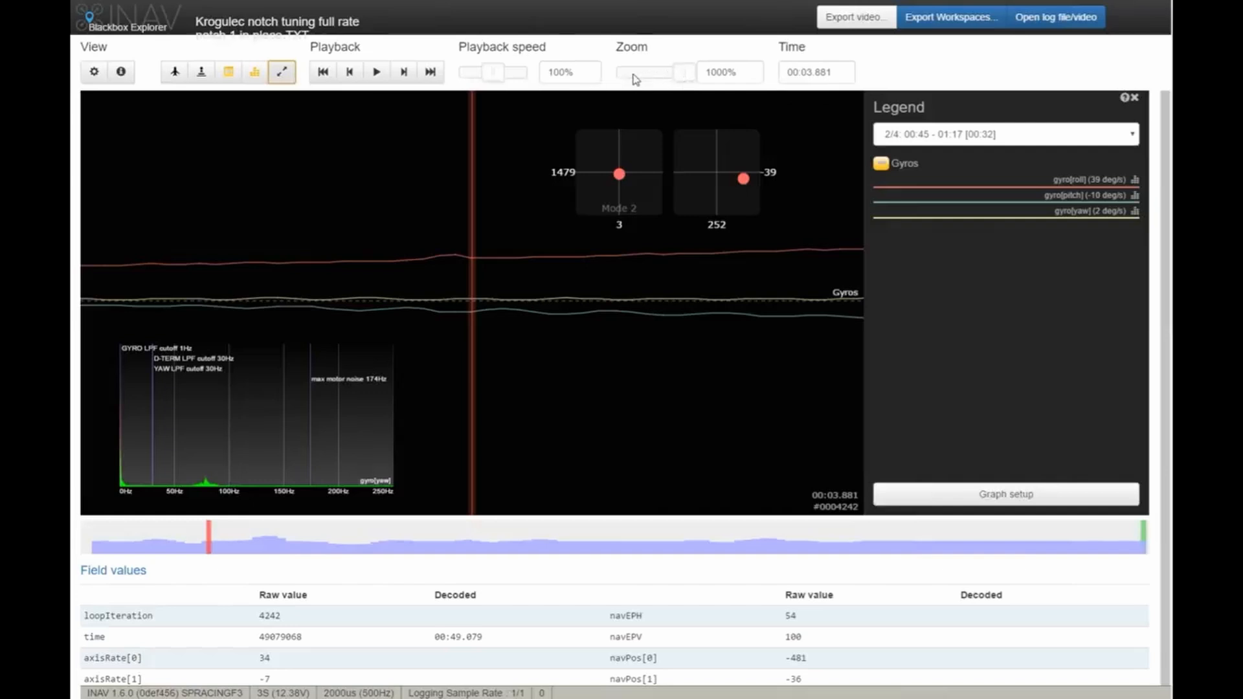
drag(683, 72, 629, 72)
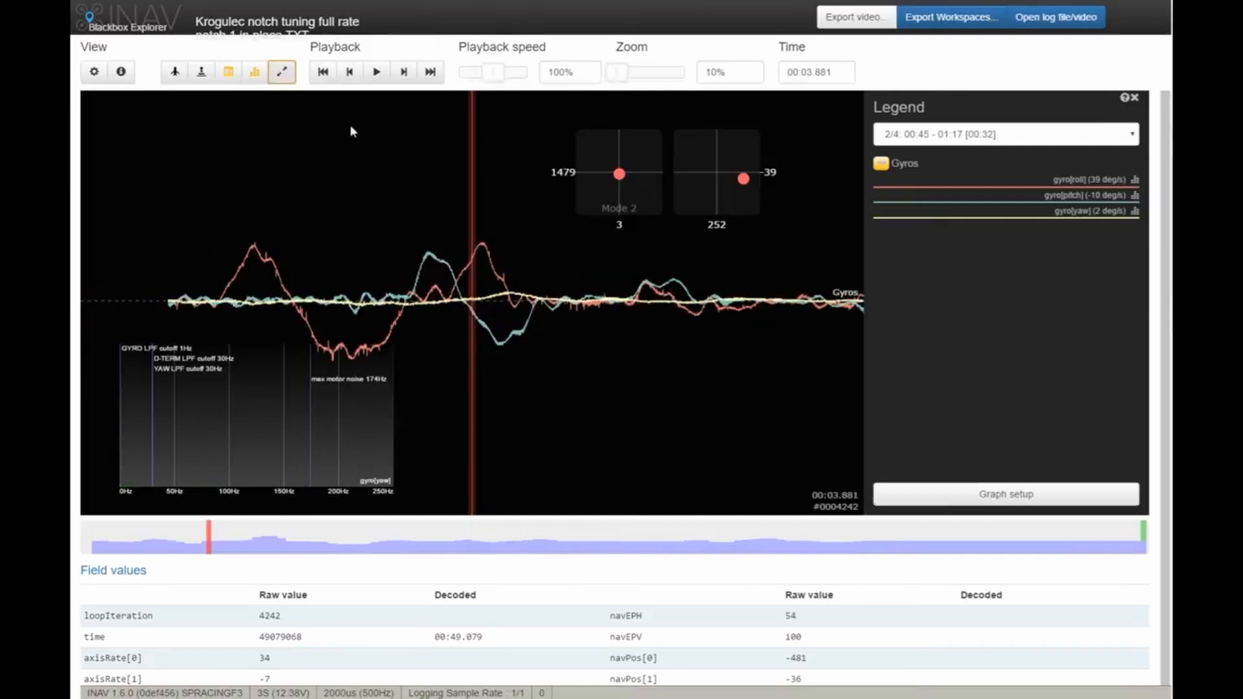
mouse_move(466, 265)
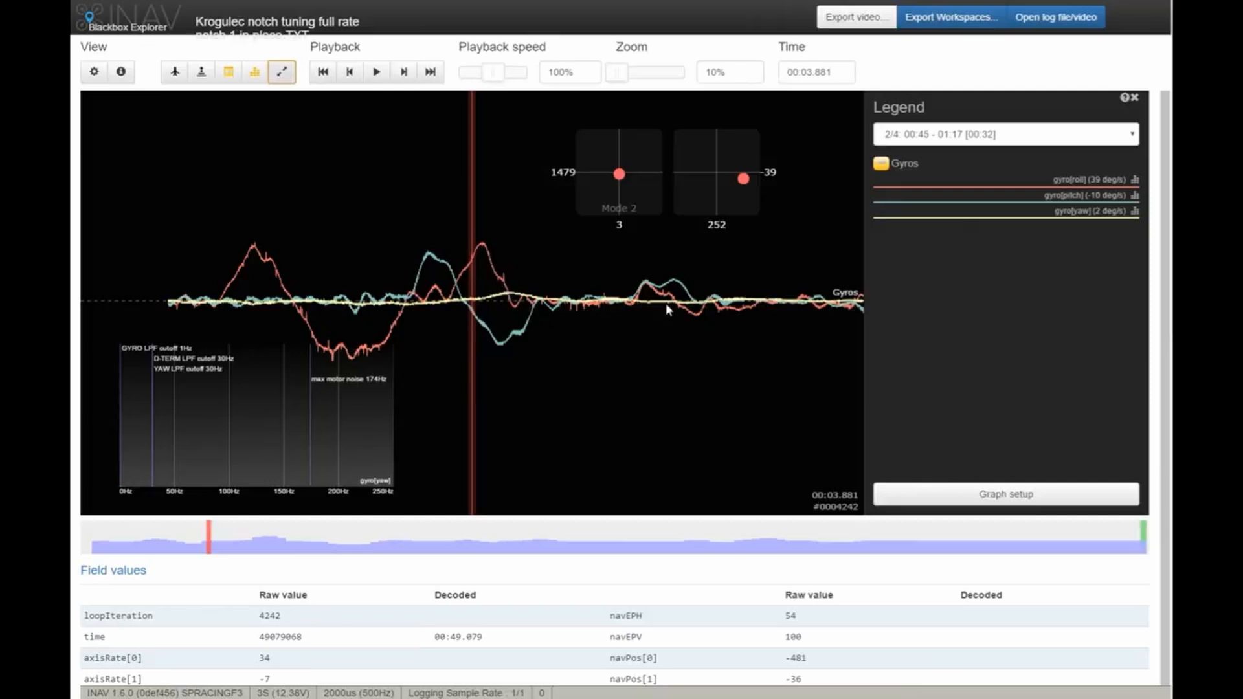
mouse_move(767, 308)
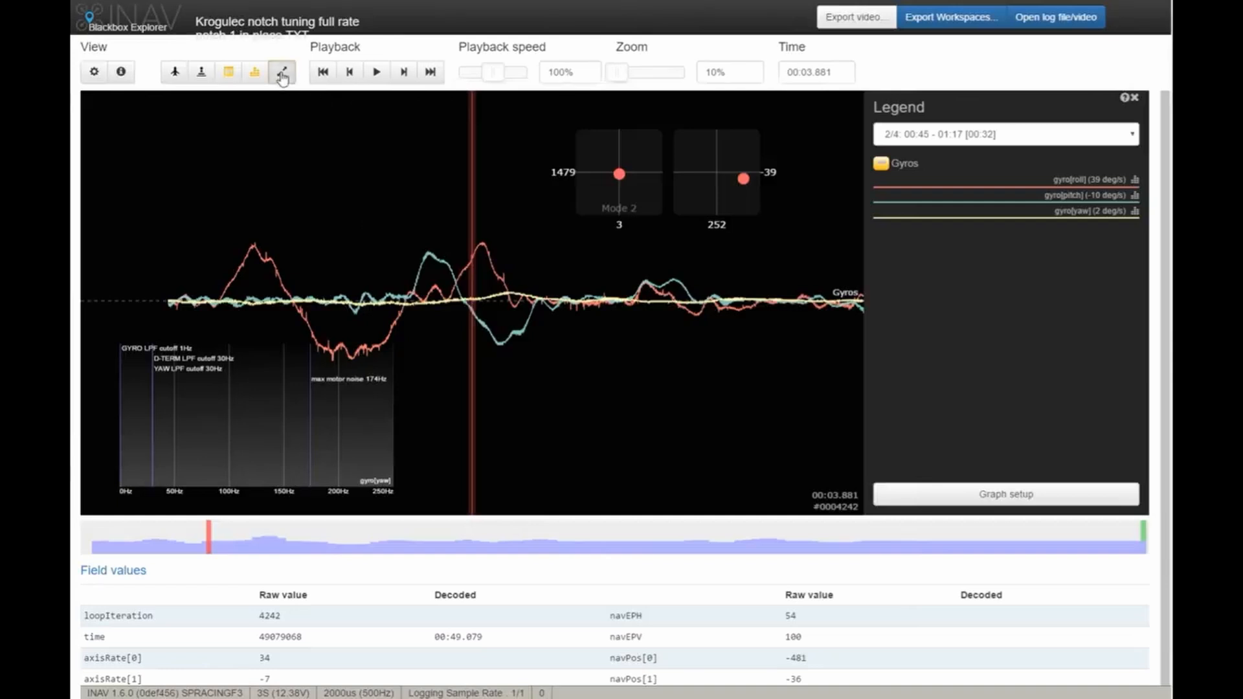
- Maximise the notch-1 pitch gyro spectrum to fill the graph and zoom to 1000%
click(282, 72)
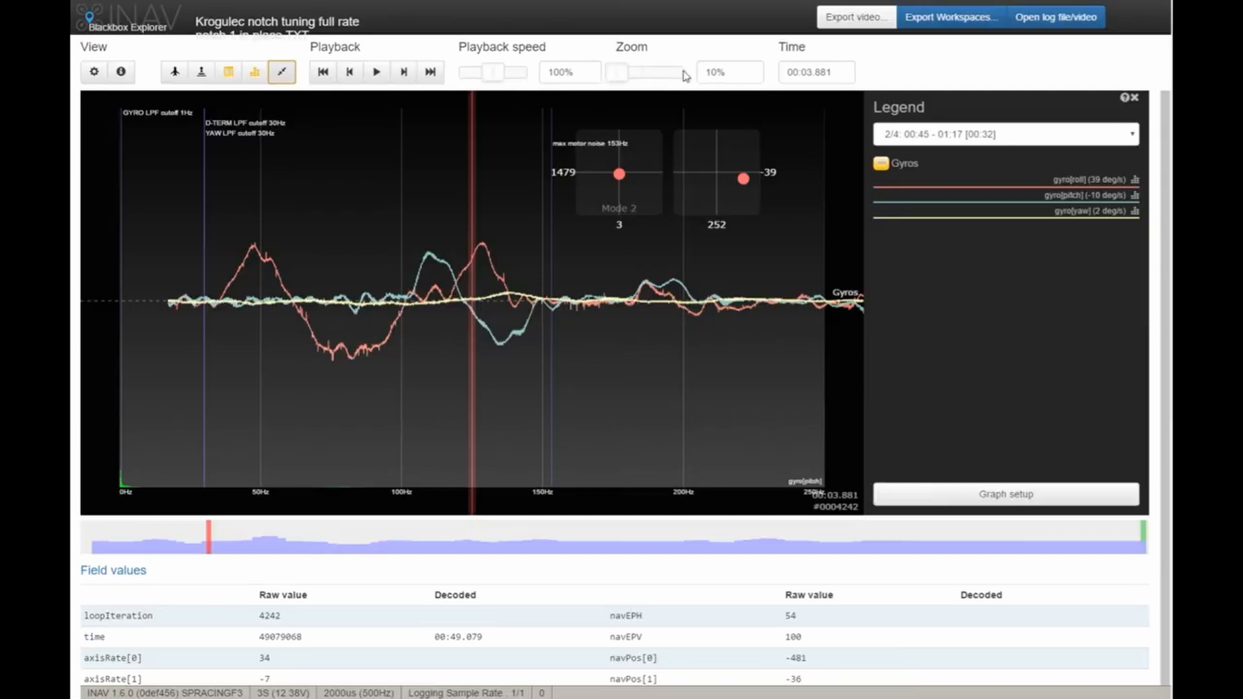
drag(617, 72, 672, 72)
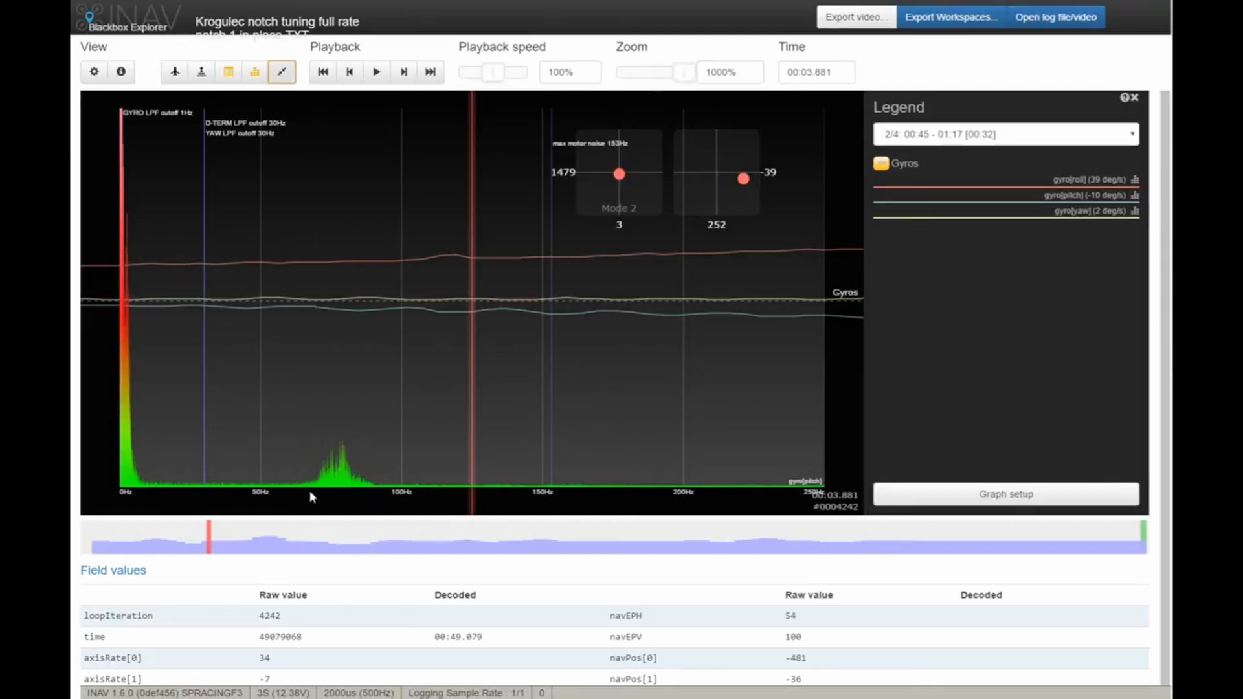
mouse_move(364, 476)
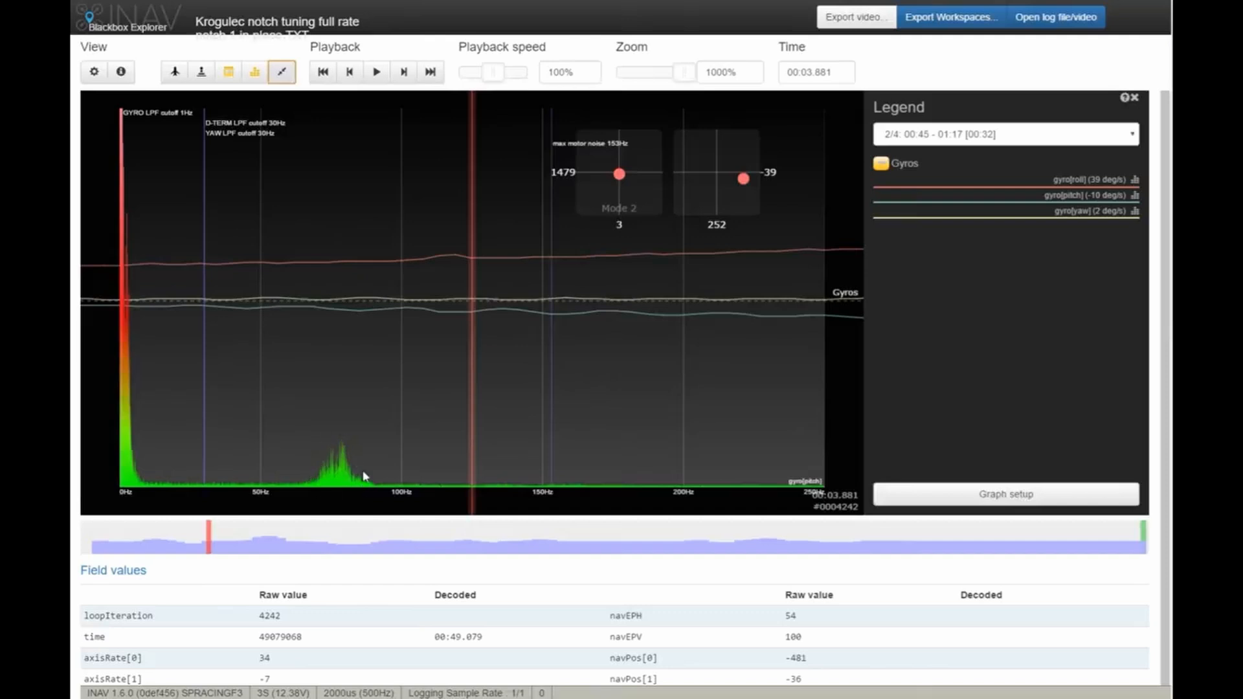
mouse_move(288, 492)
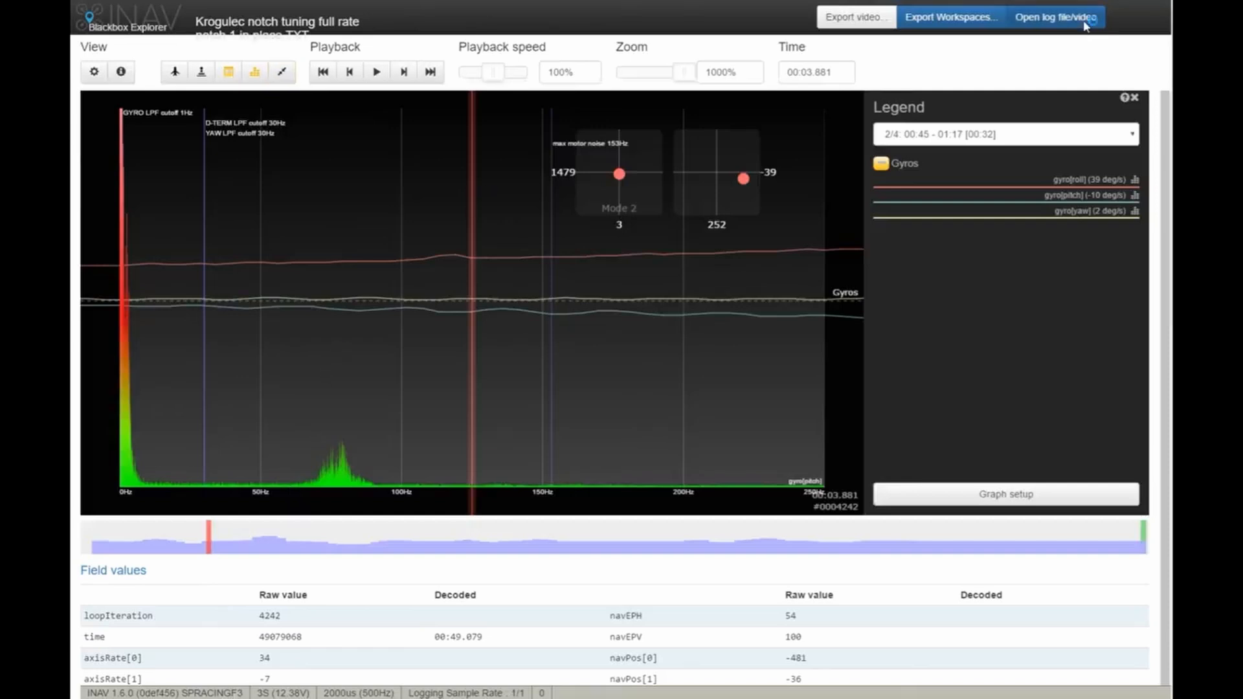
- Load the 'Krogulec notch tuning full rate notch 2 in place' flight log
click(1054, 17)
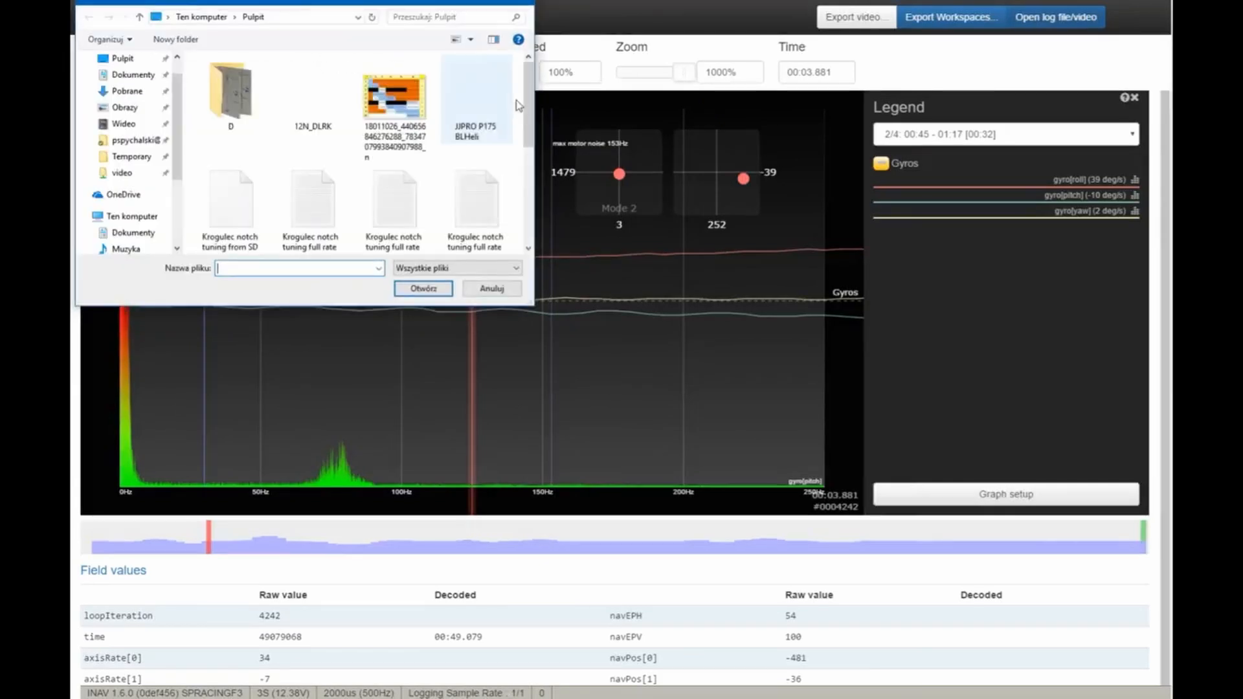
scroll(down, 3)
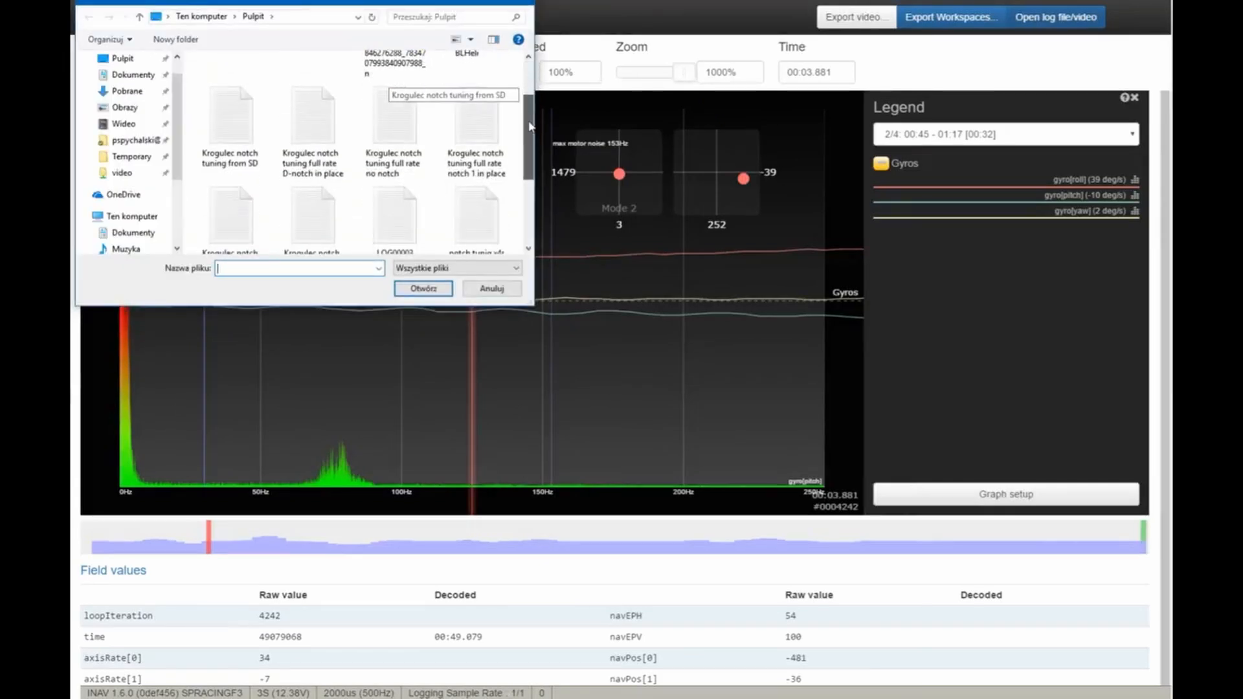
scroll(down, 3)
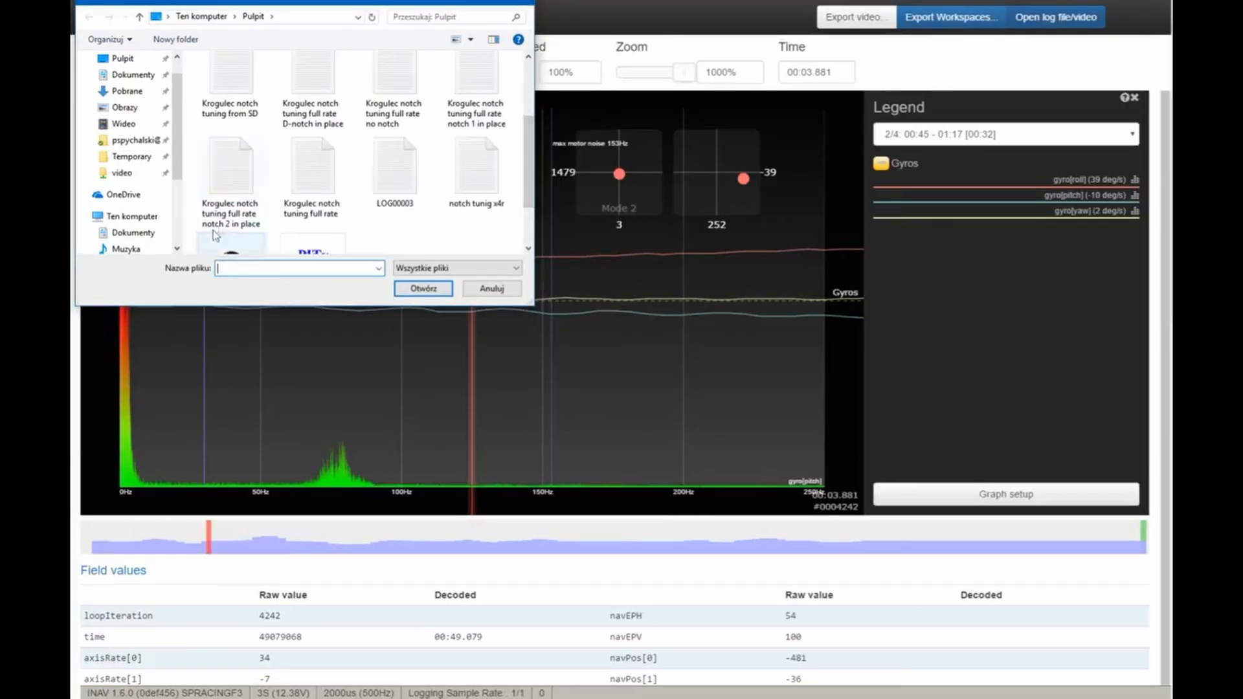
click(424, 287)
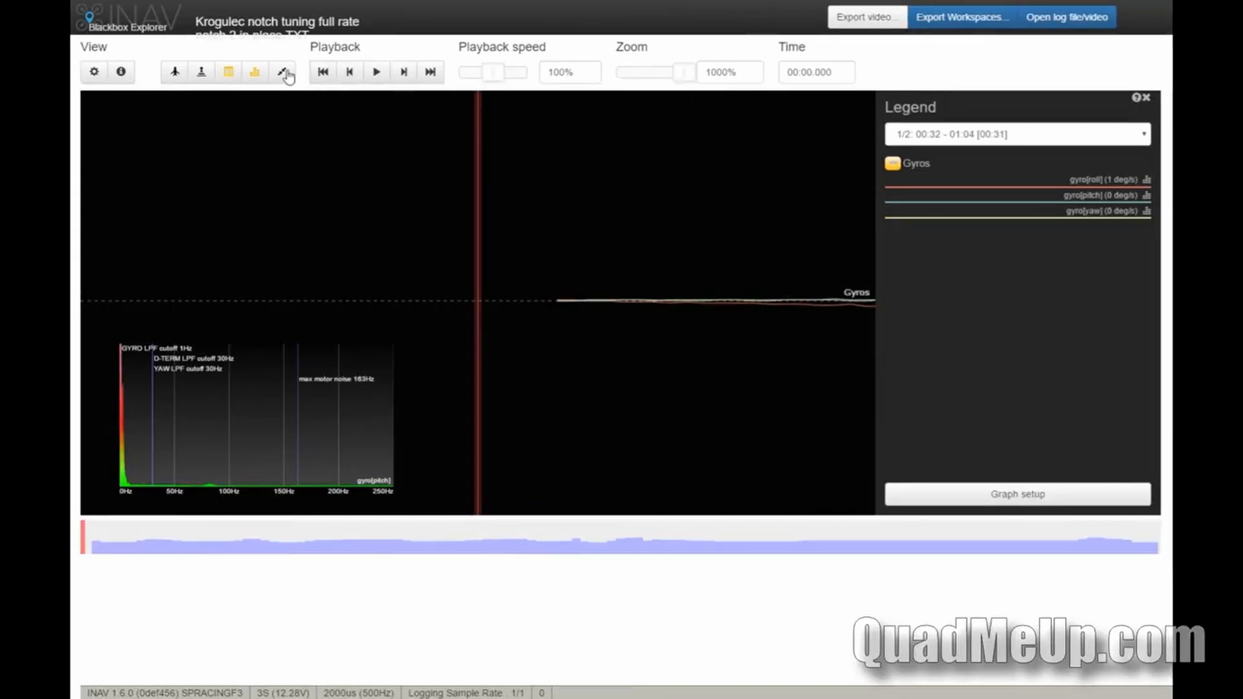
- View the gyro roll frequency spectrum, then hide it and zoom into the gyro traces
click(281, 71)
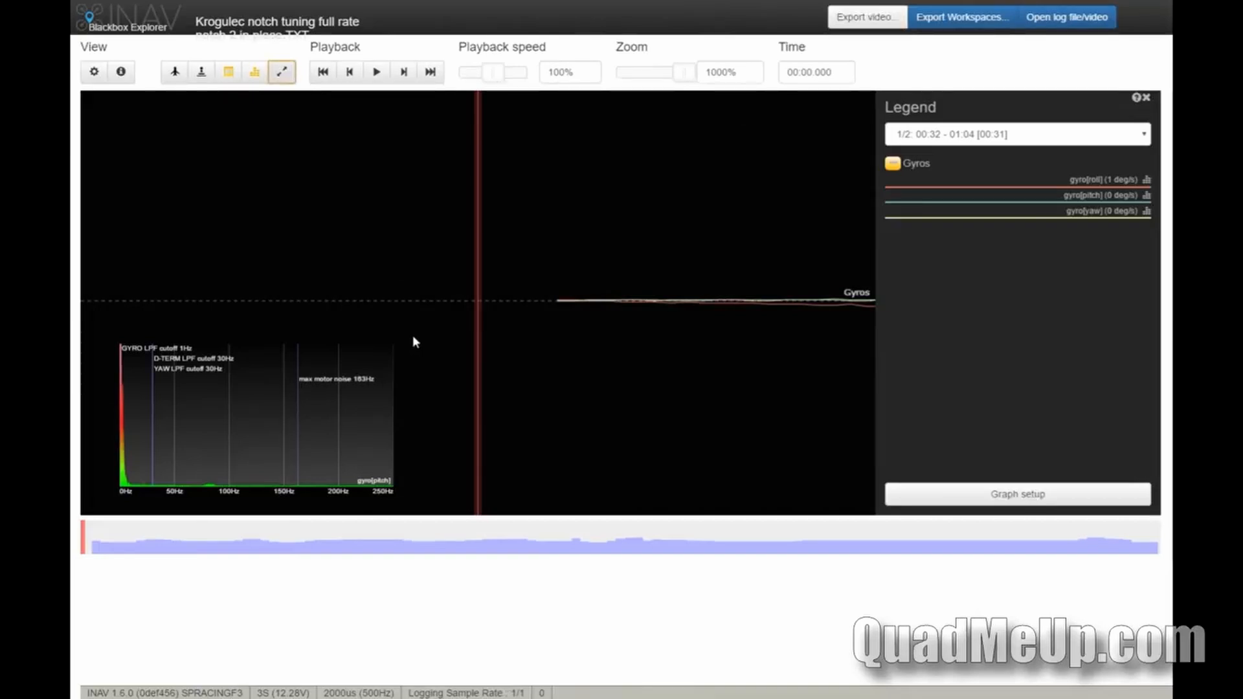
mouse_move(403, 314)
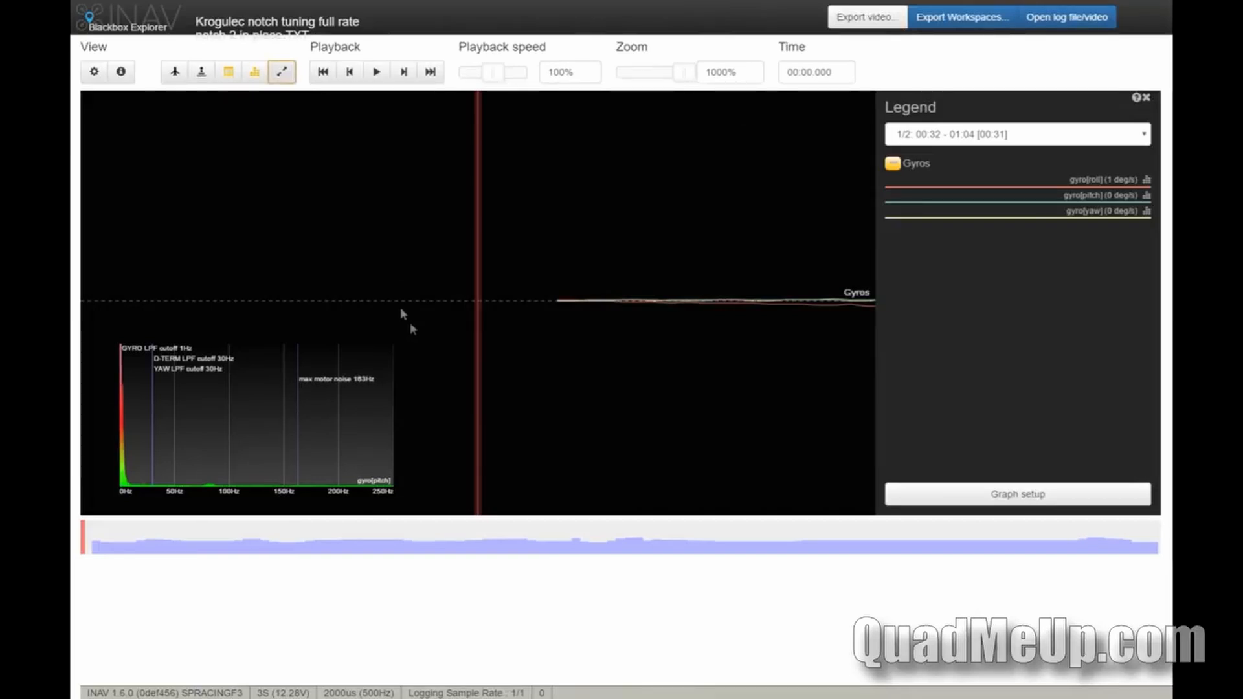
click(280, 72)
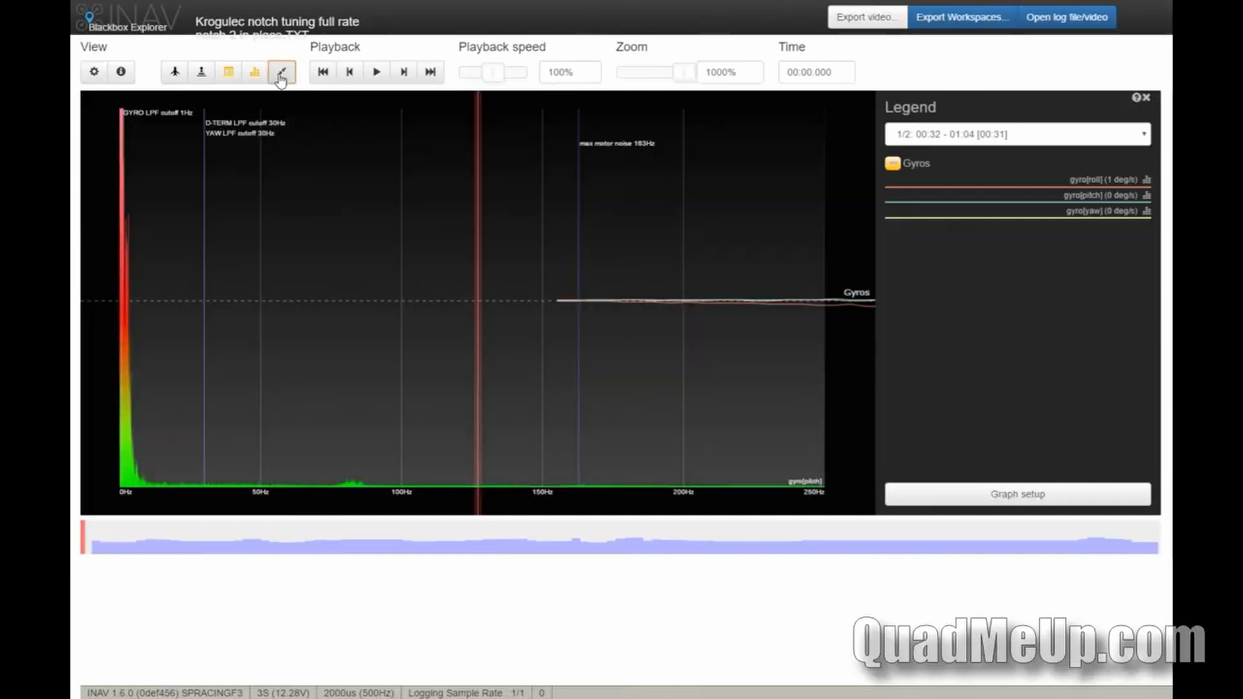
mouse_move(419, 455)
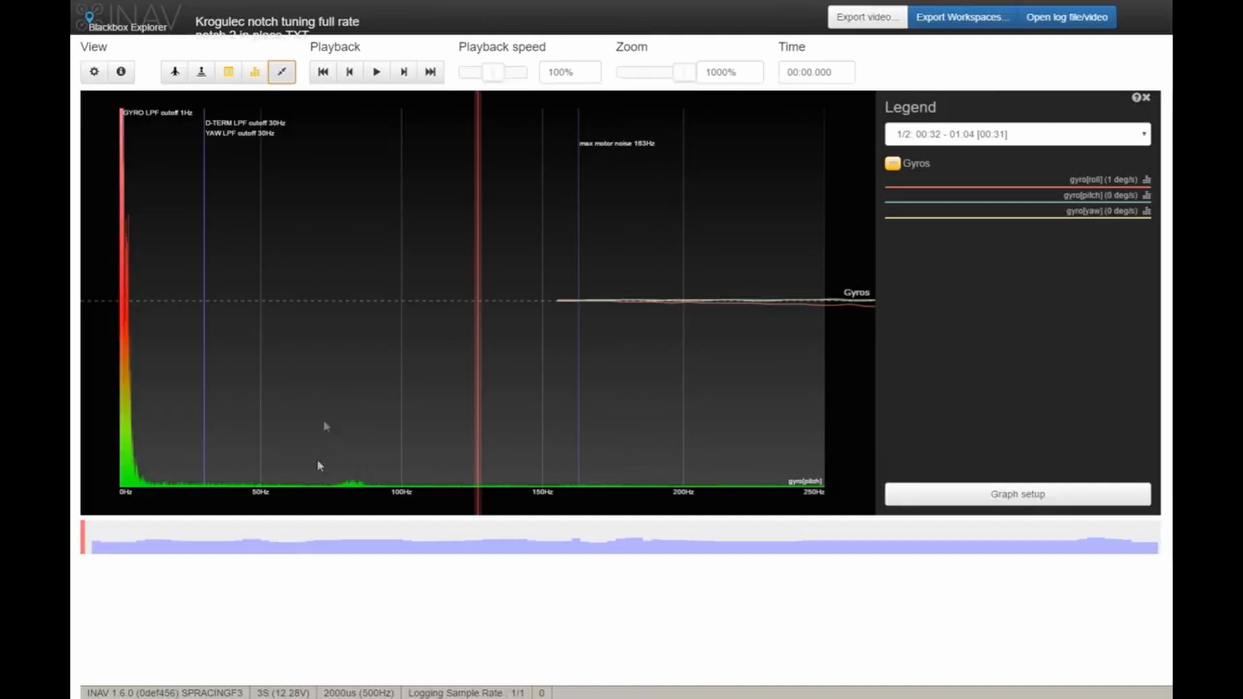
mouse_move(354, 426)
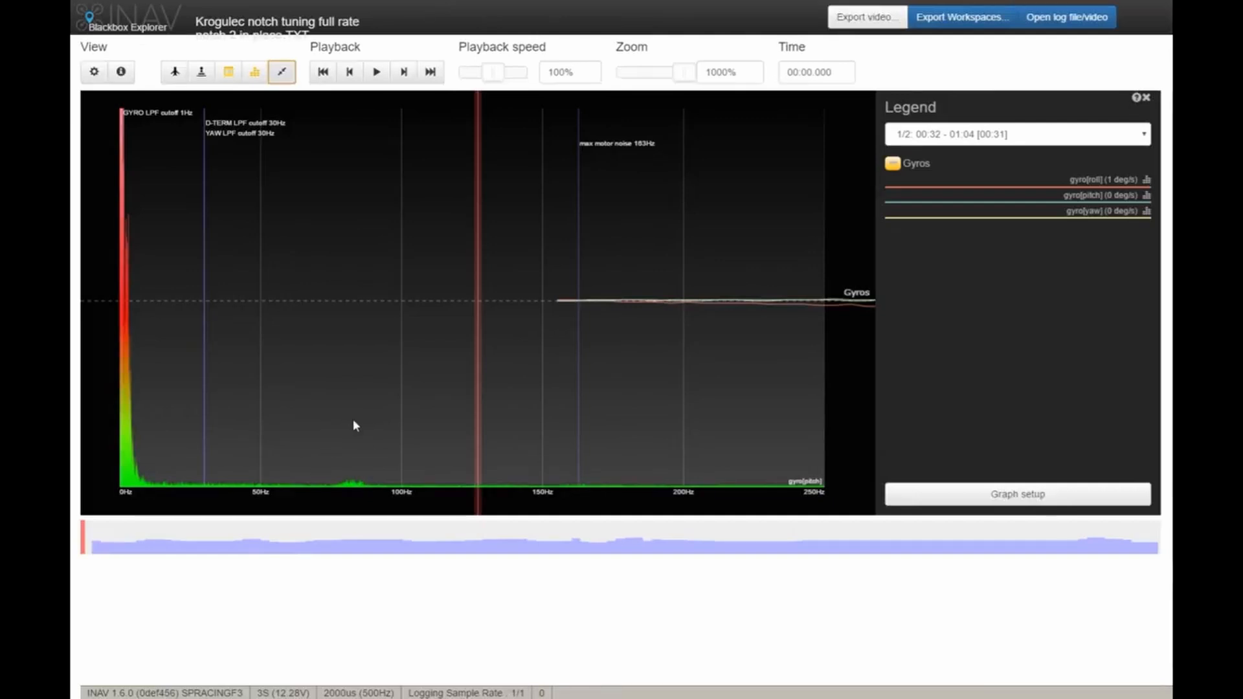
mouse_move(373, 485)
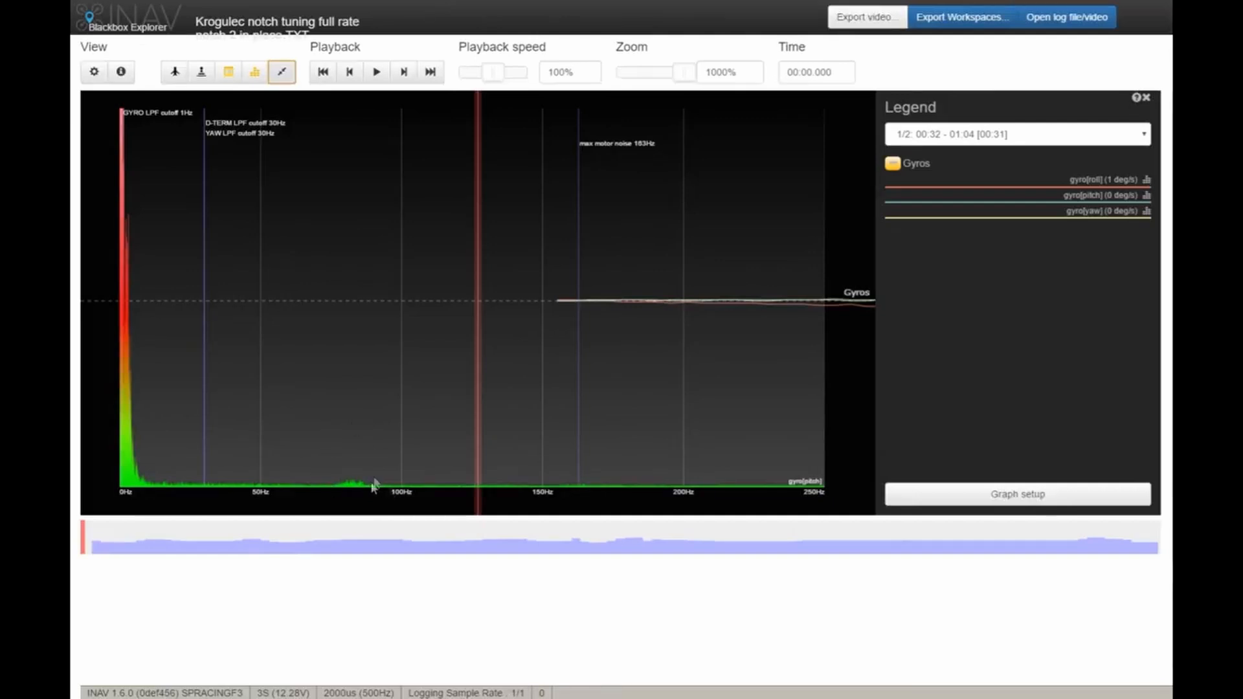
mouse_move(601, 481)
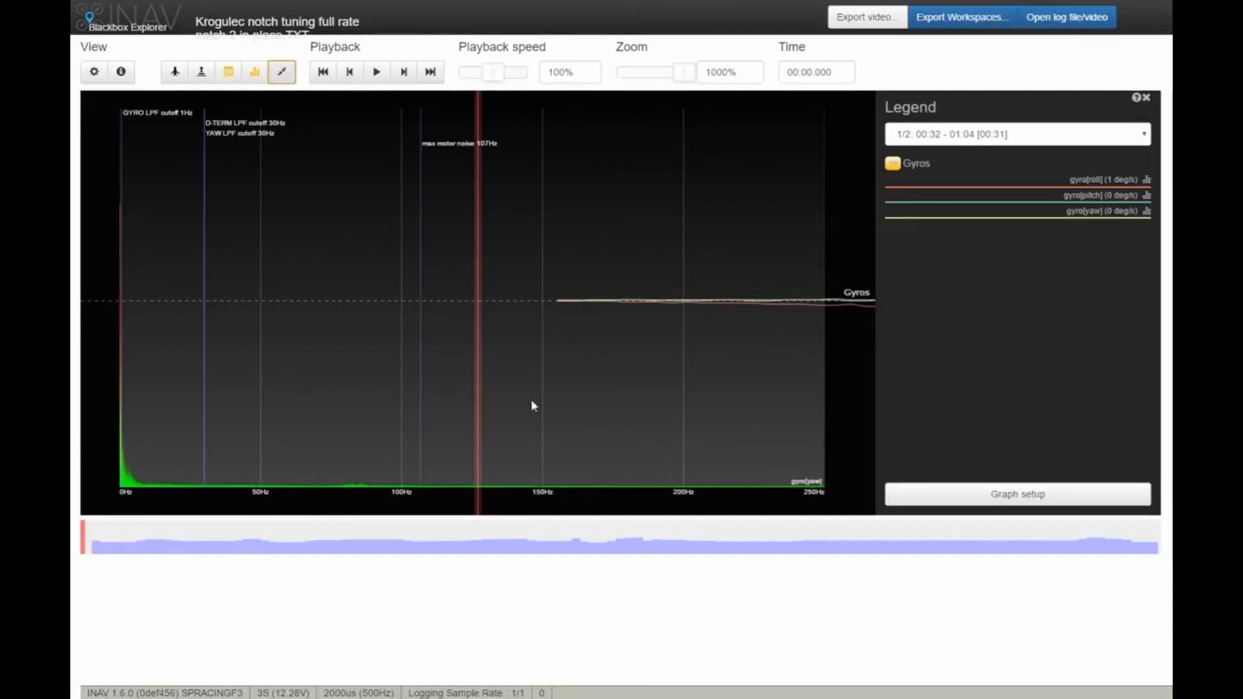
mouse_move(381, 487)
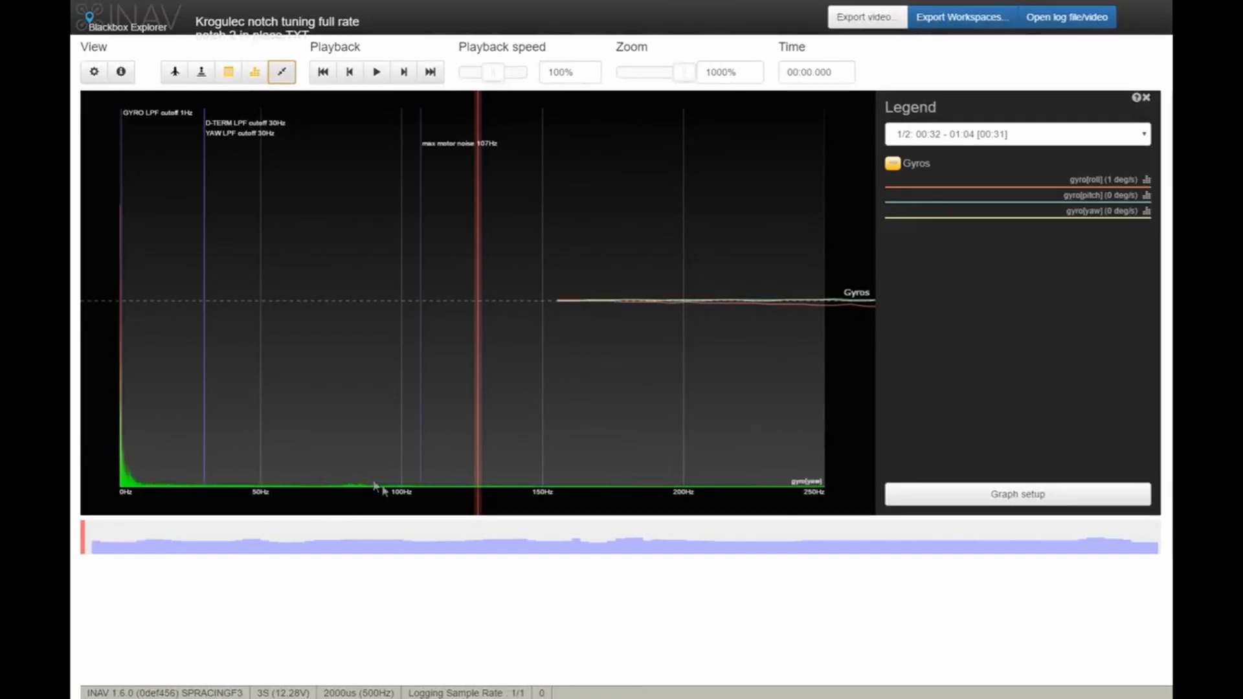
mouse_move(339, 486)
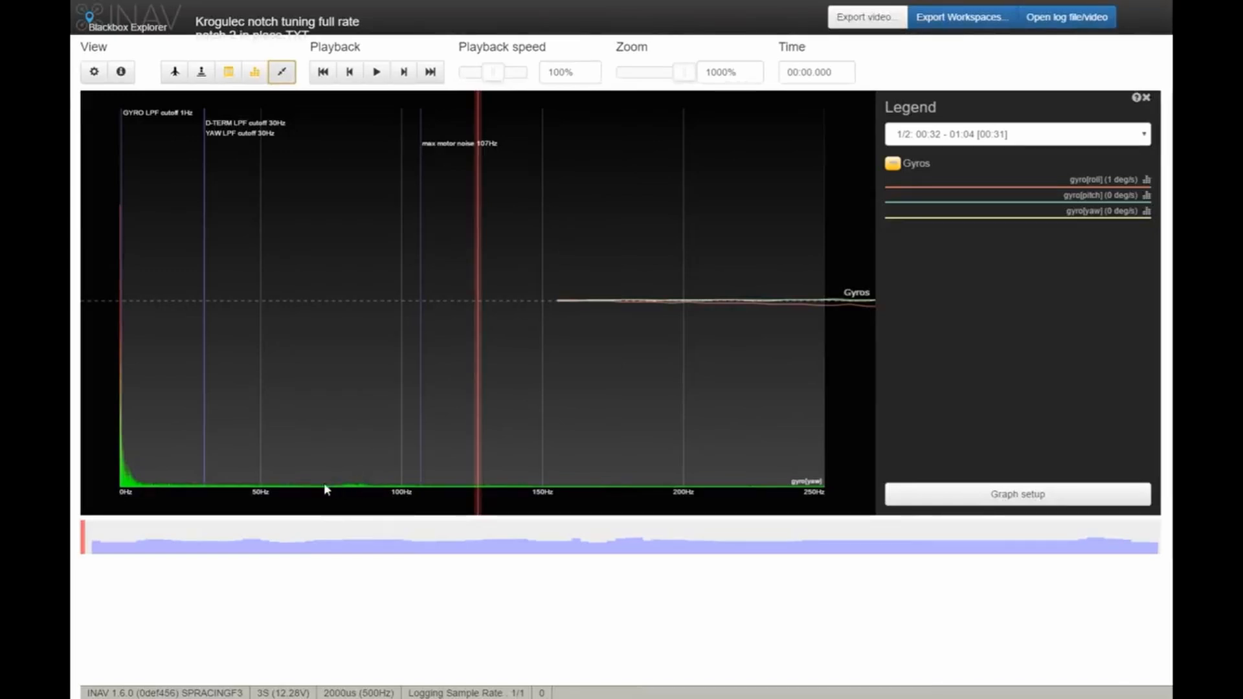
mouse_move(354, 477)
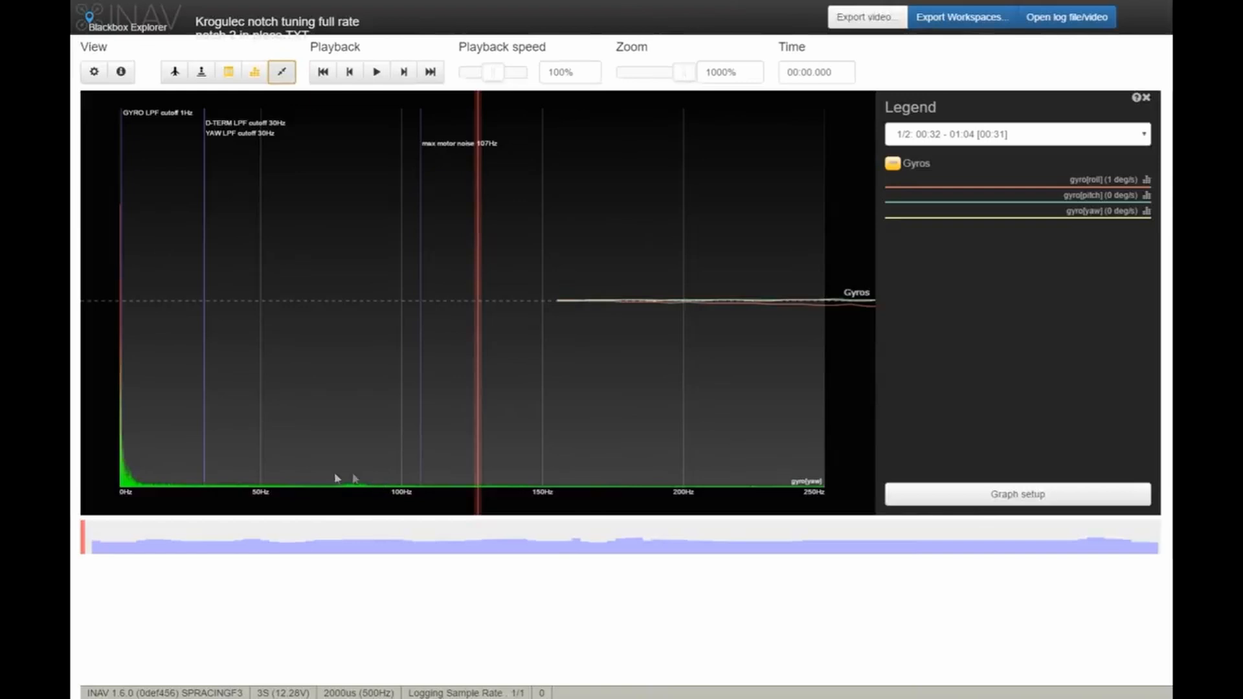
click(333, 474)
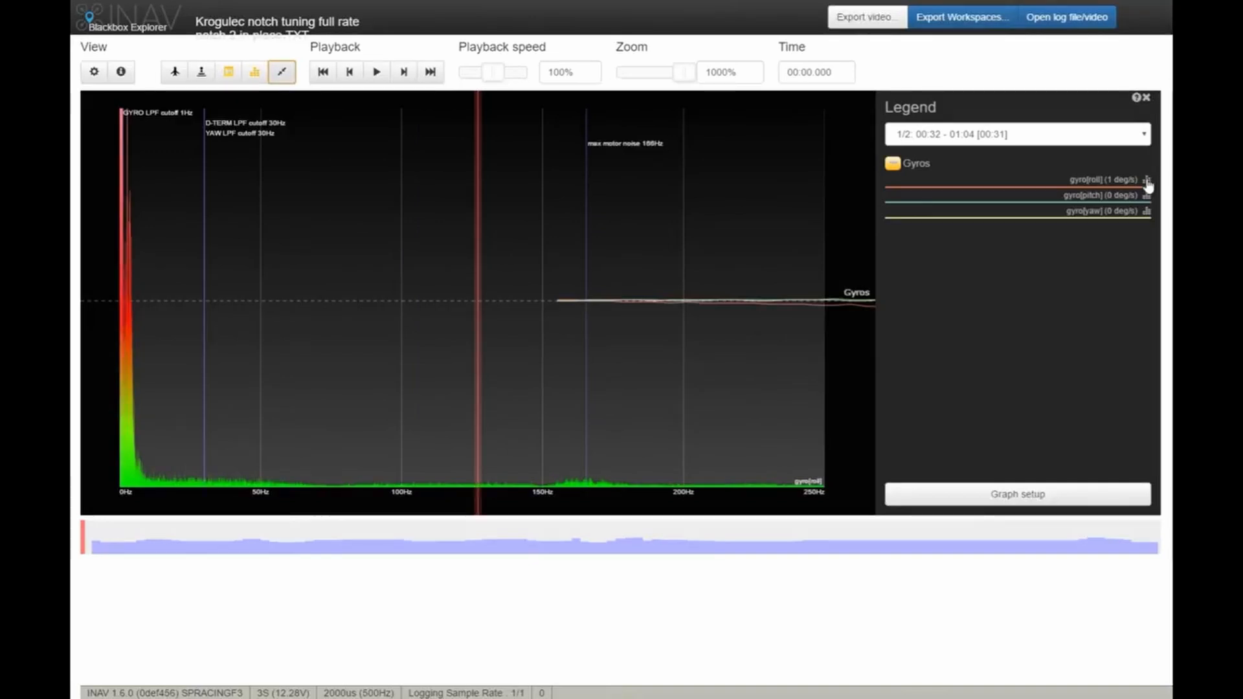
mouse_move(1108, 262)
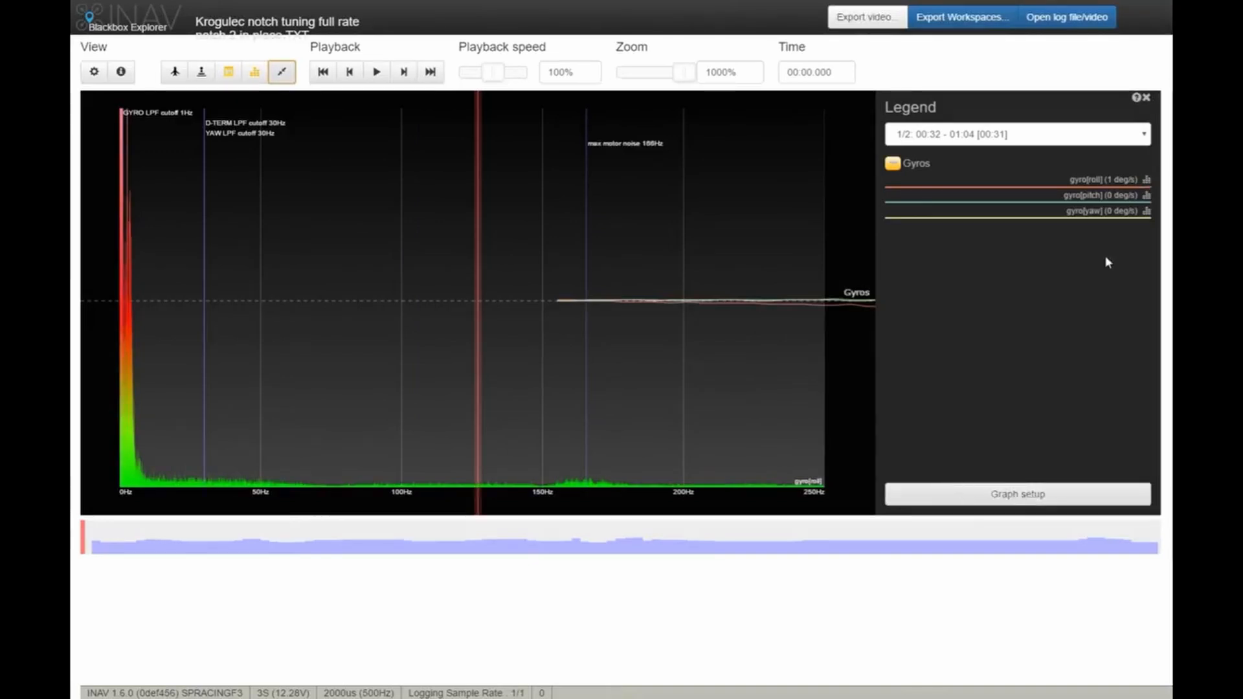
mouse_move(806, 128)
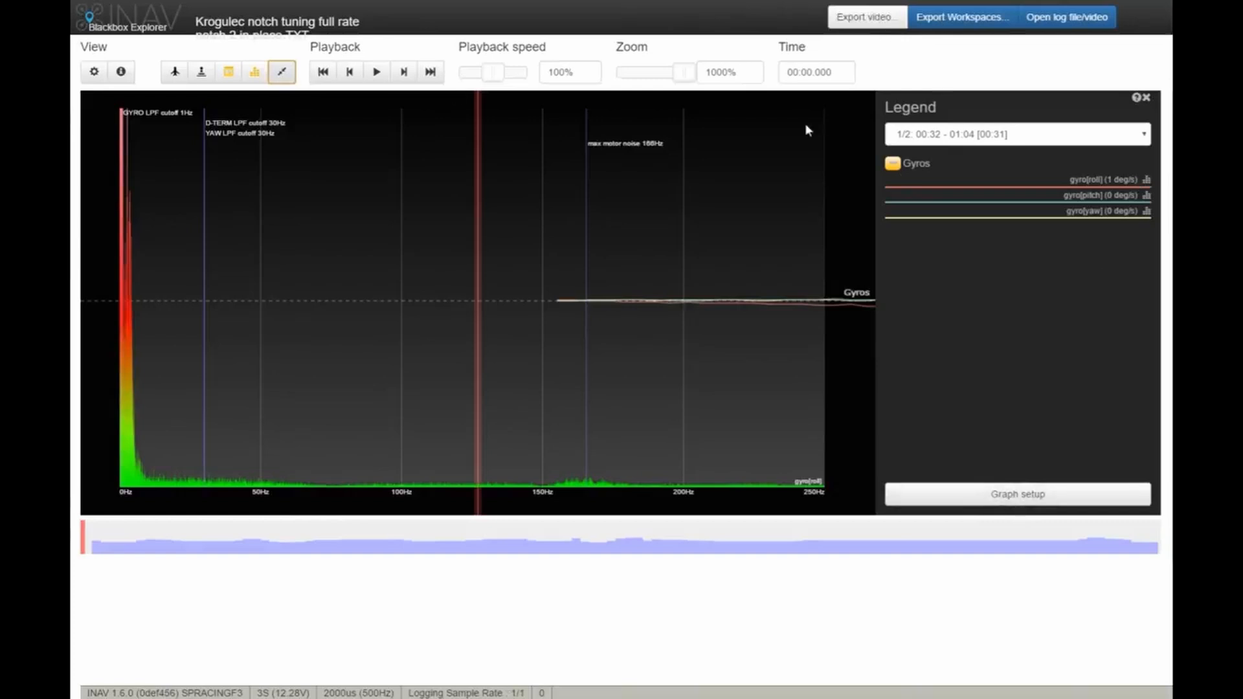
click(280, 71)
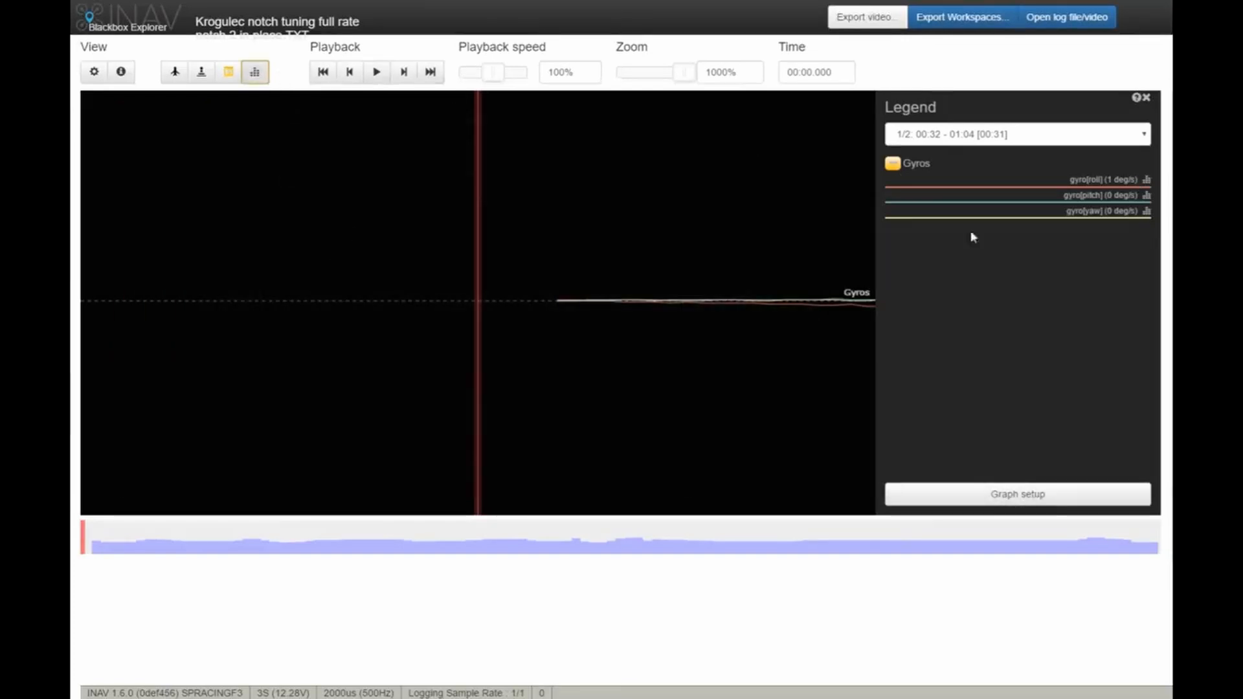
drag(684, 72, 620, 72)
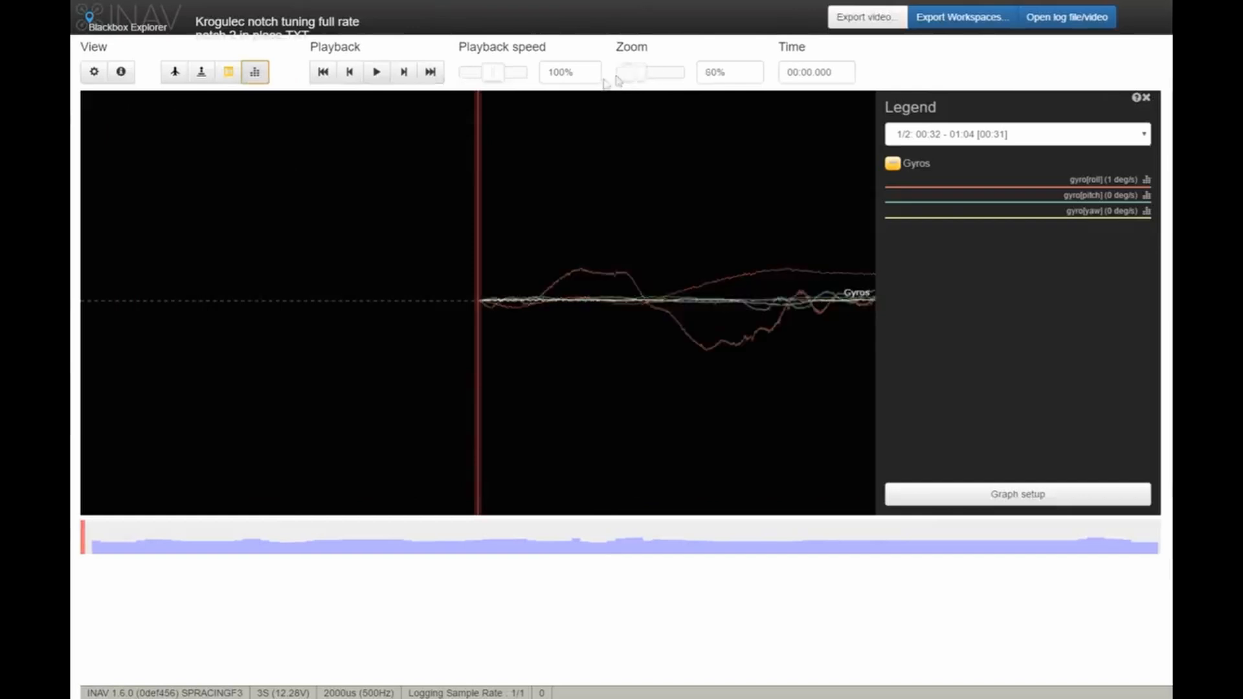
- Zoom further into the gyro traces, then bring up the file-open dialog
drag(650, 72, 617, 72)
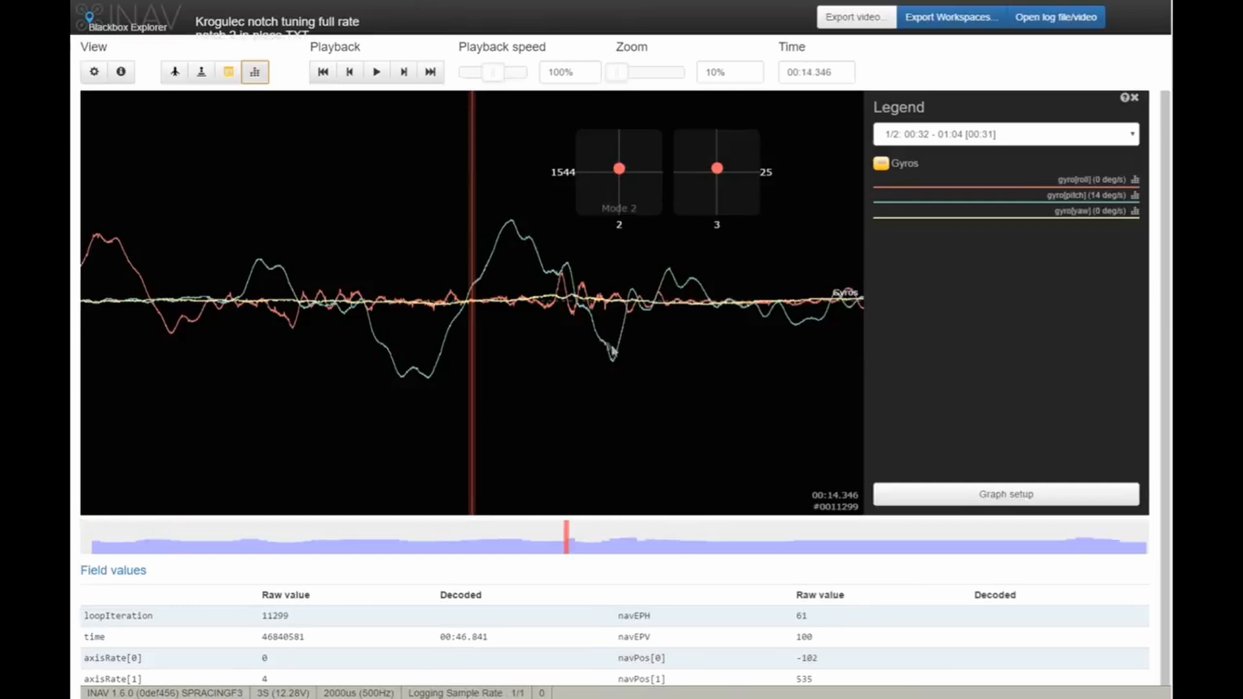
mouse_move(667, 279)
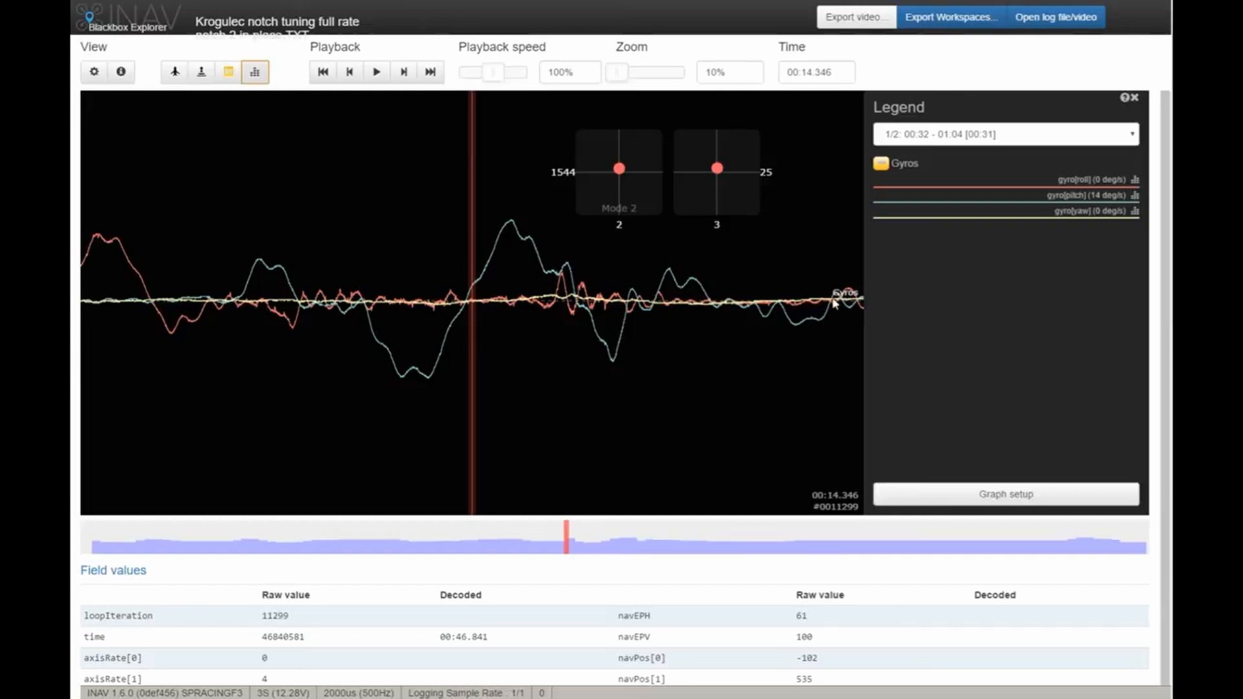
mouse_move(582, 325)
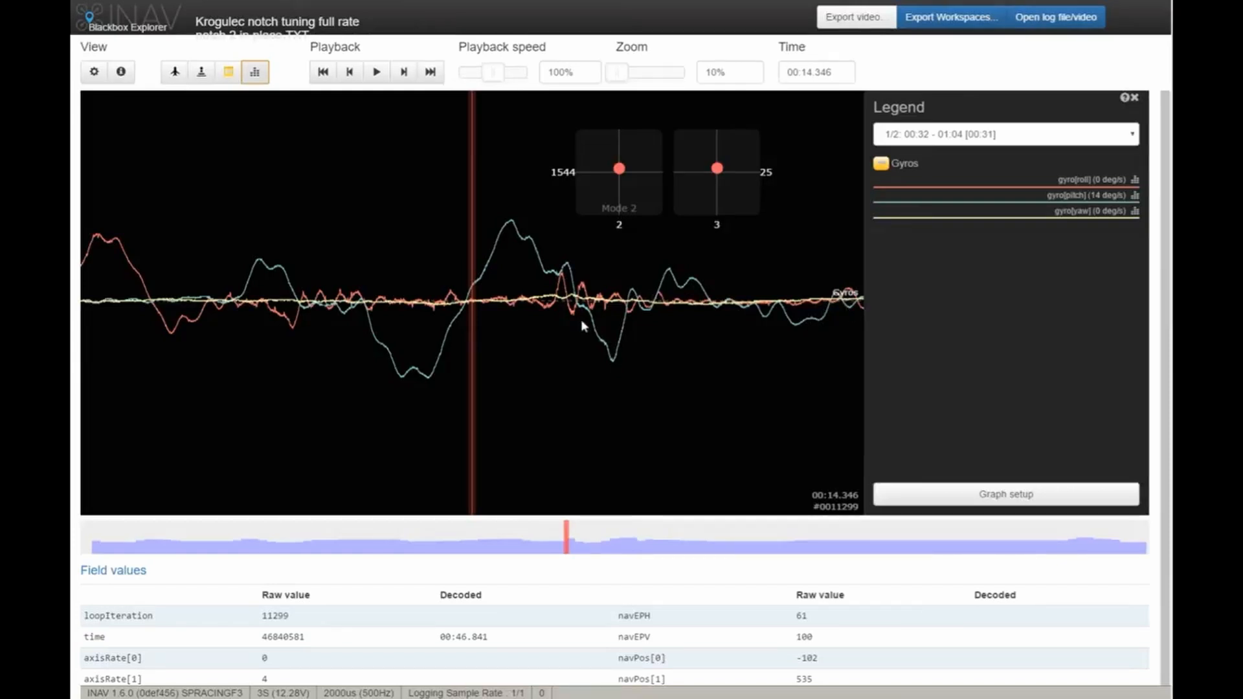
mouse_move(1071, 17)
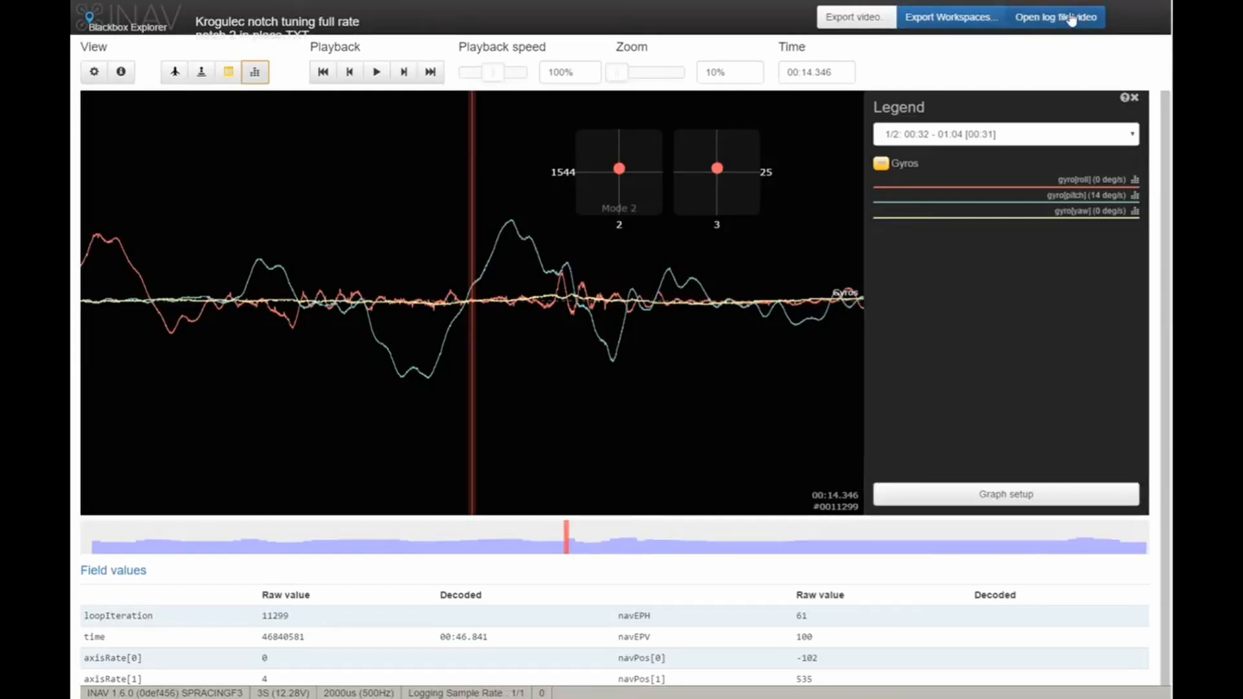
click(1055, 17)
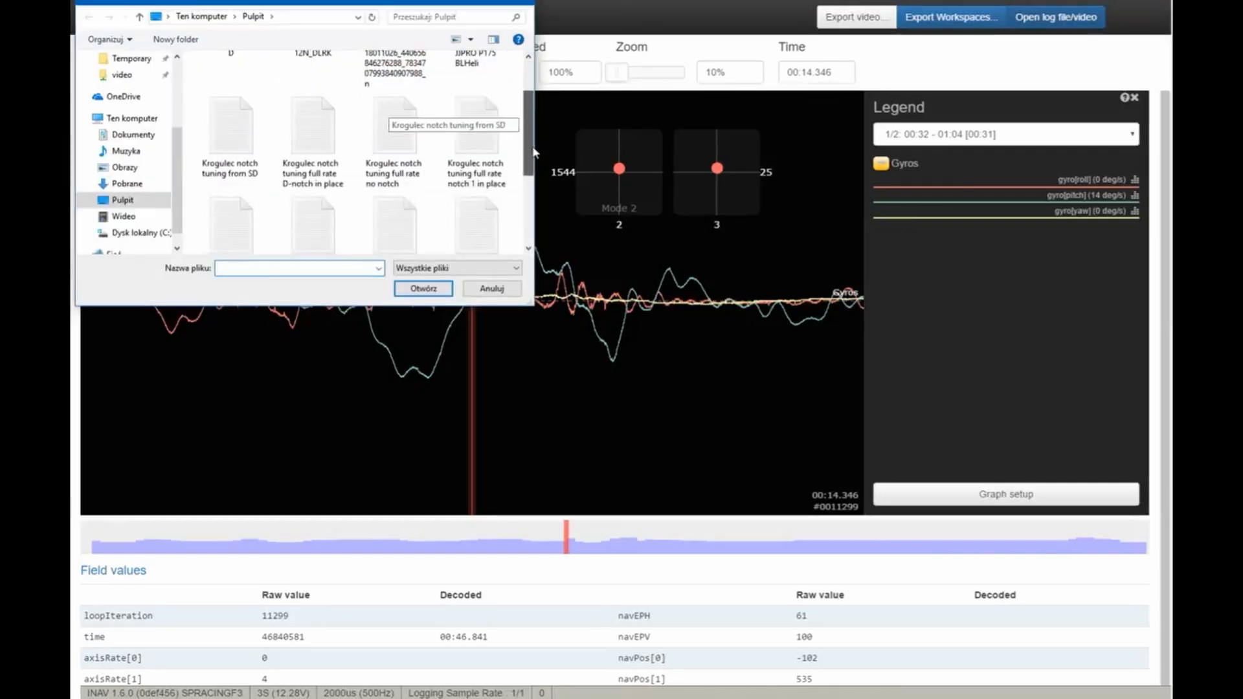
- Open the 'Krogulec notch tuning full rate no notch' log and jump to about 17 seconds
scroll(down, 3)
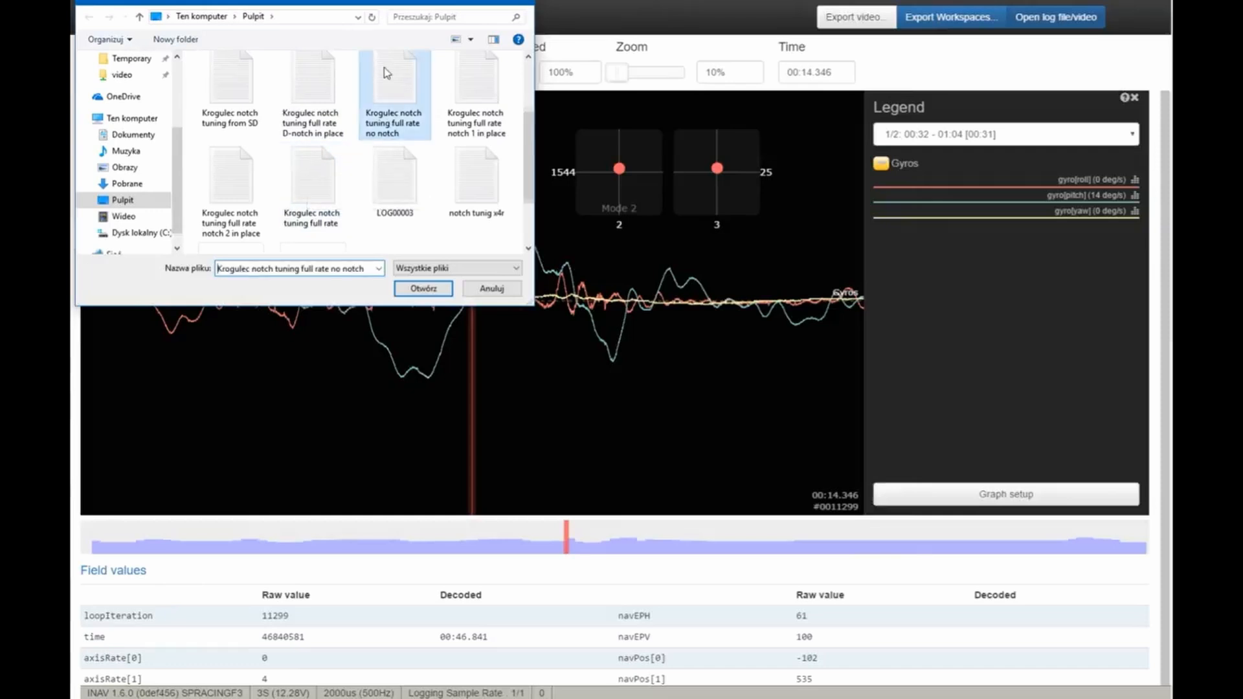
click(423, 287)
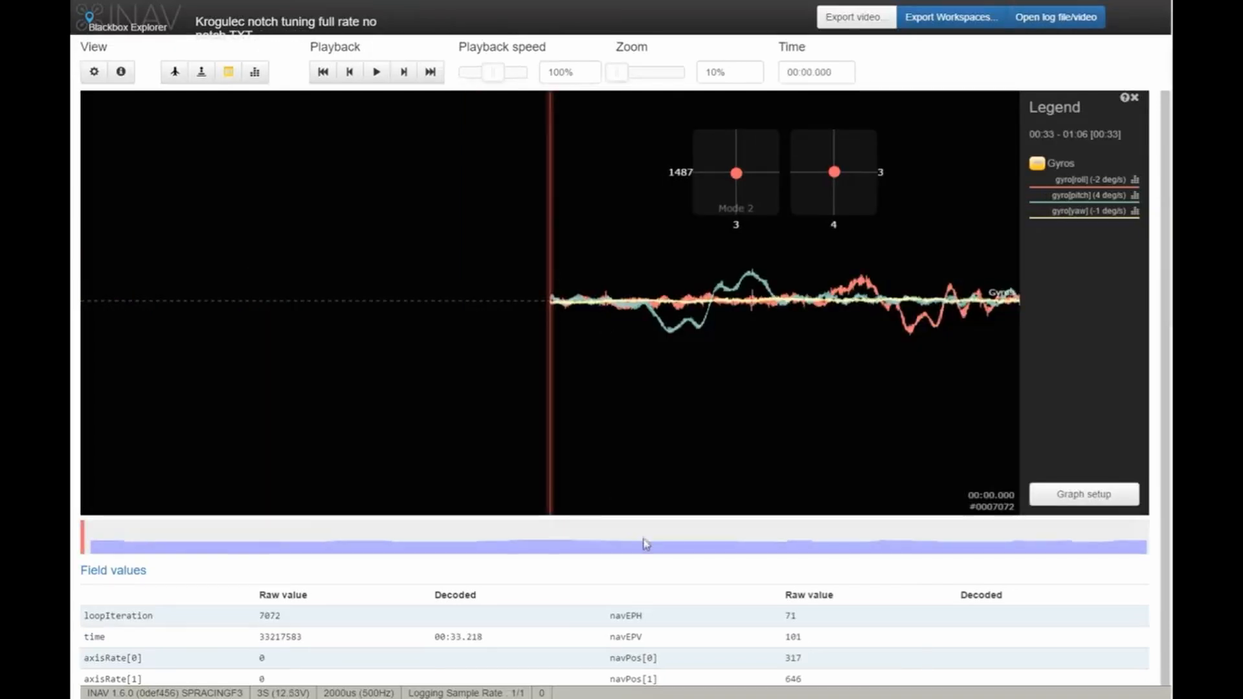
mouse_move(653, 542)
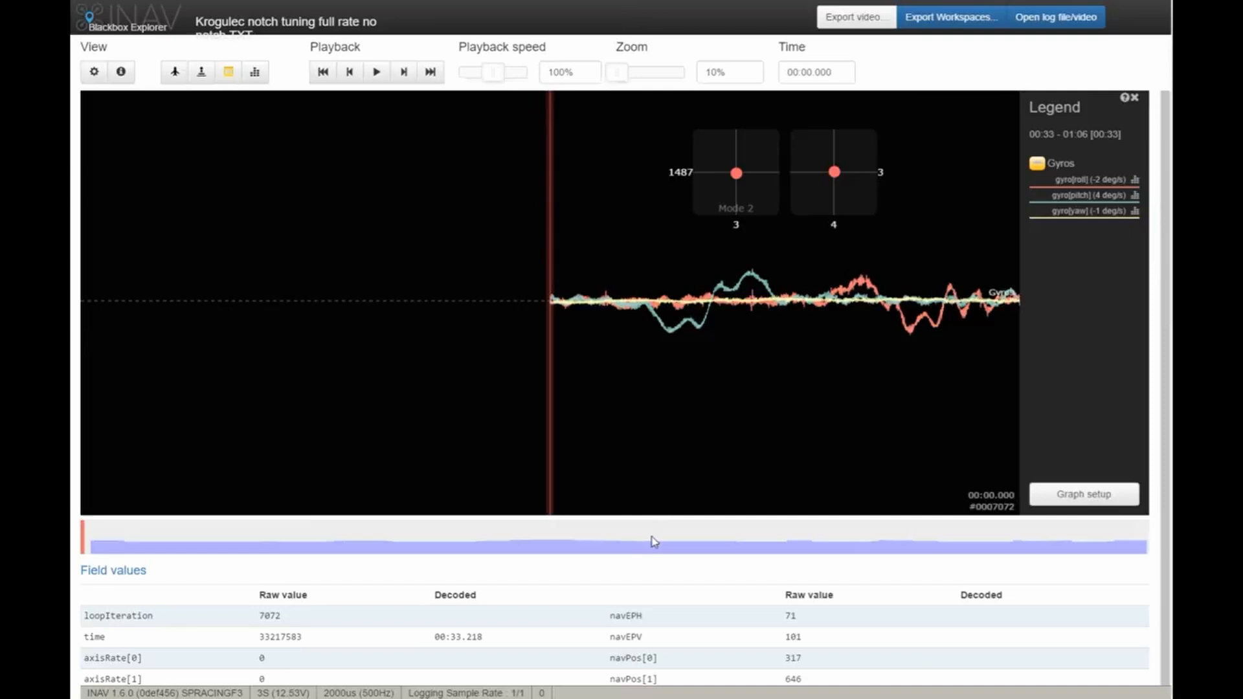
click(653, 543)
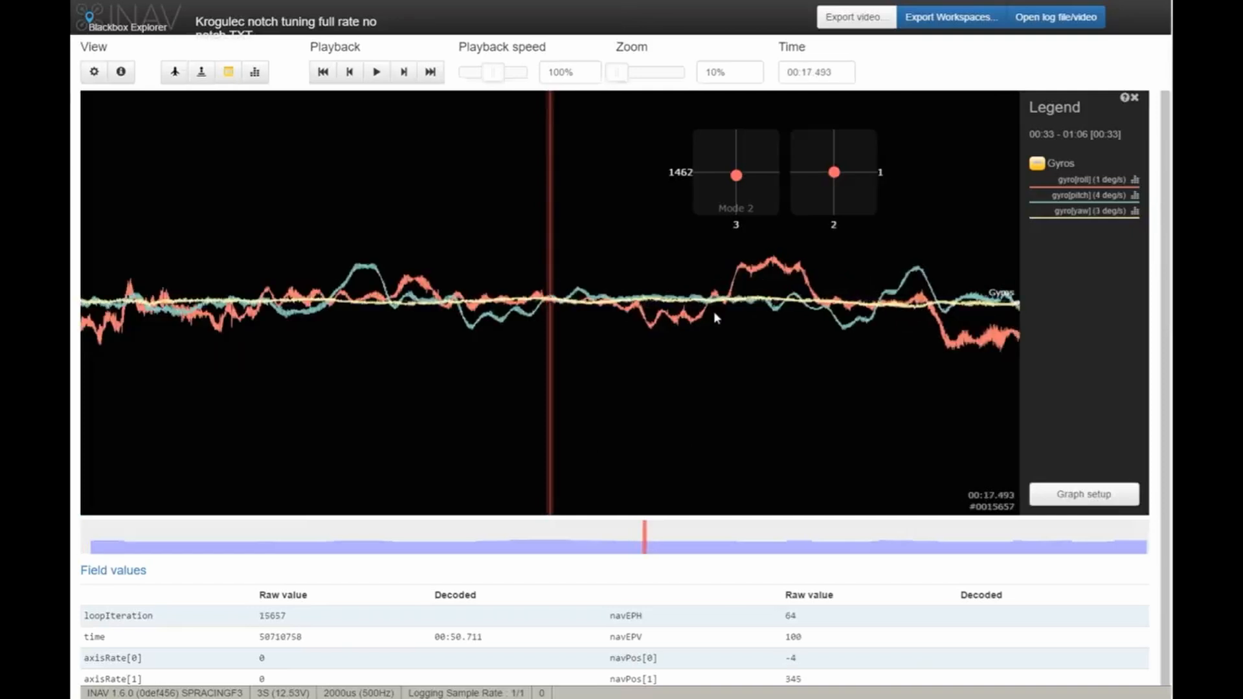
click(1055, 17)
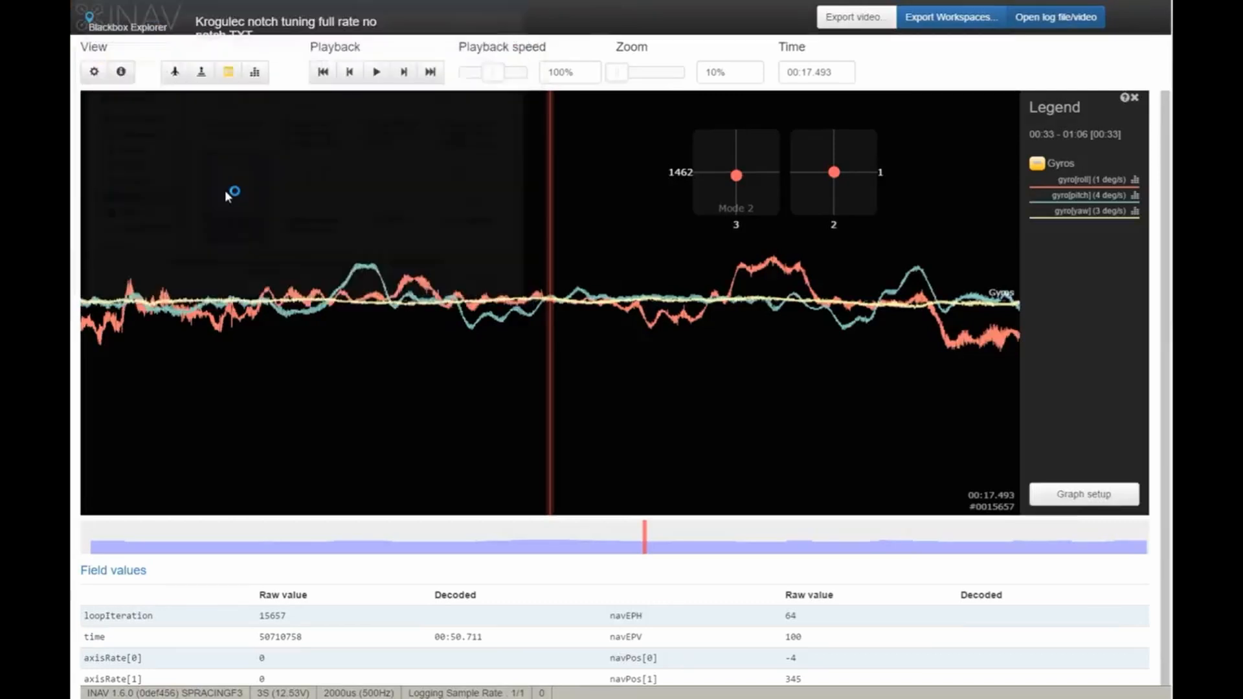
mouse_move(507, 309)
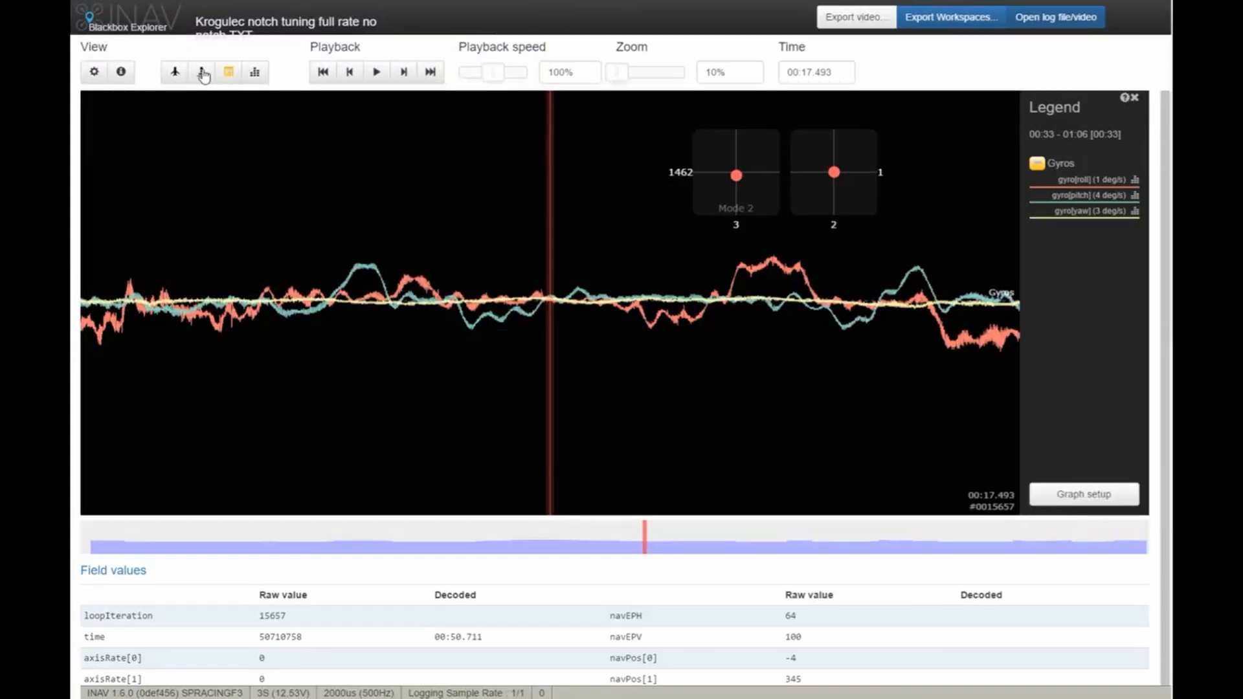
- Return to the notch 2 in place log and seek to about 00:19
click(201, 72)
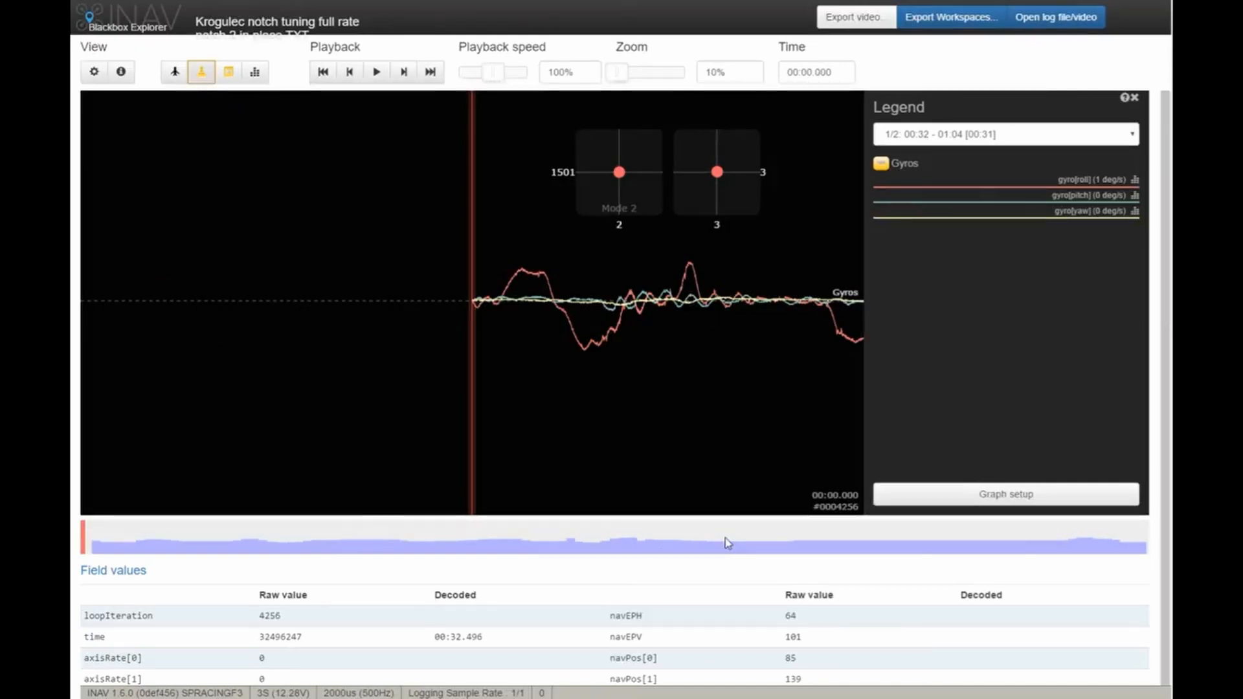
click(723, 543)
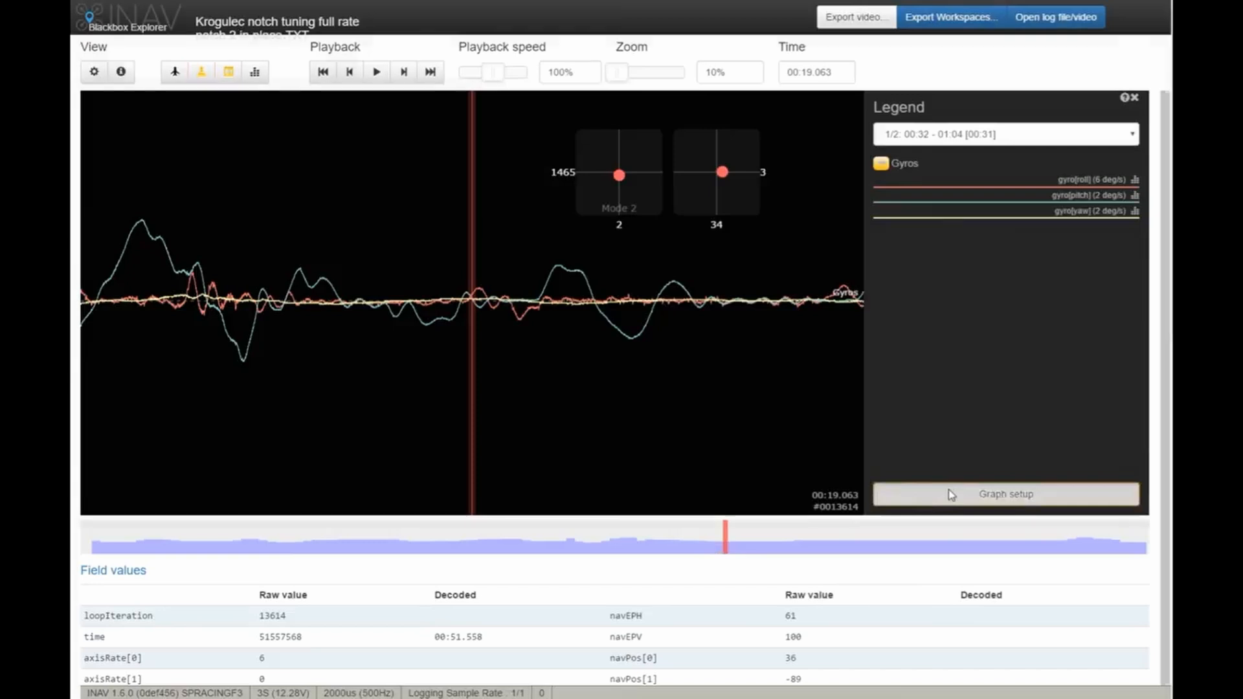
- Add the Motors preset graph of all four motor outputs and save the layout
click(1006, 493)
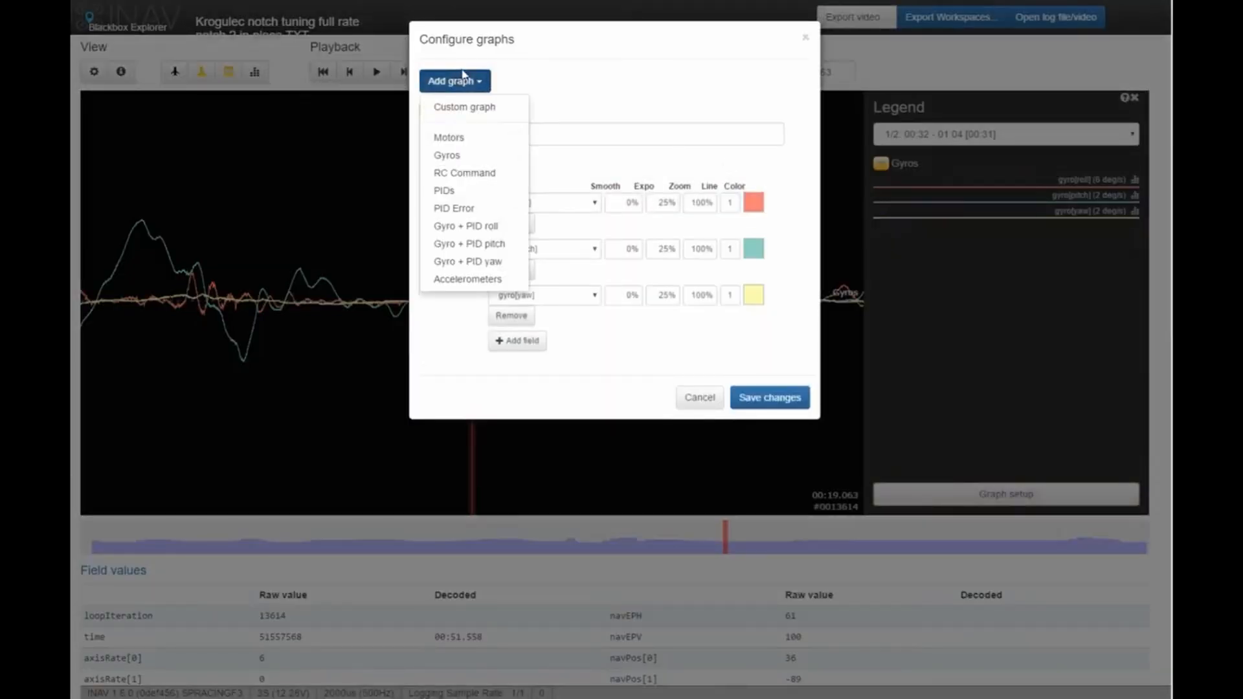
click(449, 137)
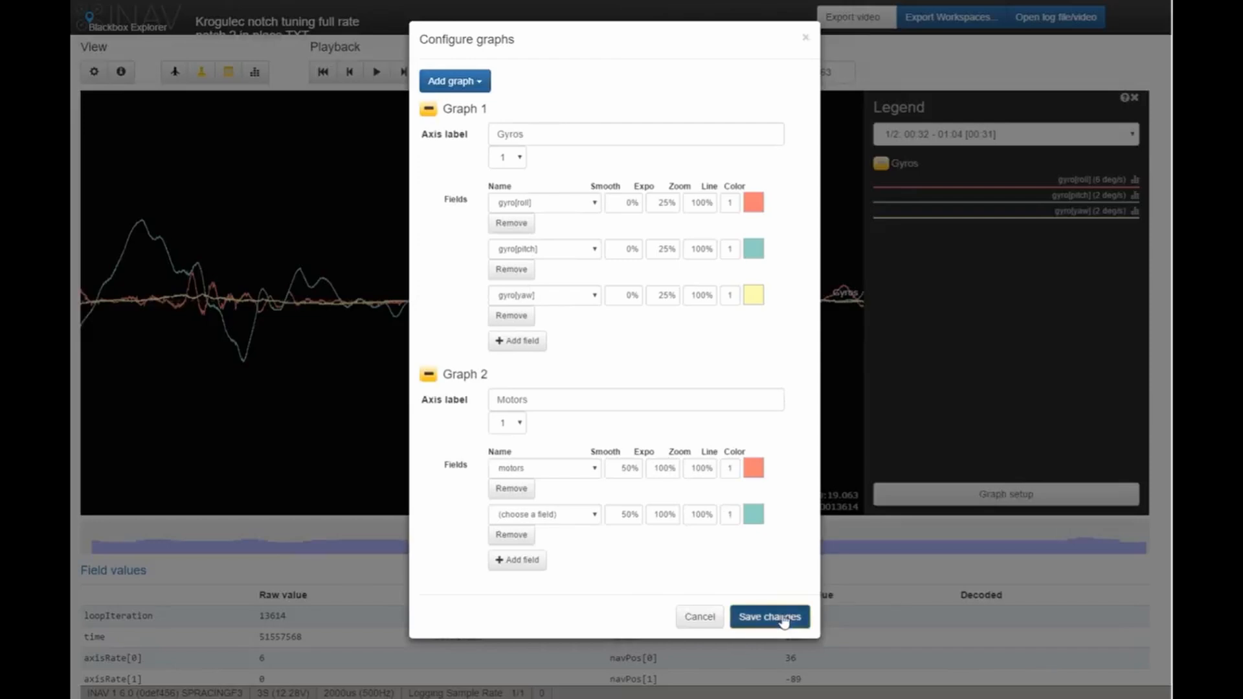
click(769, 617)
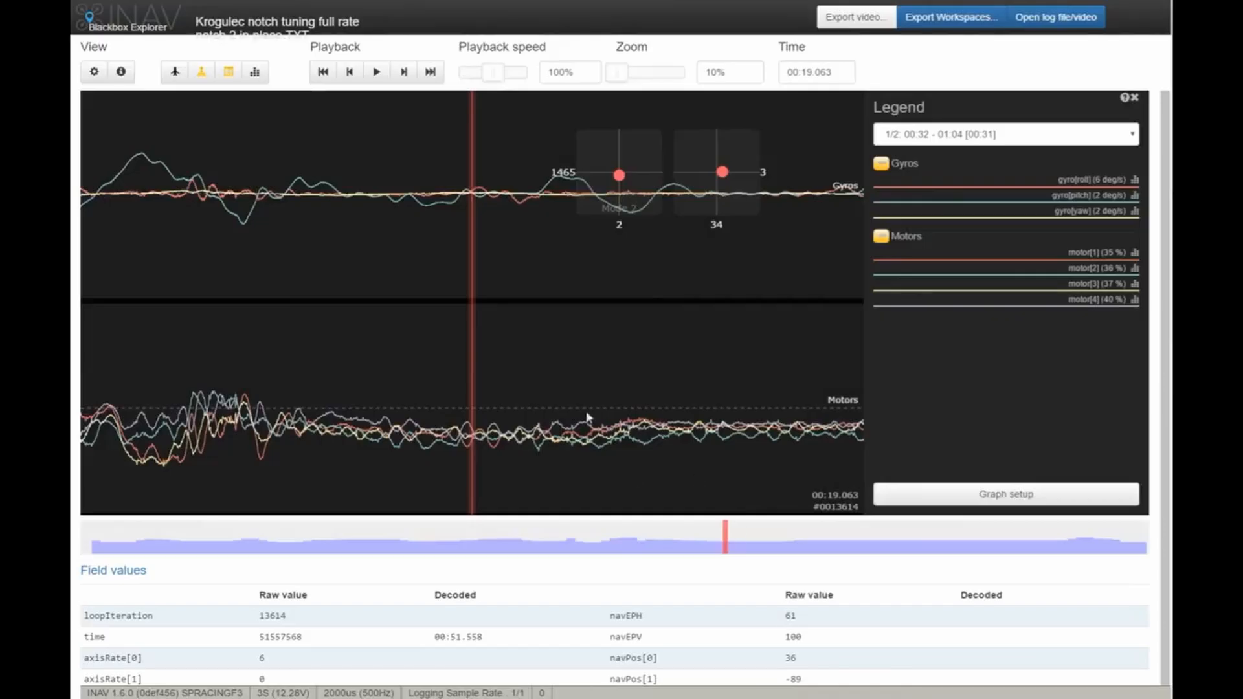
mouse_move(665, 439)
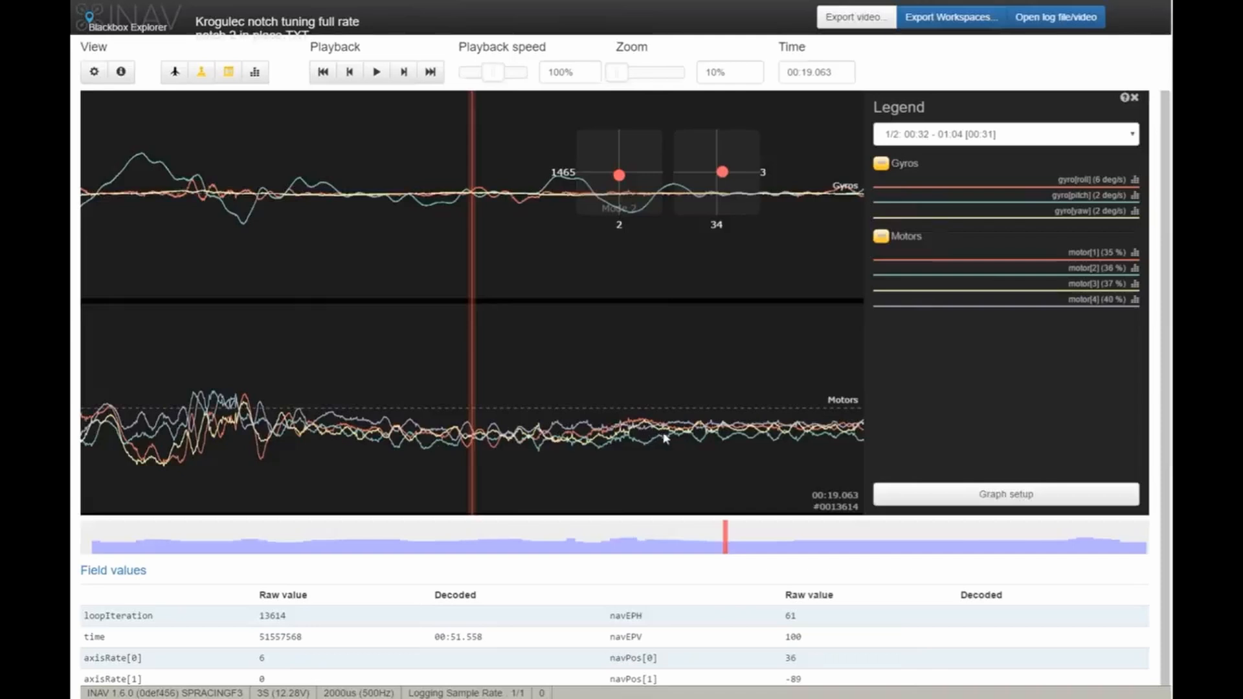
mouse_move(721, 453)
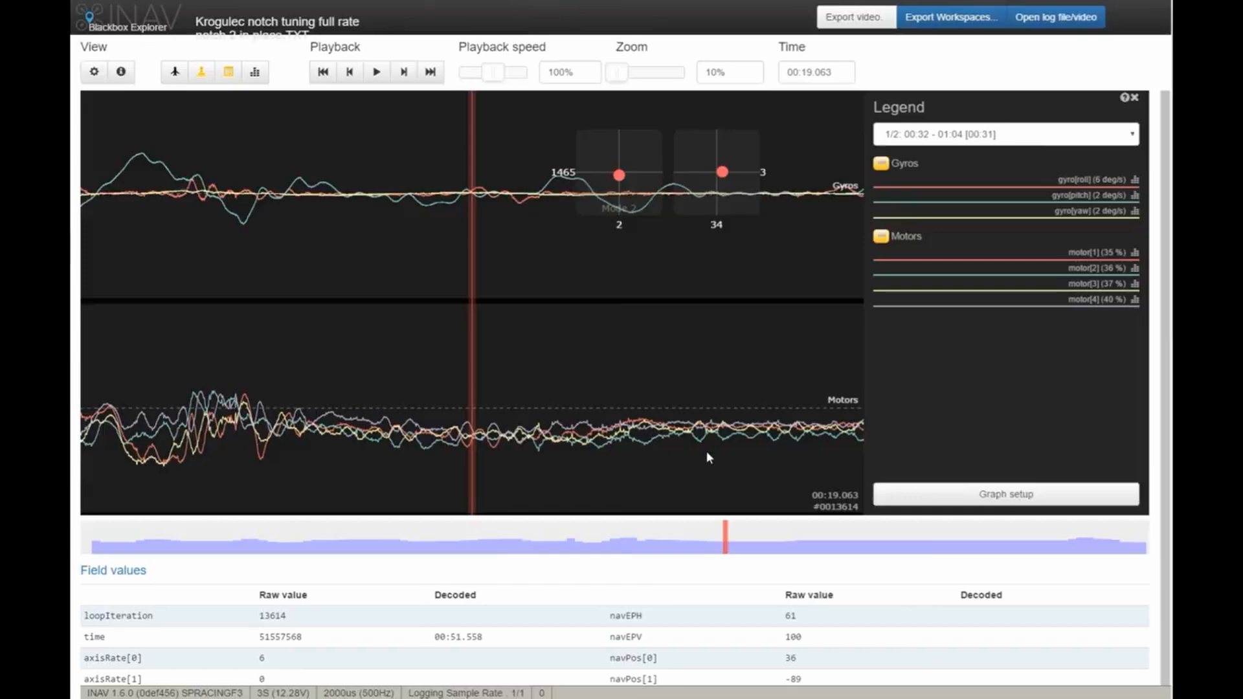
- Reopen the graph configuration to change the plotted graphs
click(228, 72)
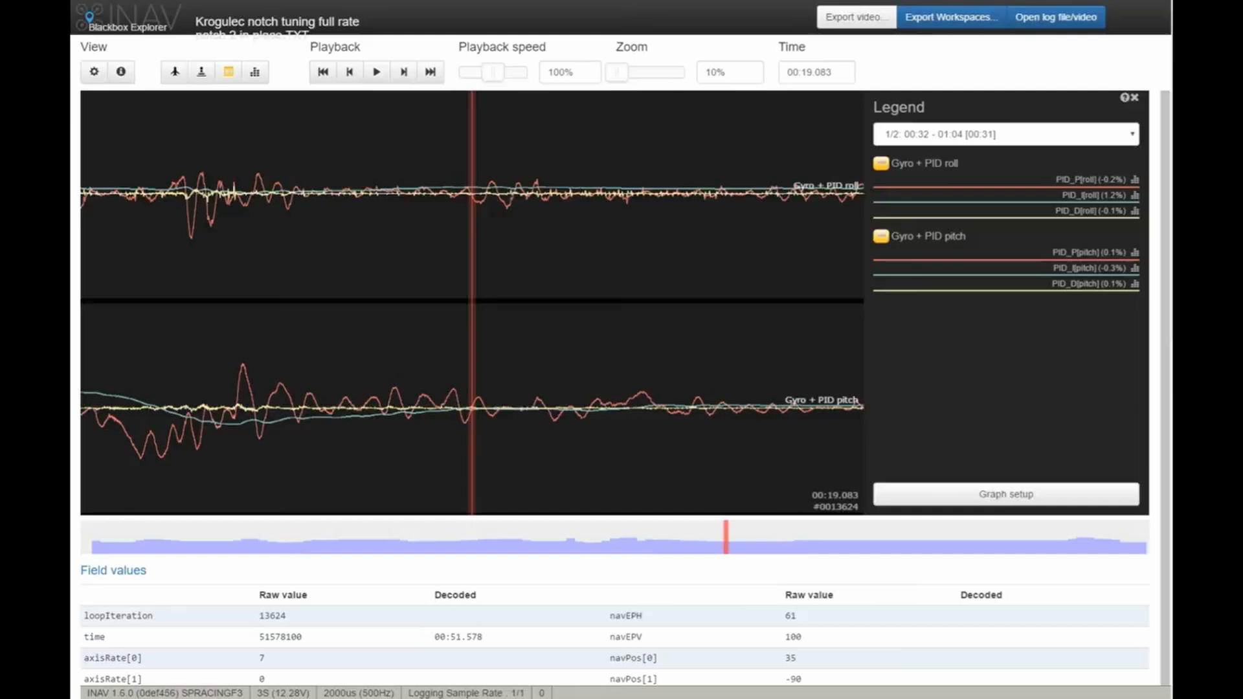
mouse_move(1021, 308)
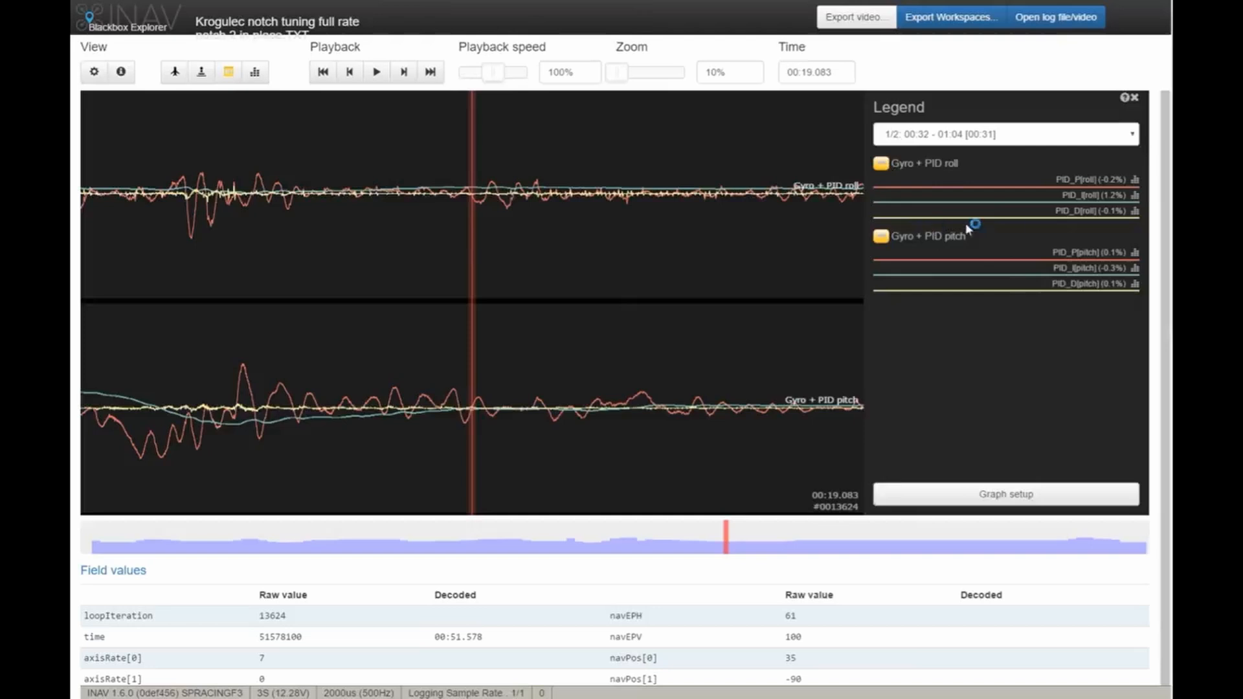
mouse_move(1140, 216)
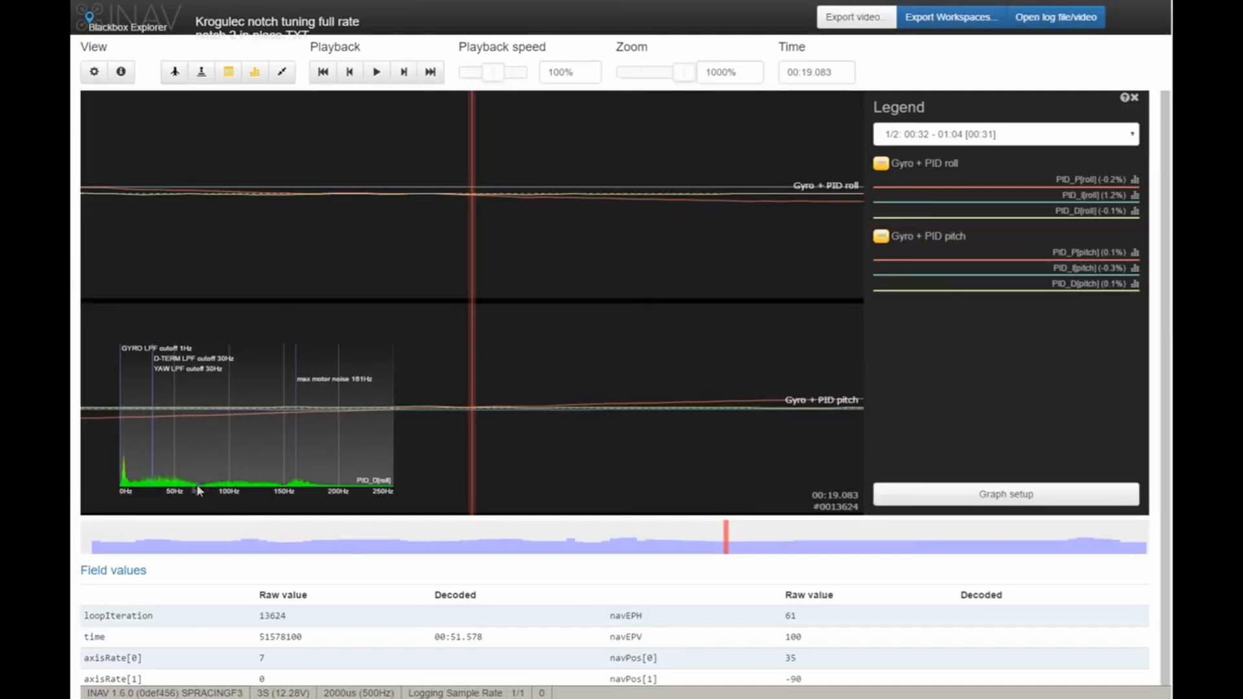
mouse_move(290, 487)
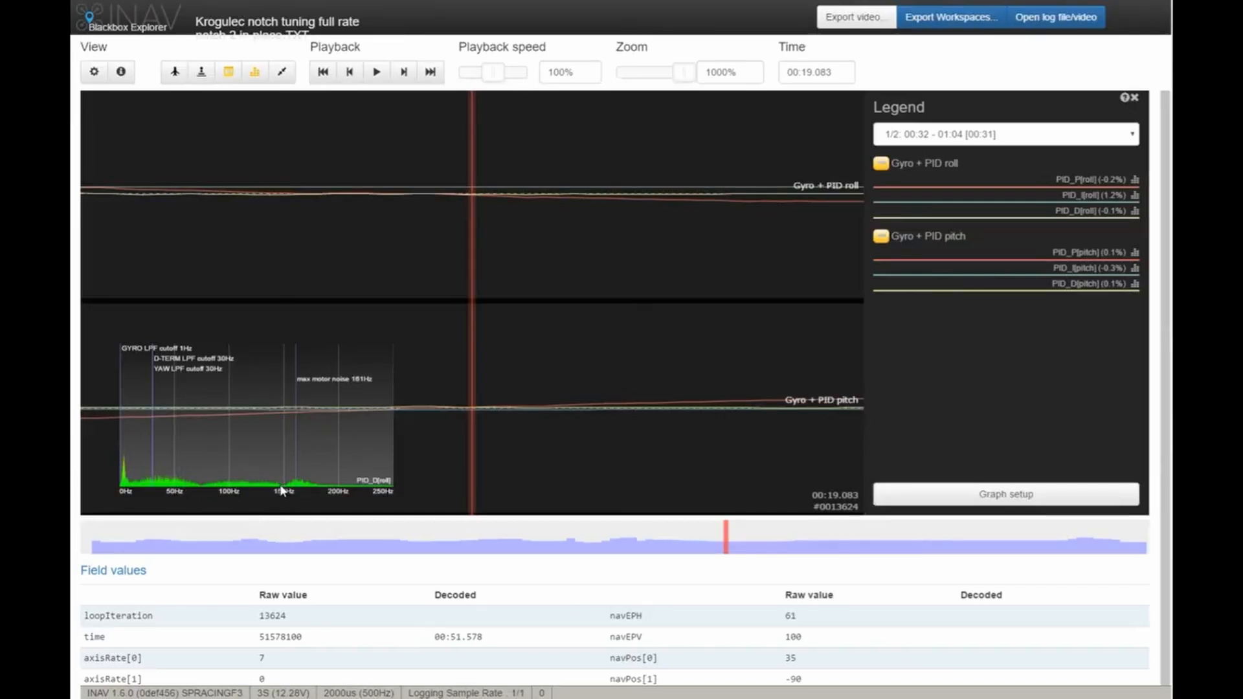
mouse_move(397, 435)
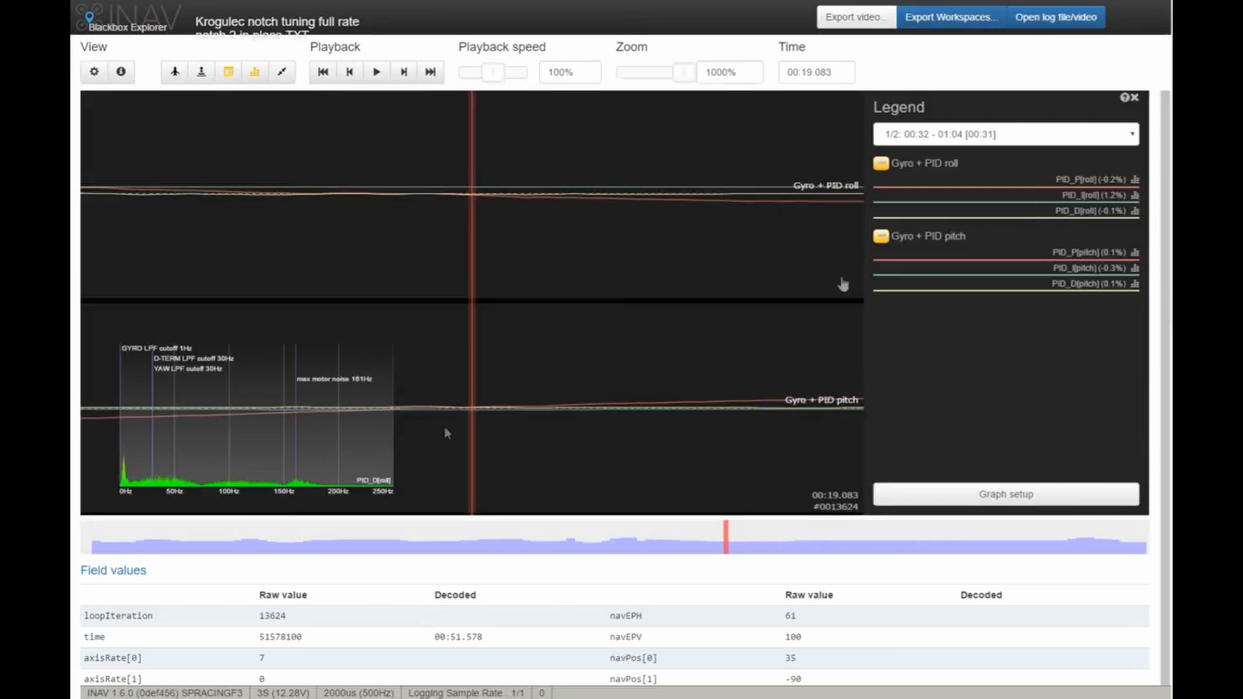
mouse_move(1133, 246)
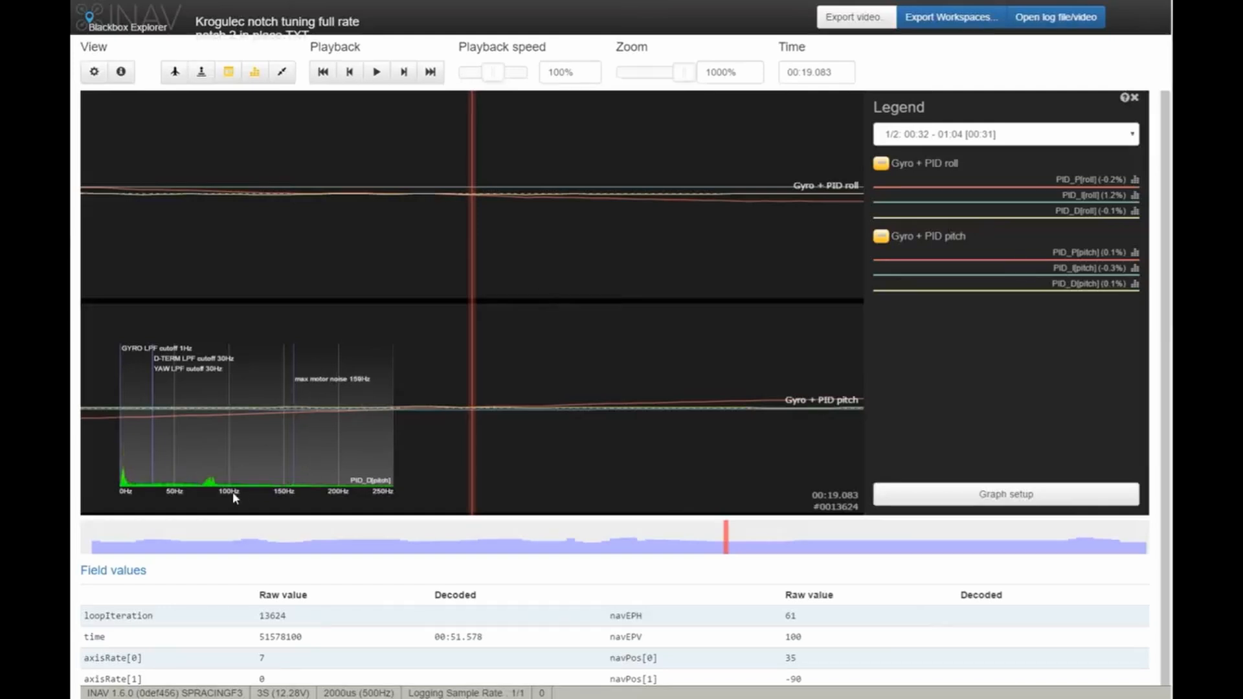
mouse_move(220, 484)
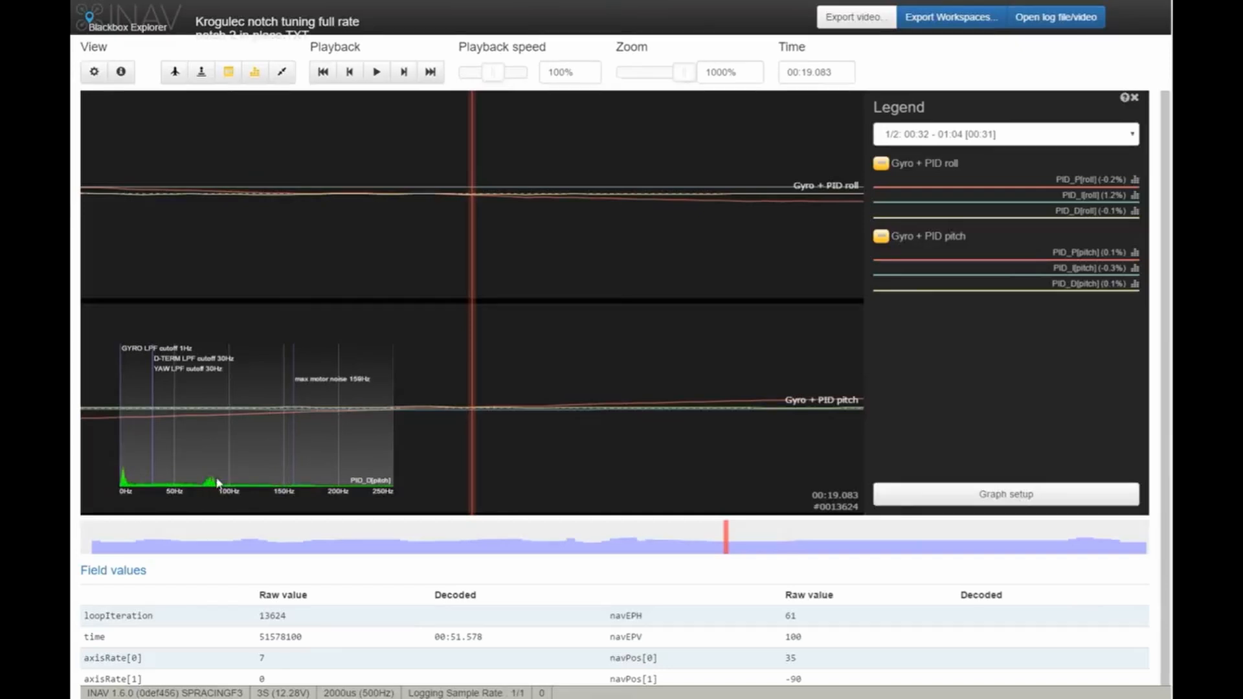
mouse_move(215, 477)
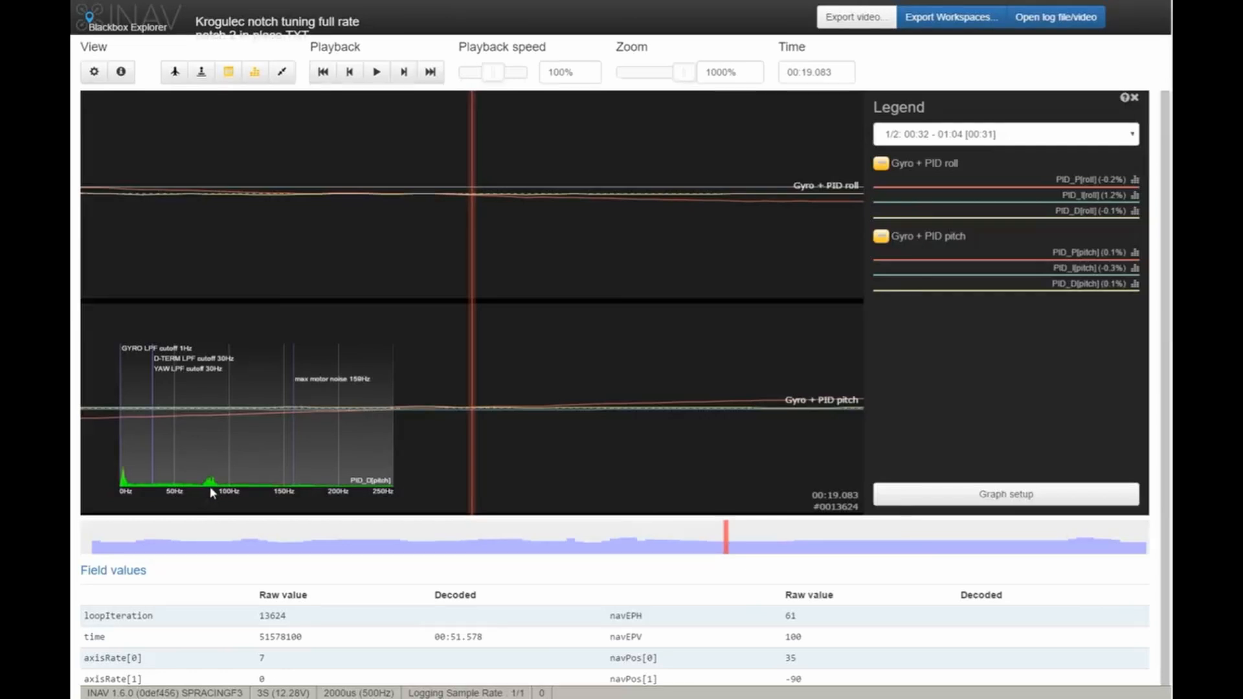
mouse_move(211, 493)
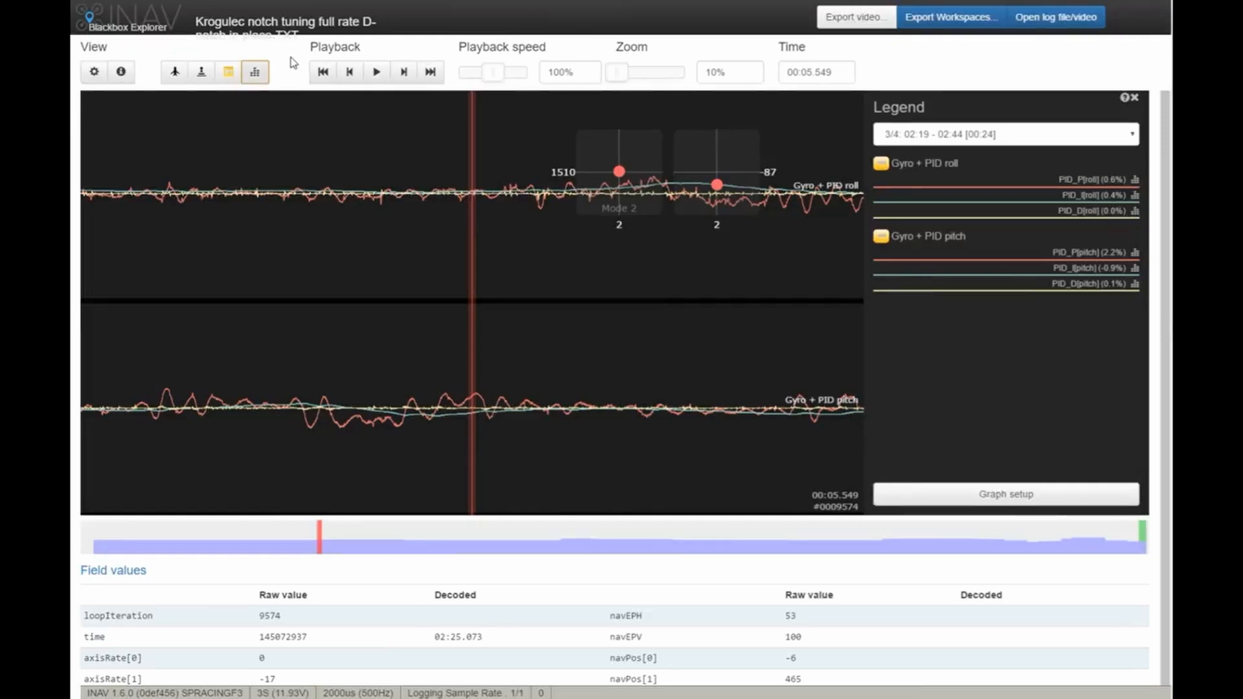
- Show the frequency spectrum overlay and zoom the timeline in to 1000%
click(254, 72)
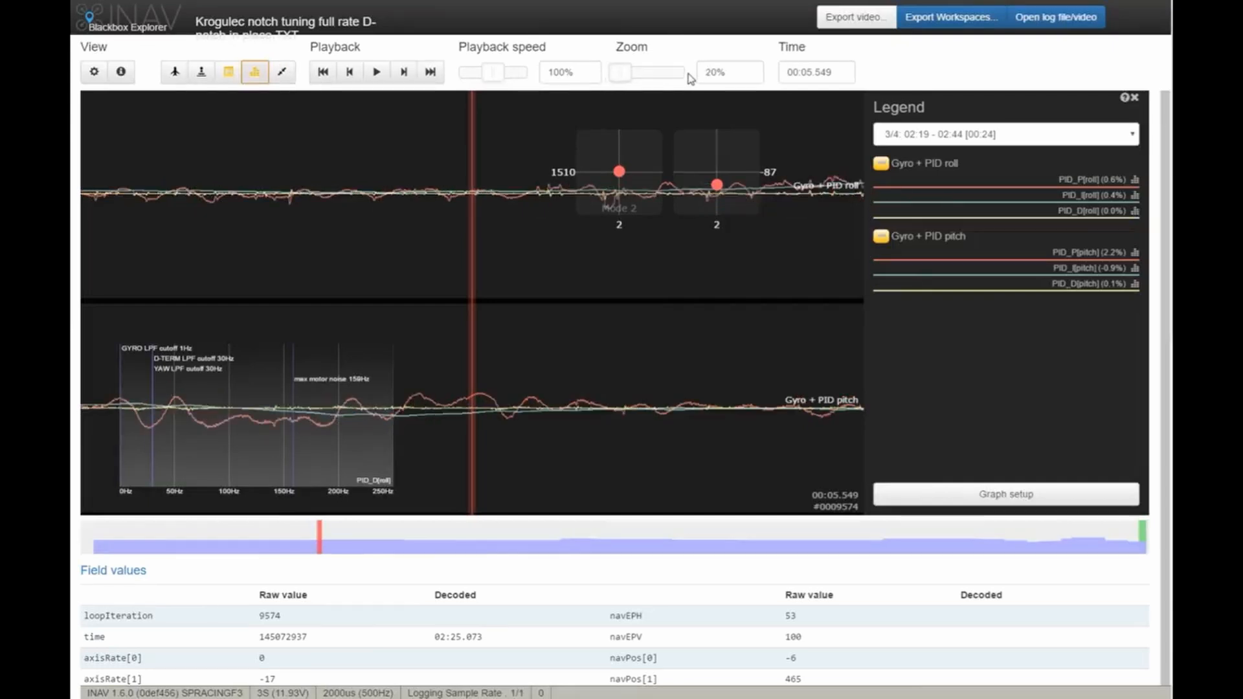
drag(622, 72, 684, 72)
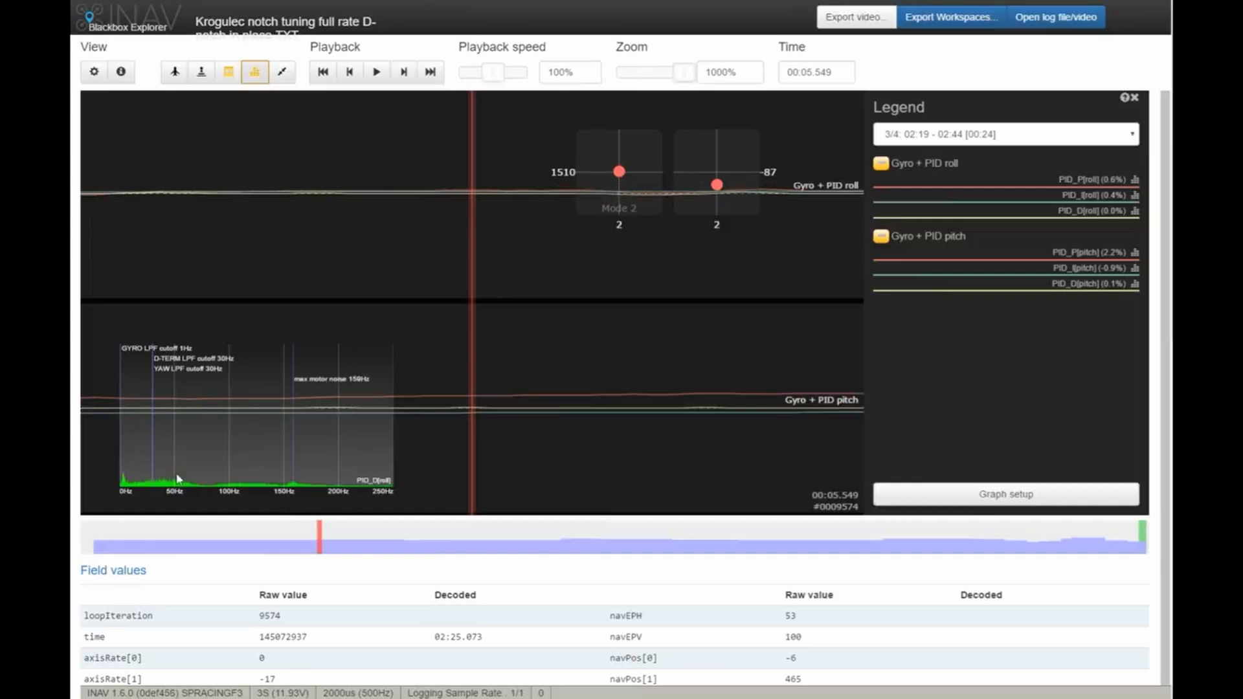
mouse_move(309, 482)
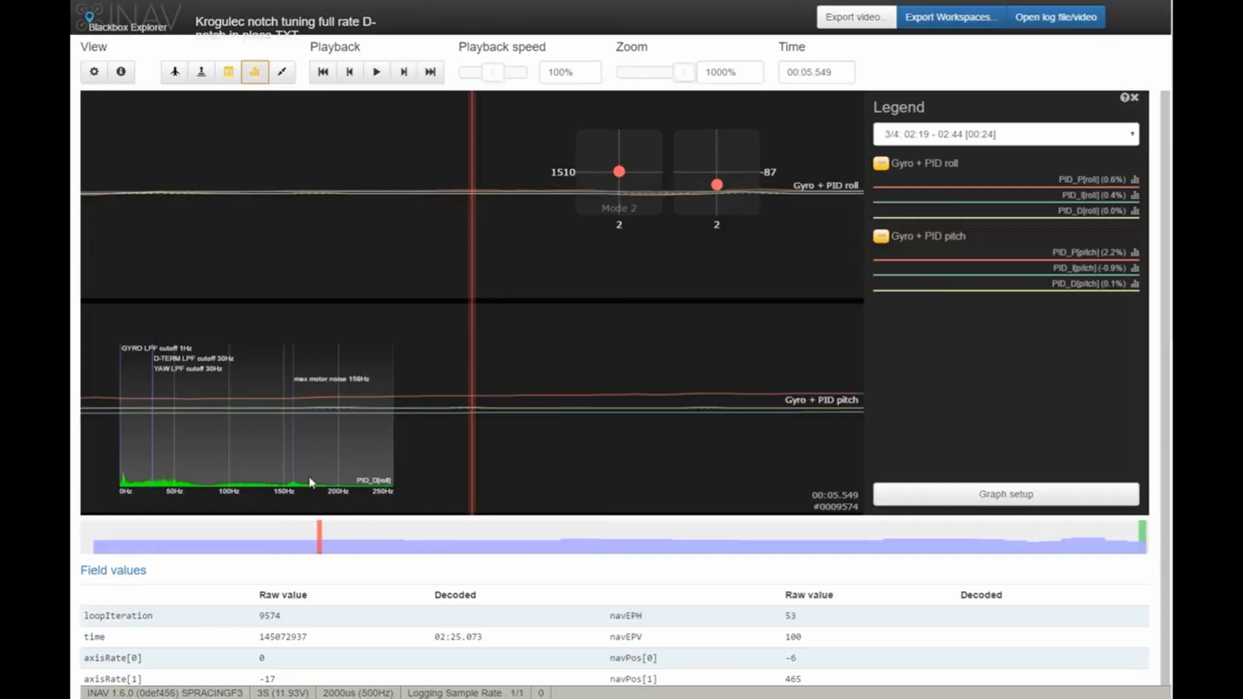
mouse_move(130, 483)
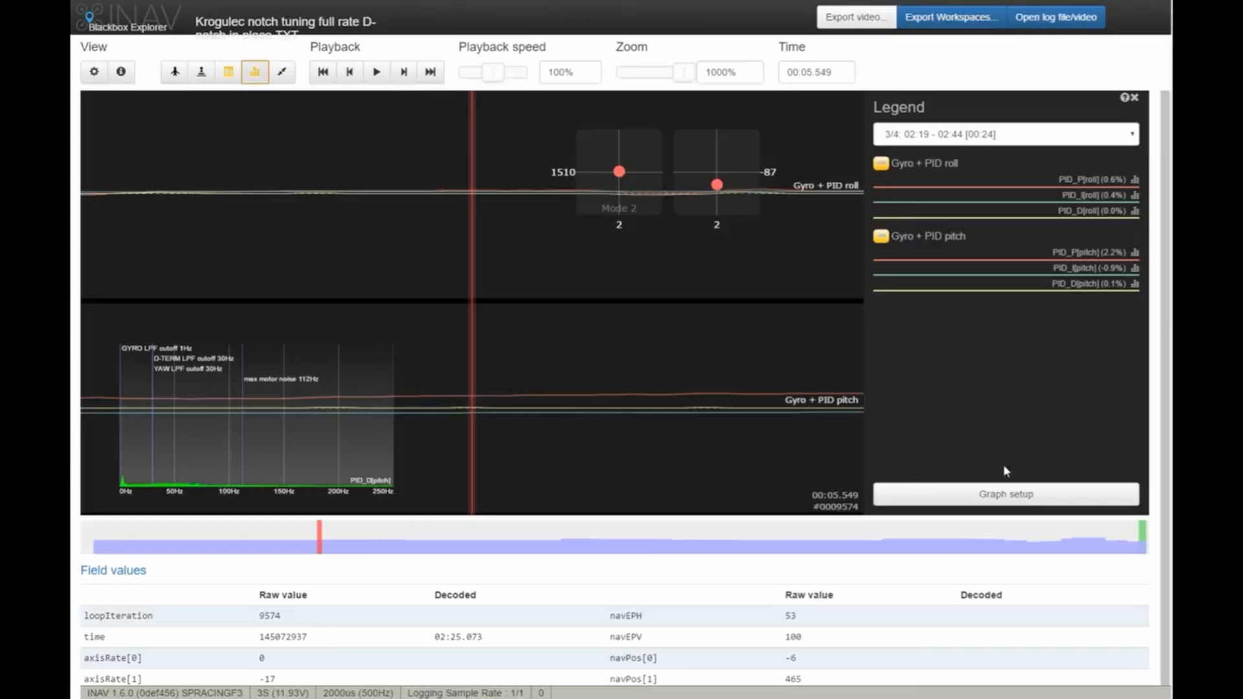
- Swap the PID graphs for a Motors preset graph, zoom out to 10%, and hide the spectrum
click(1005, 494)
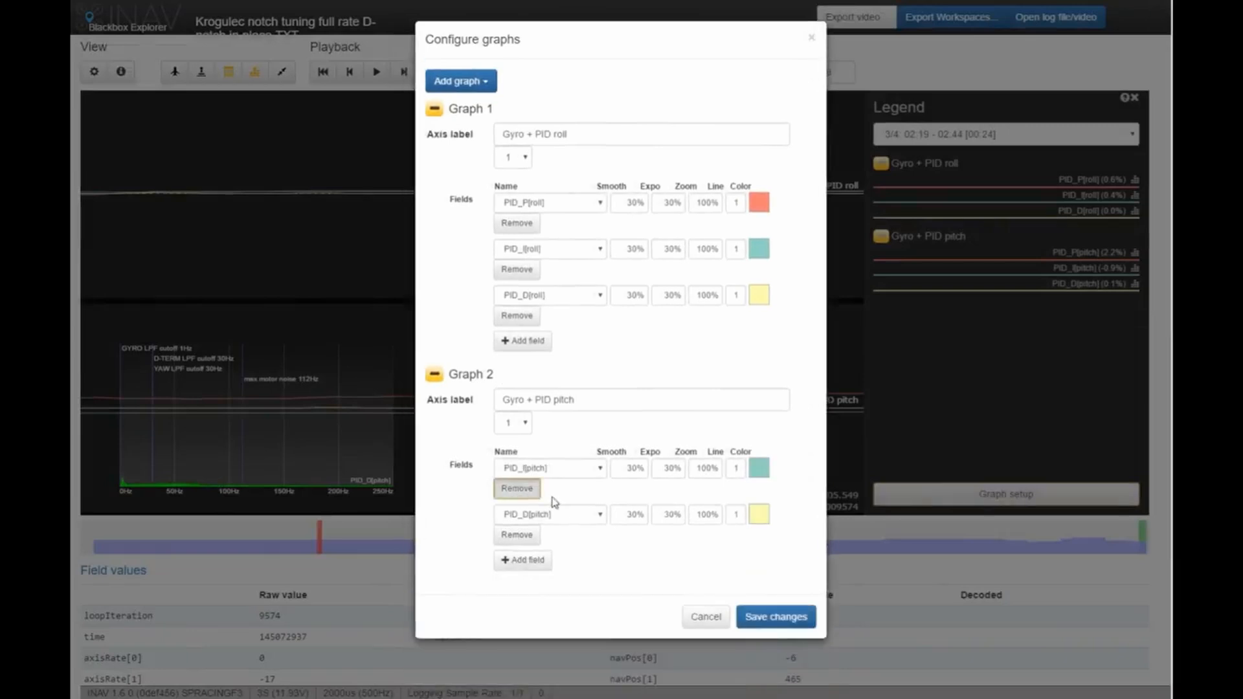
click(515, 223)
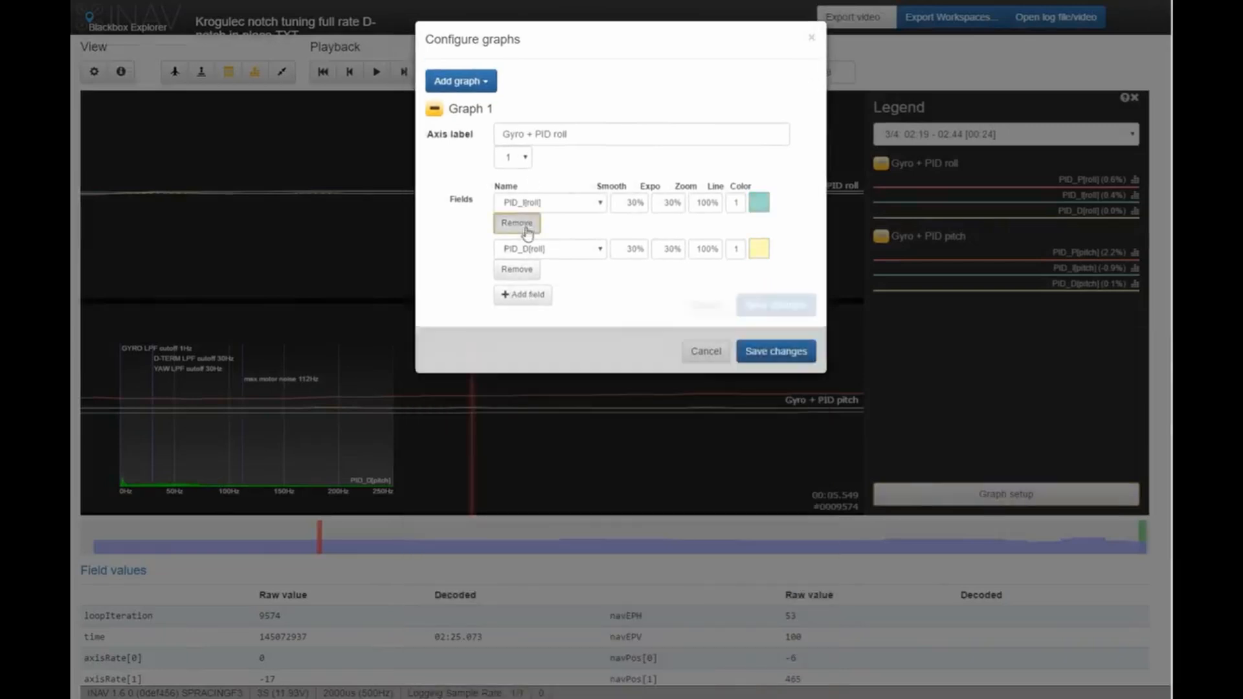
click(460, 80)
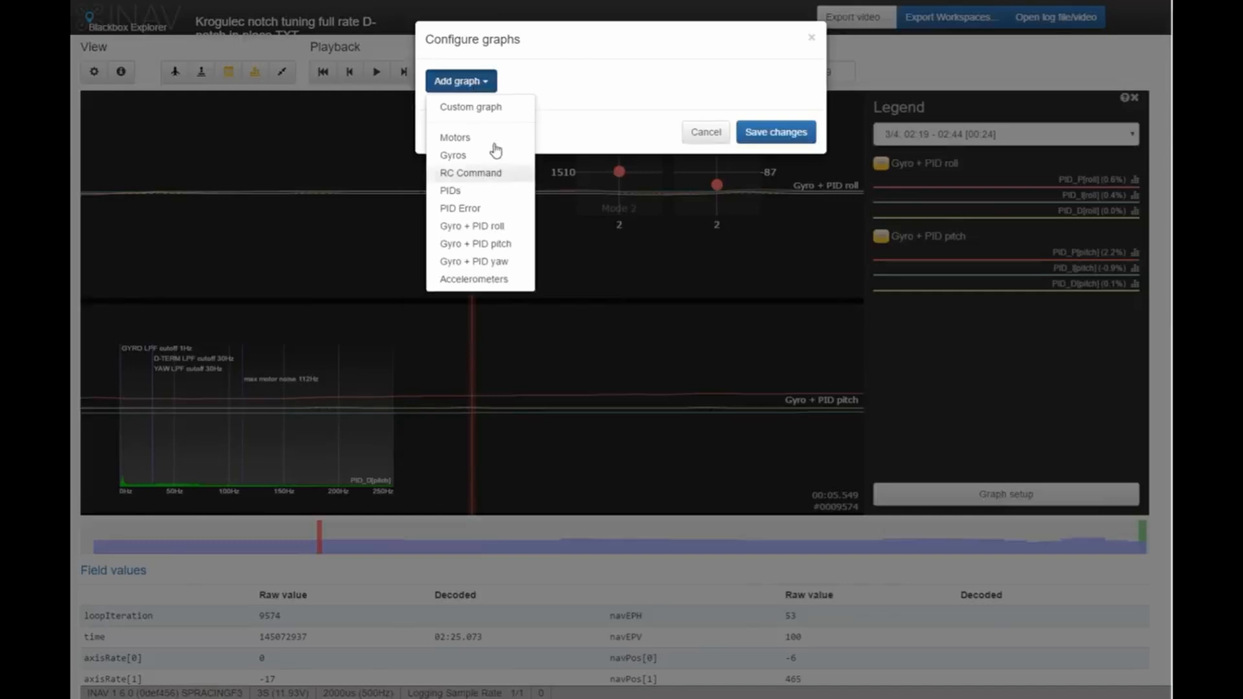
click(455, 137)
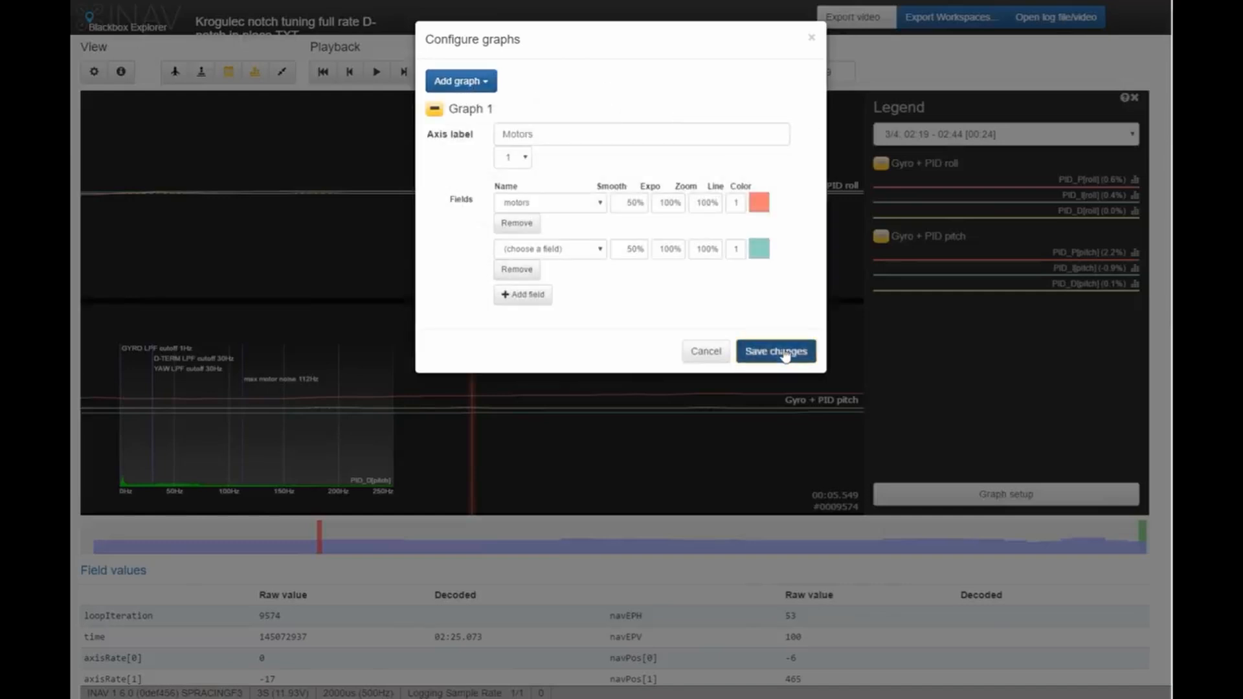
click(774, 351)
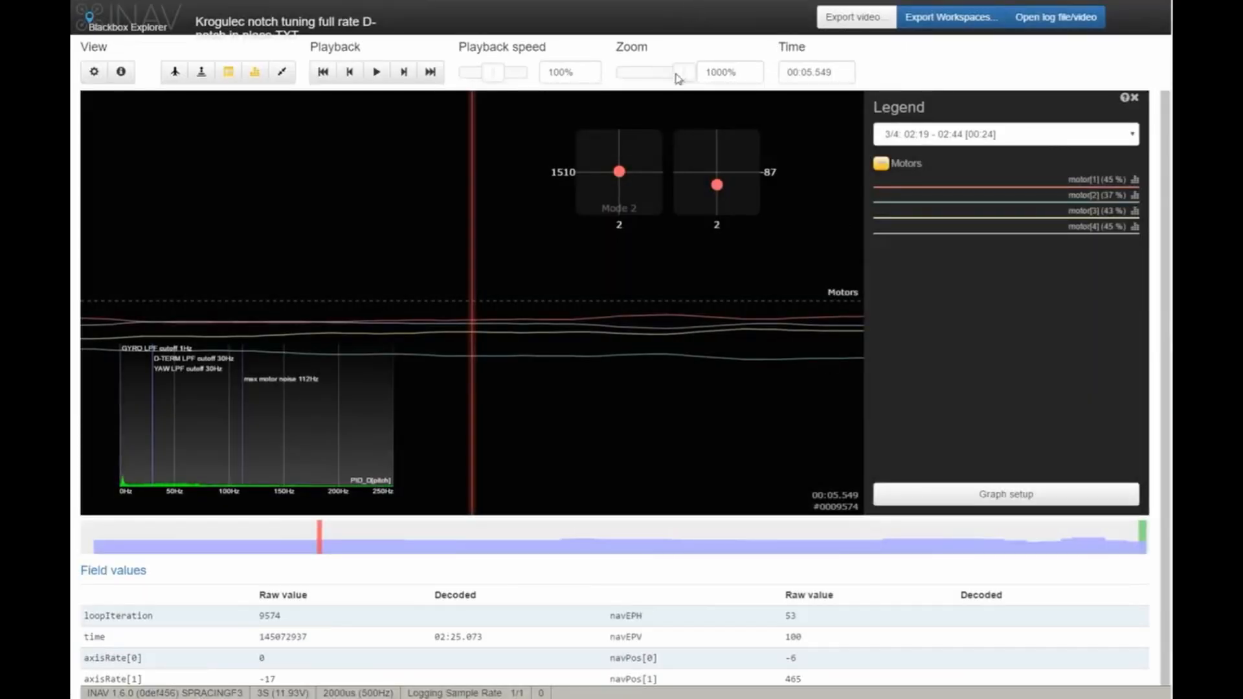
drag(678, 72, 622, 72)
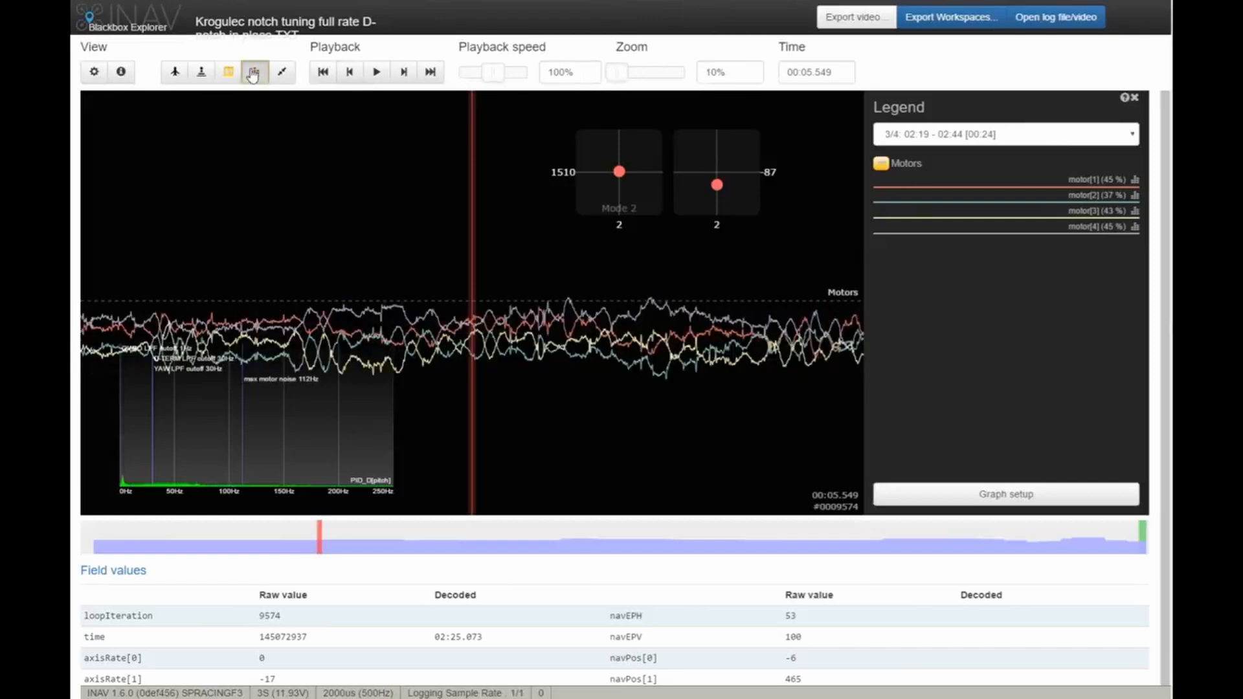
click(255, 72)
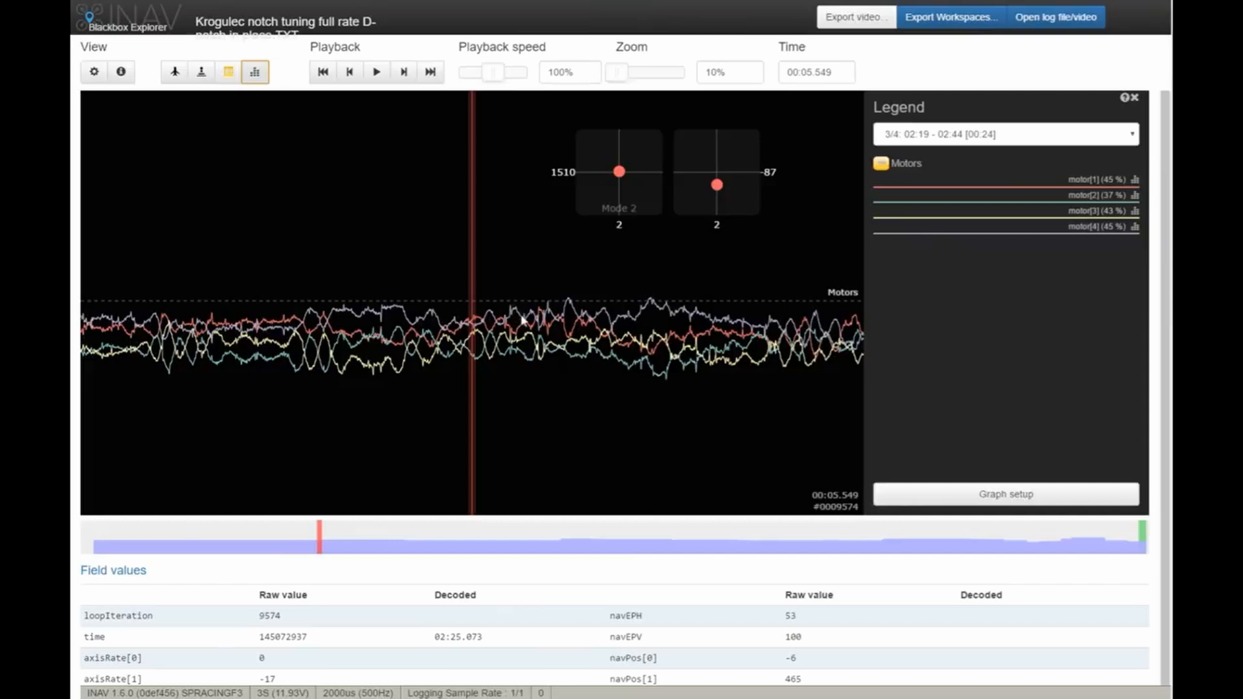
mouse_move(540, 317)
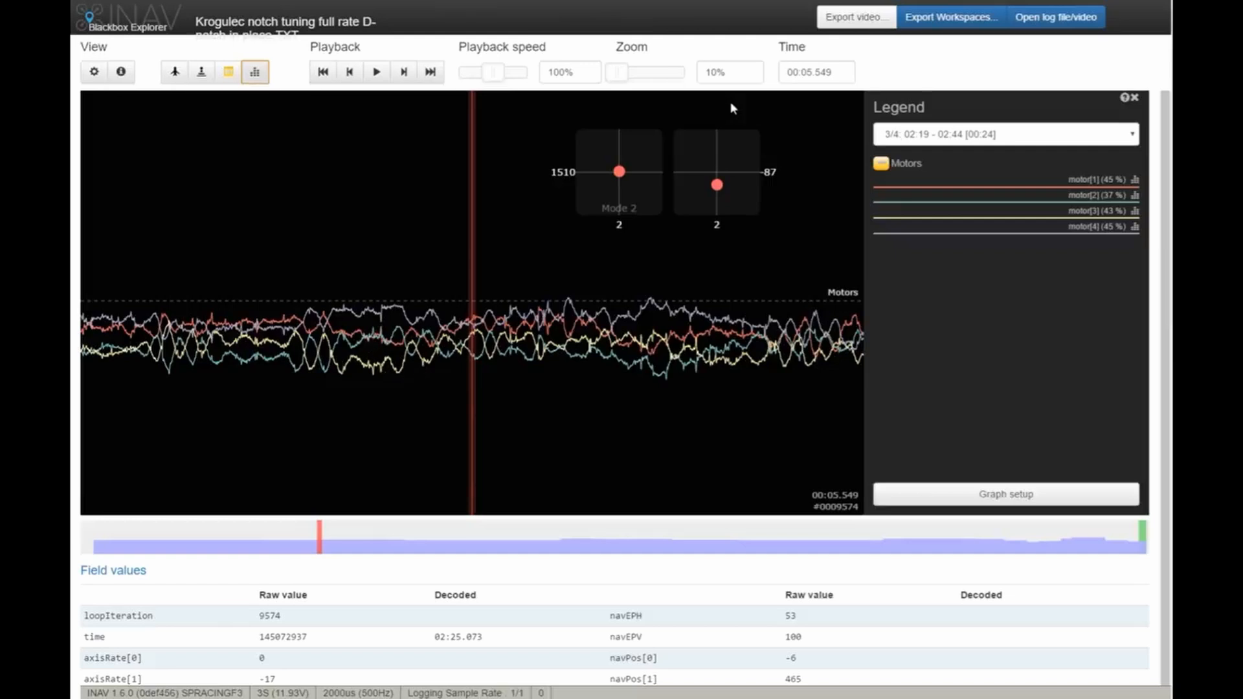
click(1055, 17)
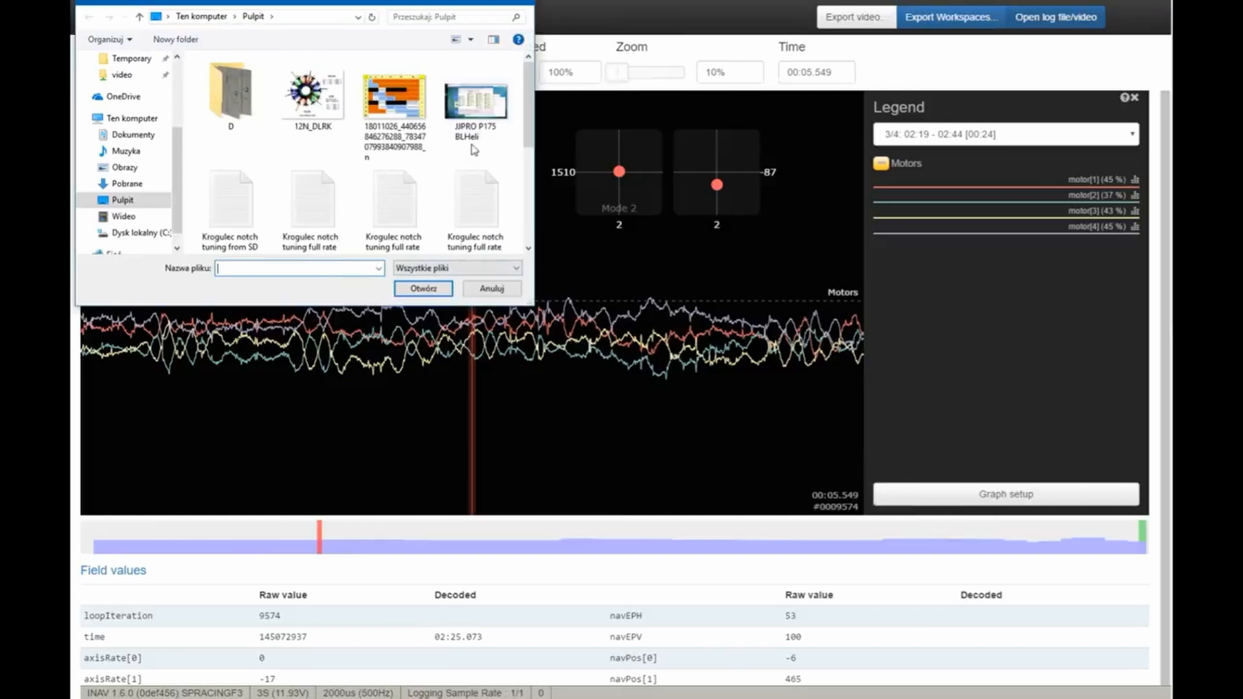
scroll(down, 3)
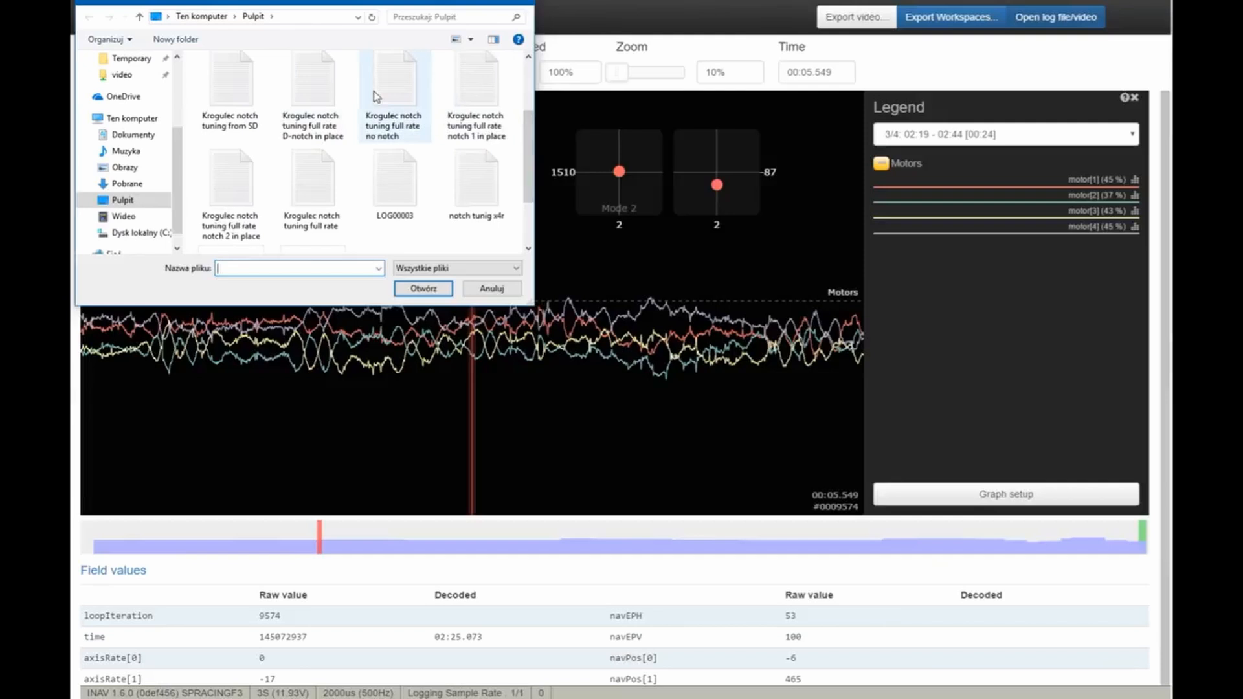
mouse_move(312, 184)
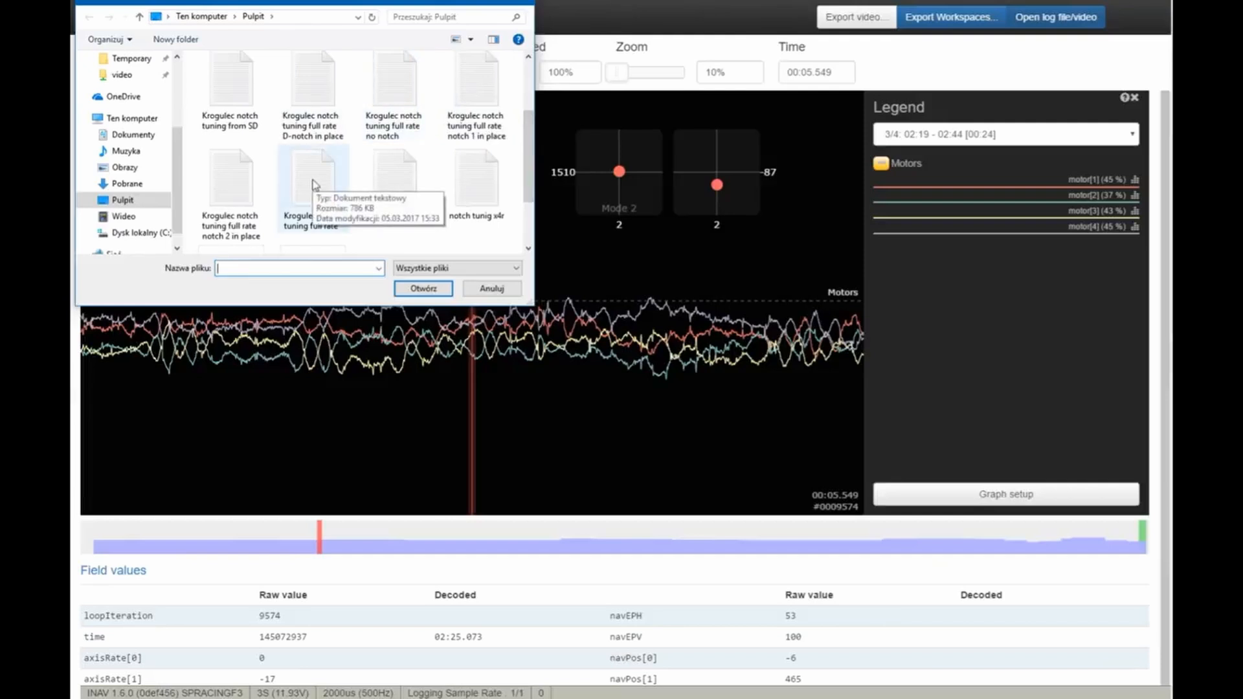
click(423, 287)
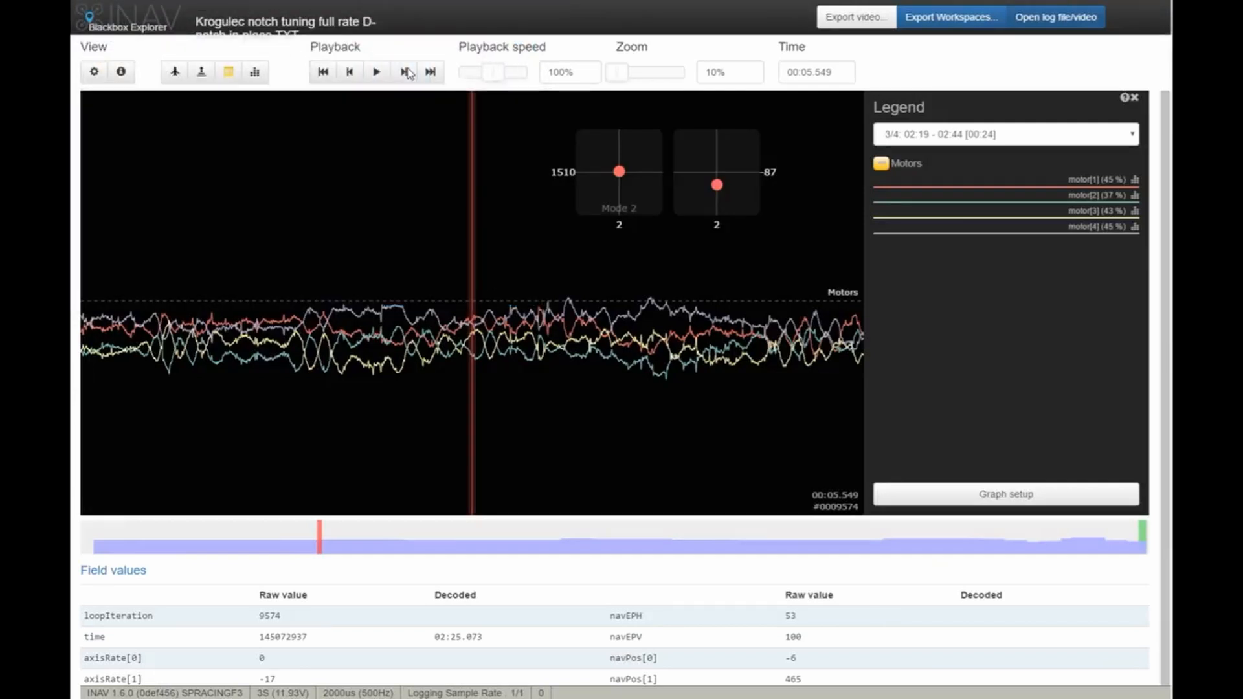